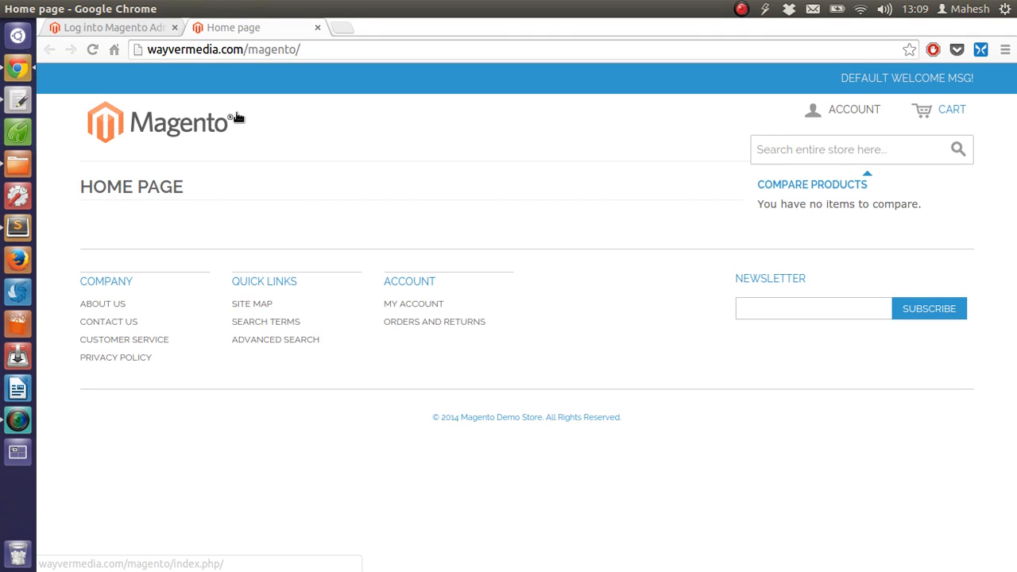
mouse_move(813, 280)
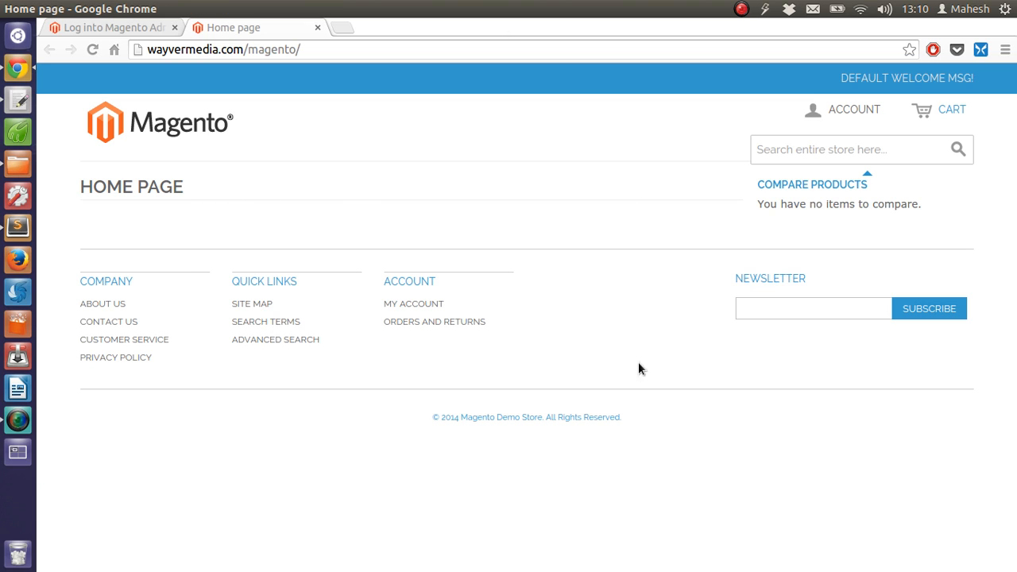
mouse_move(353, 238)
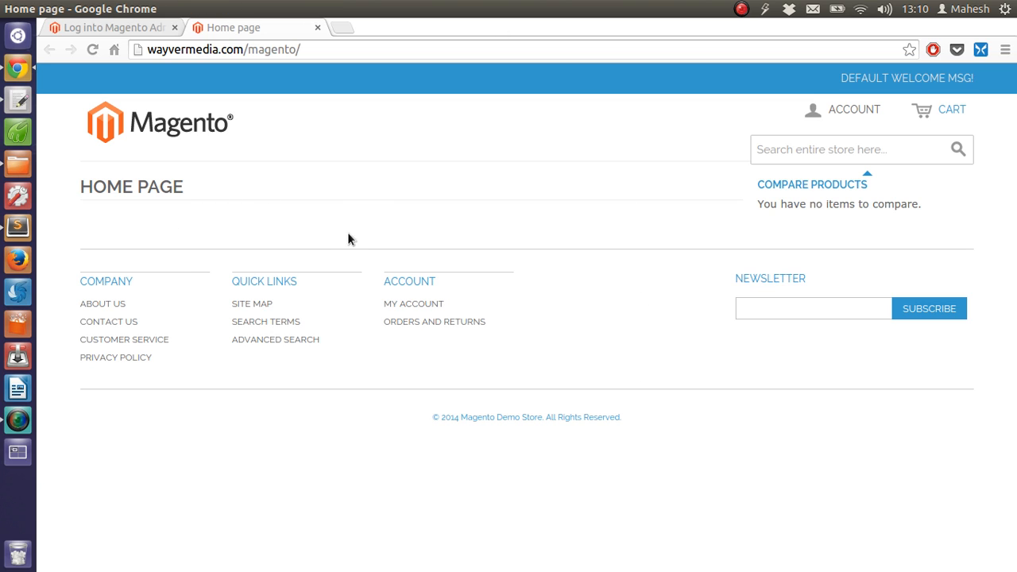
mouse_move(515, 174)
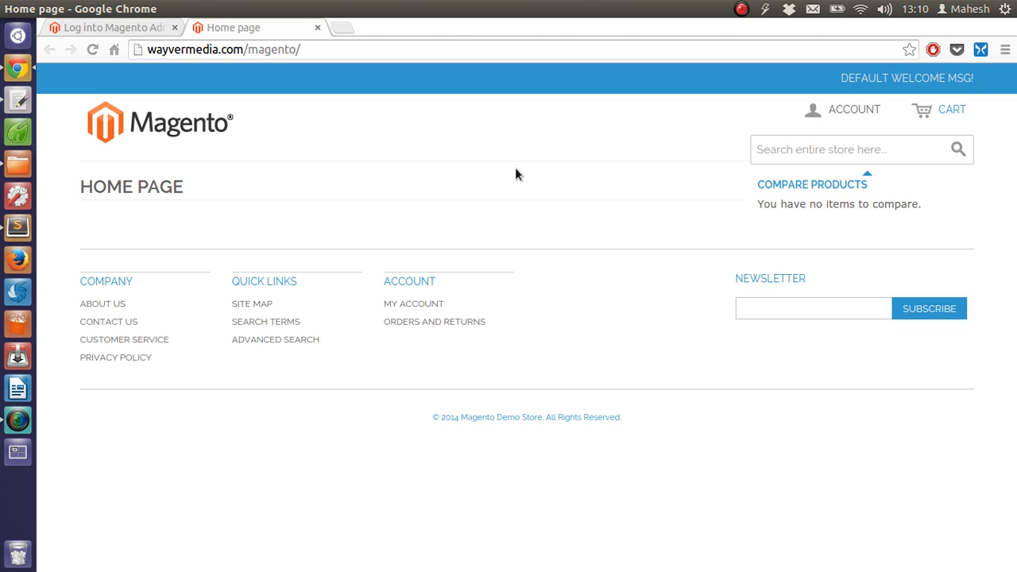
mouse_move(279, 280)
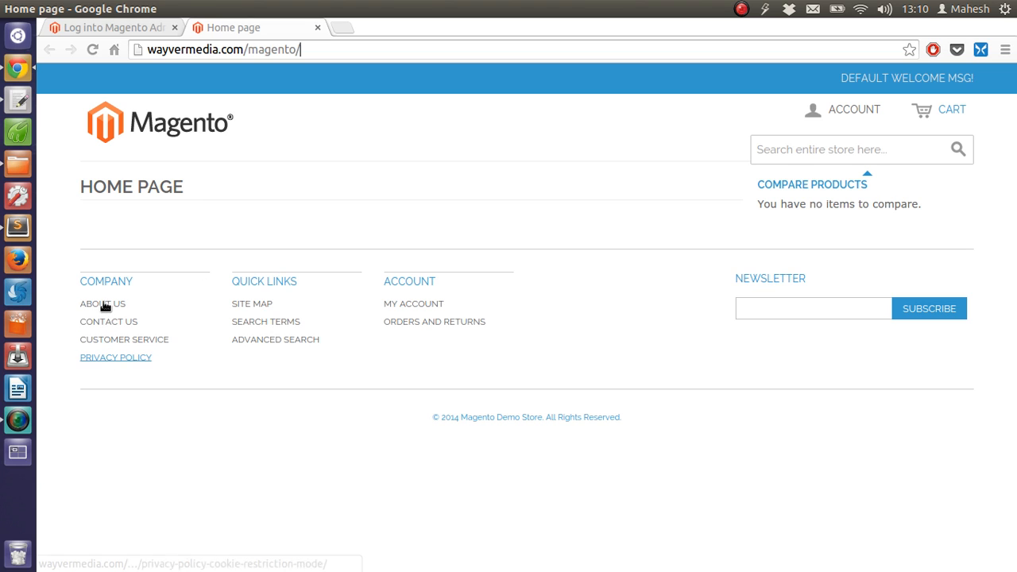
mouse_move(102, 304)
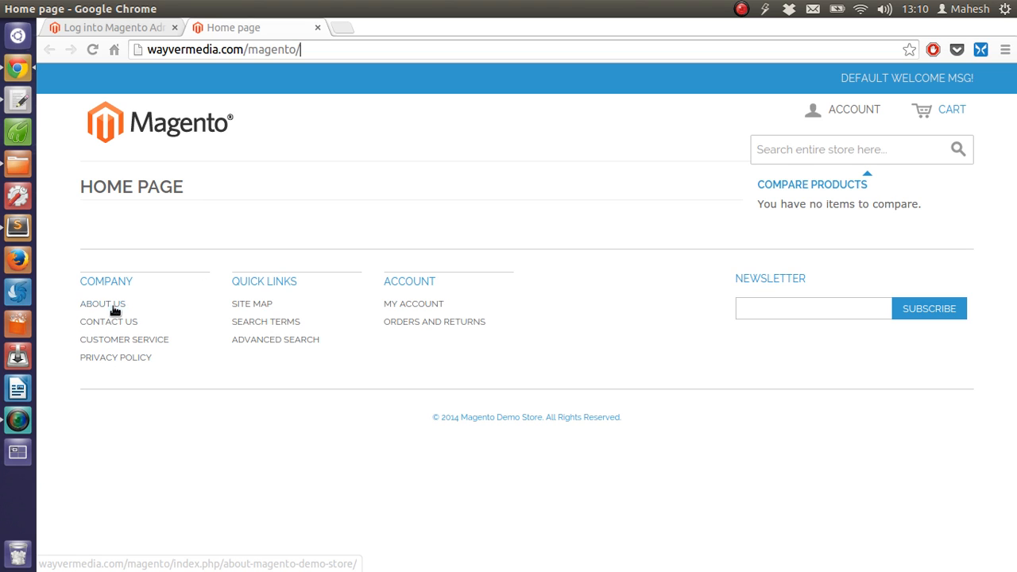
mouse_move(258, 351)
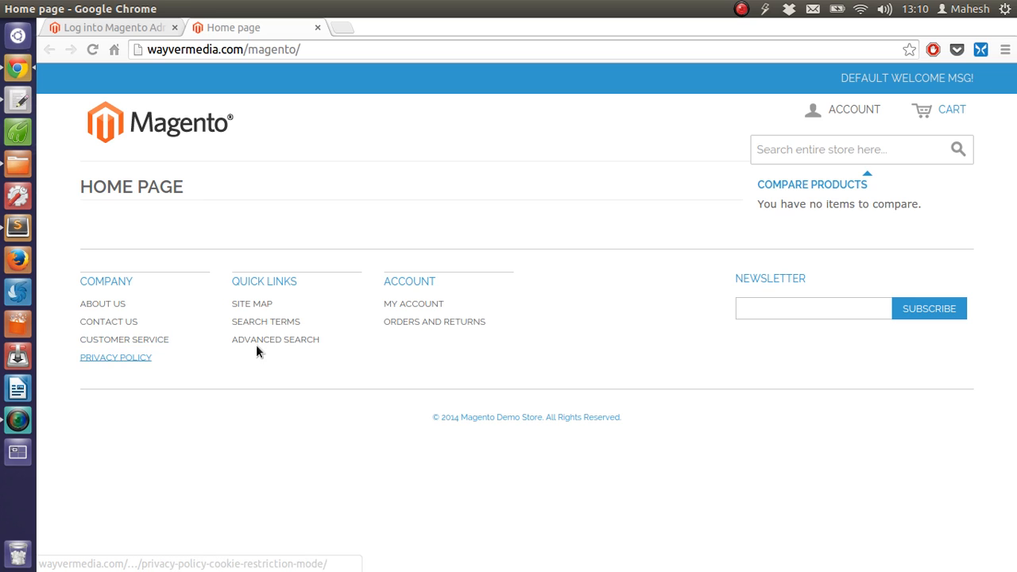
mouse_move(251, 303)
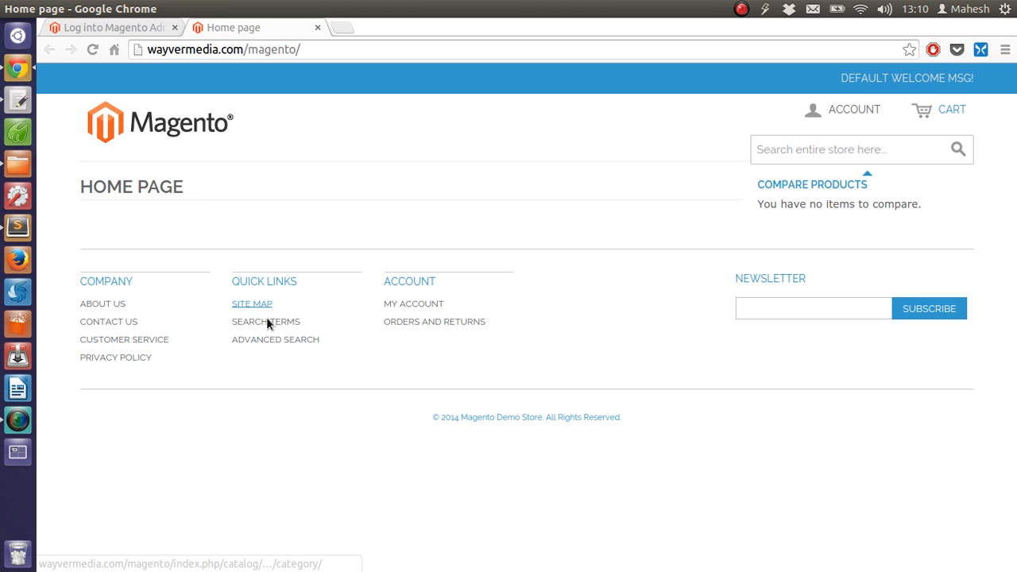
mouse_move(434, 321)
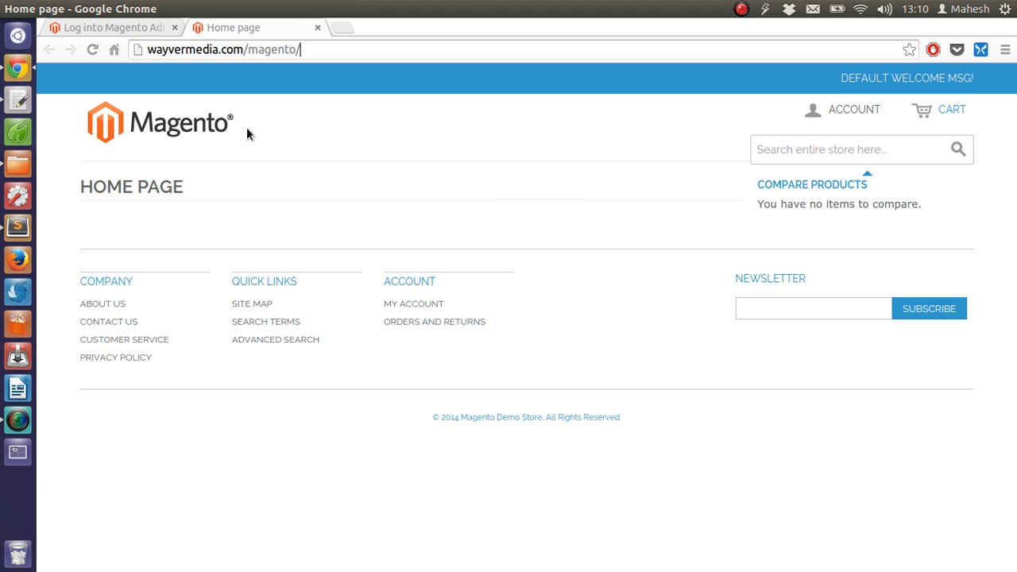
mouse_move(532, 184)
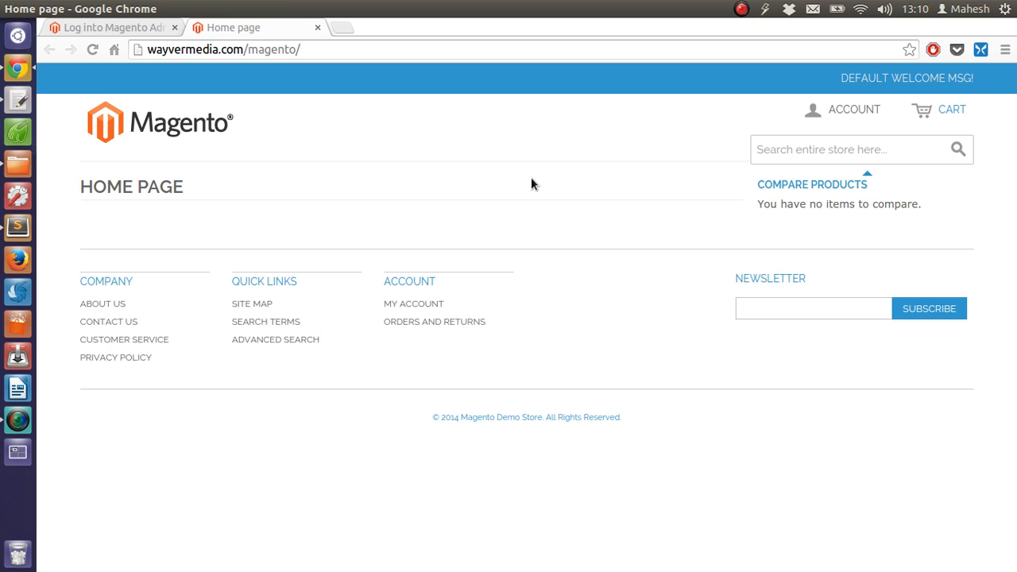
mouse_move(391, 193)
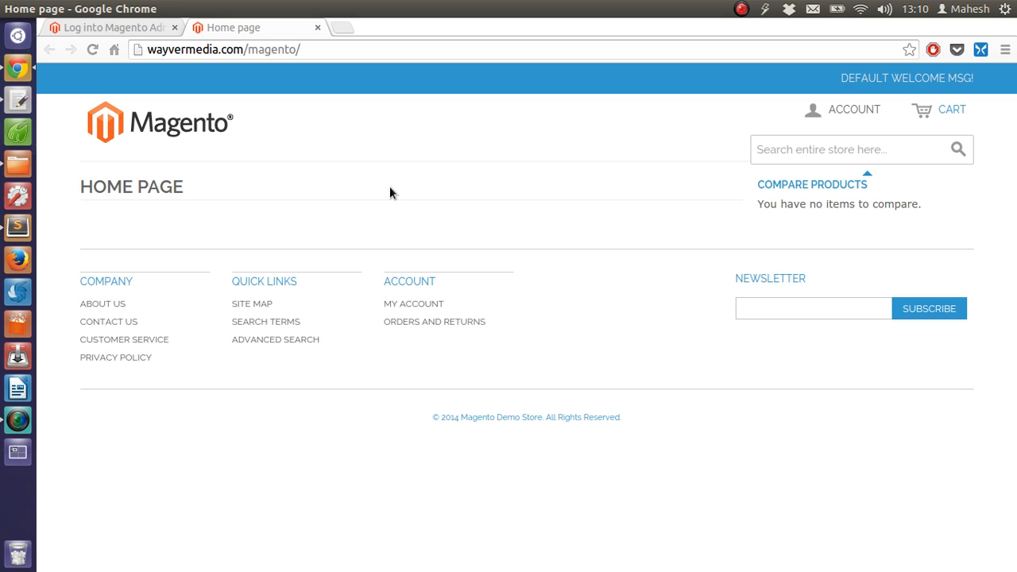
mouse_move(77, 194)
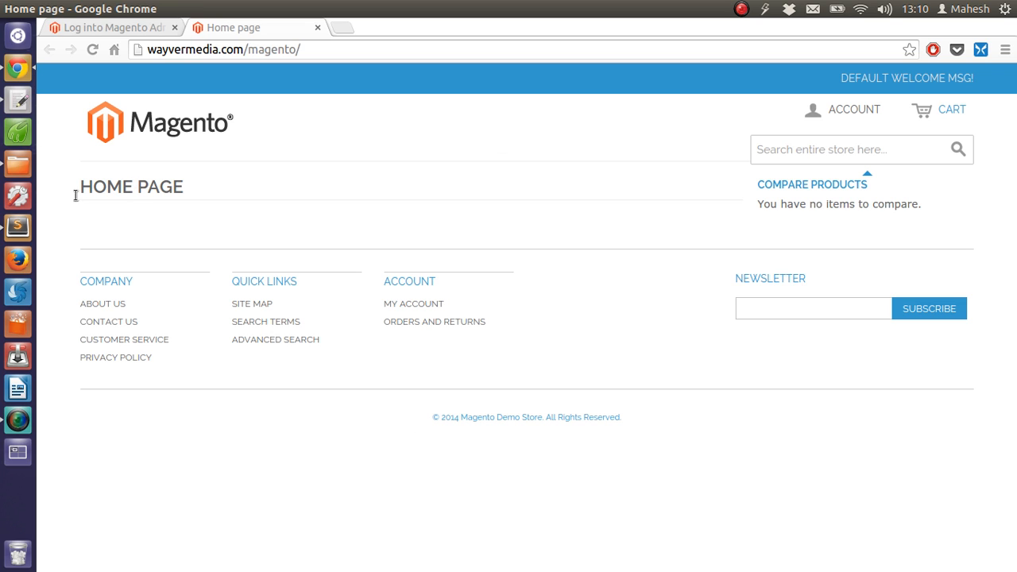
- Sign in to the Magento admin panel with the pre-filled credentials
left_click(111, 27)
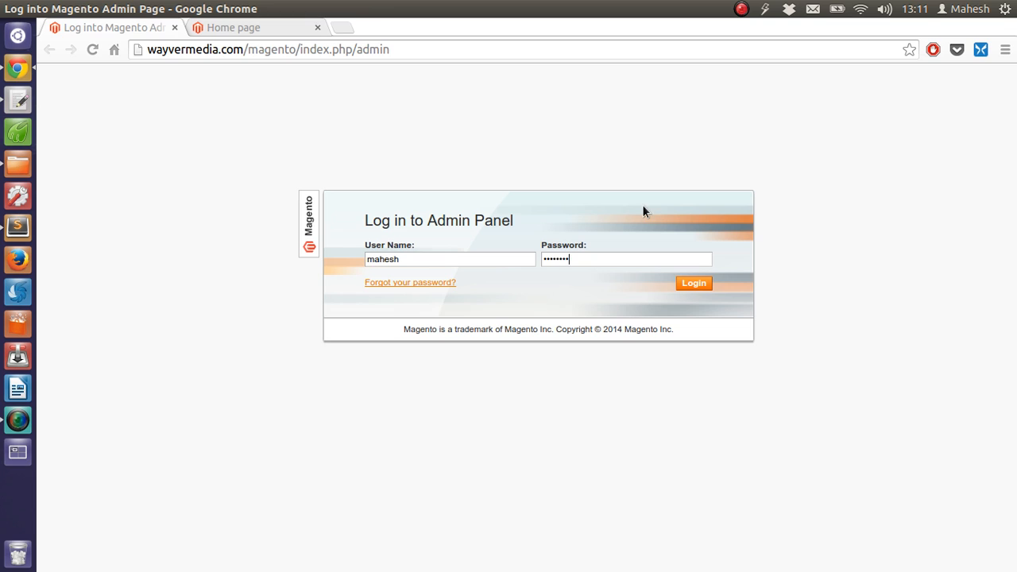
mouse_move(725, 279)
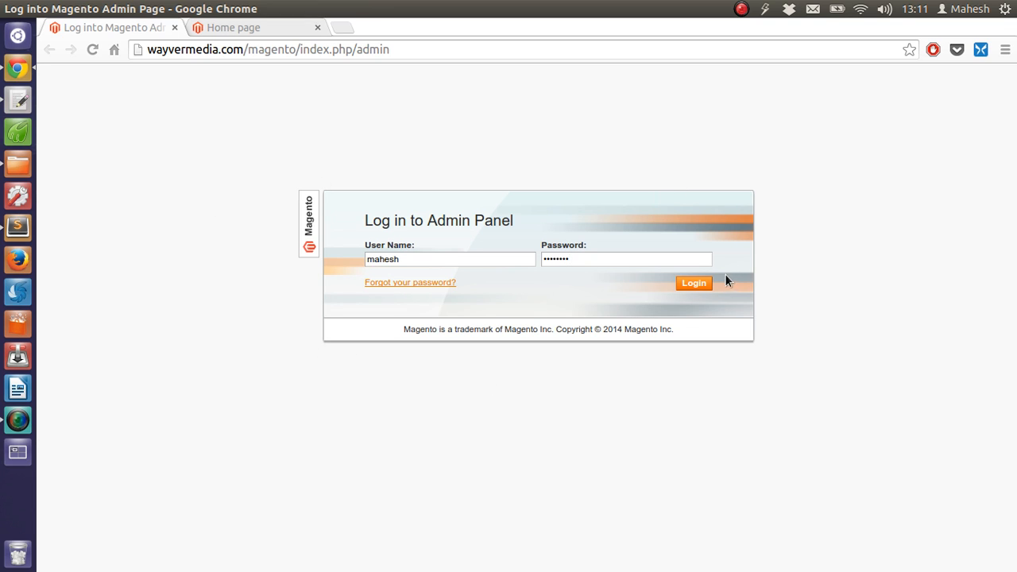
left_click(693, 283)
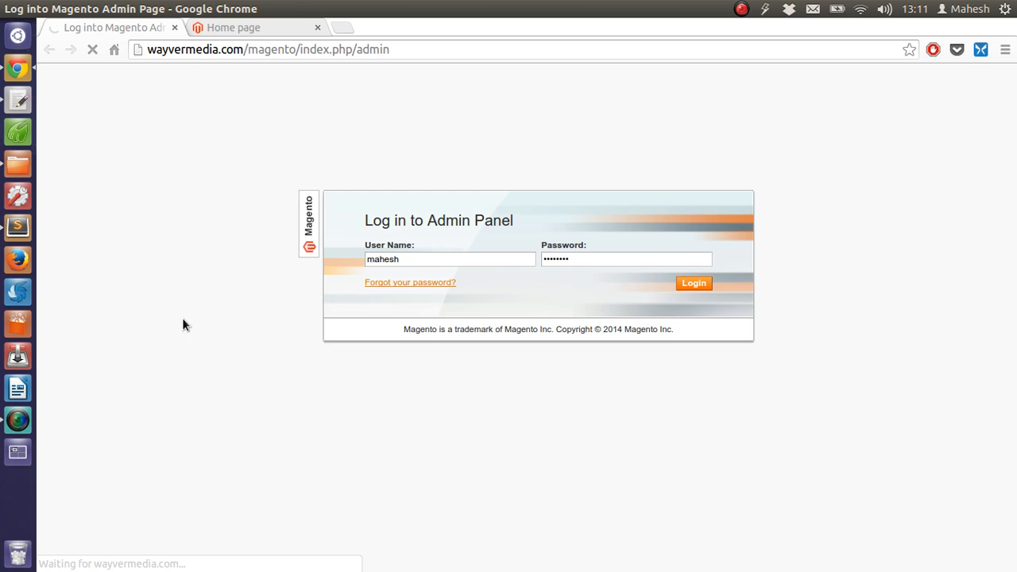
mouse_move(357, 354)
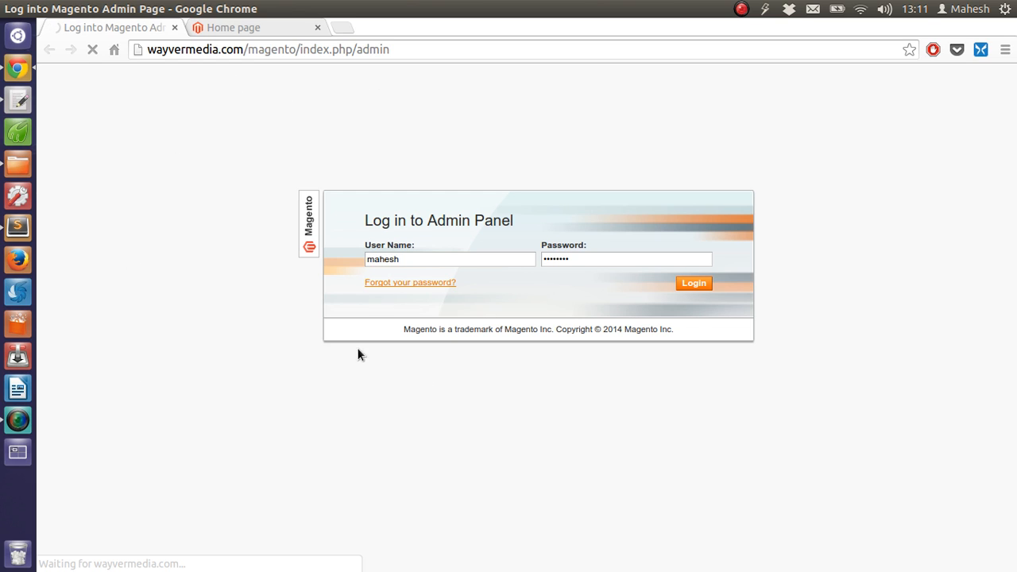
mouse_move(157, 410)
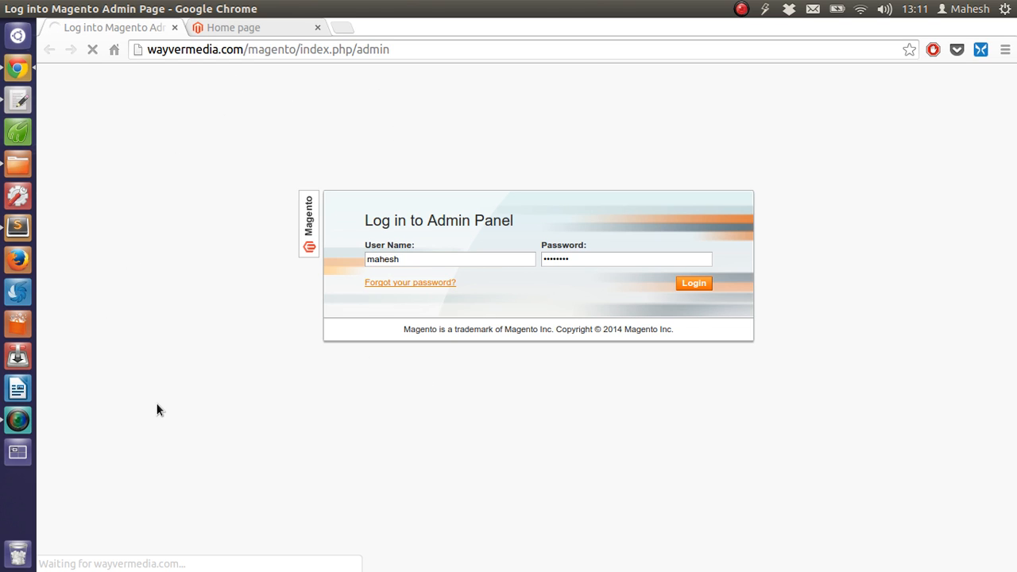
mouse_move(215, 83)
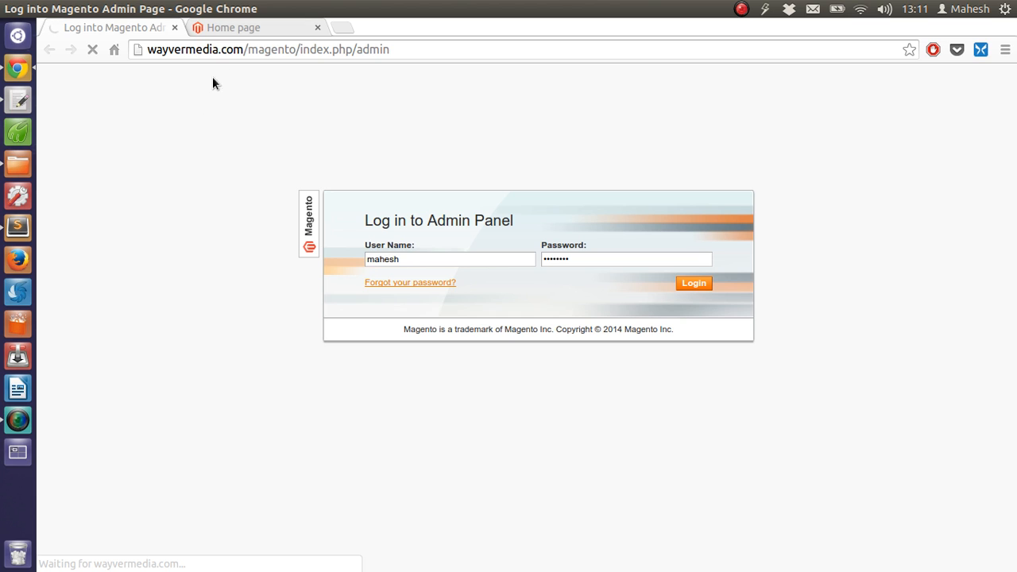
left_click(692, 283)
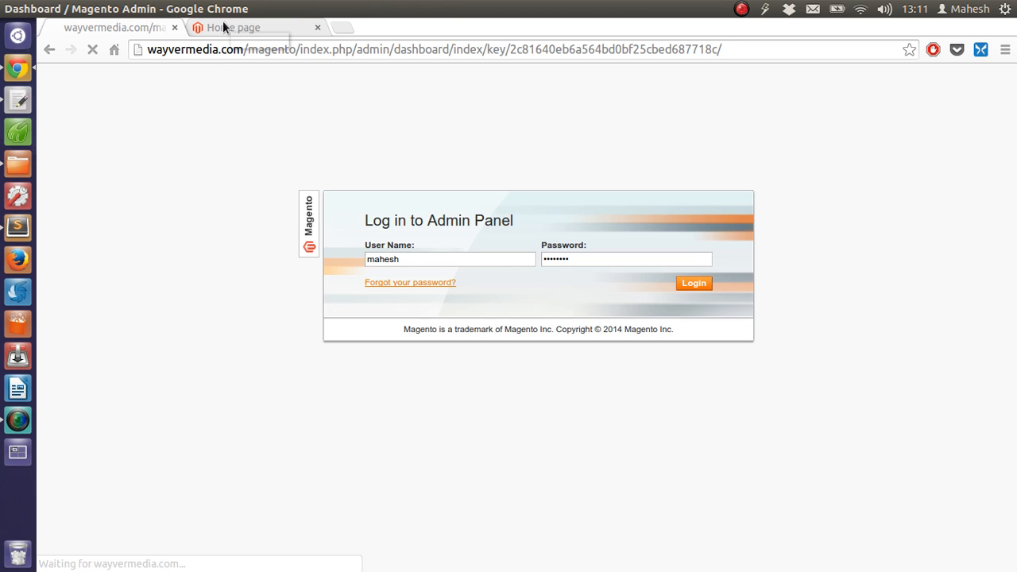
left_click(693, 283)
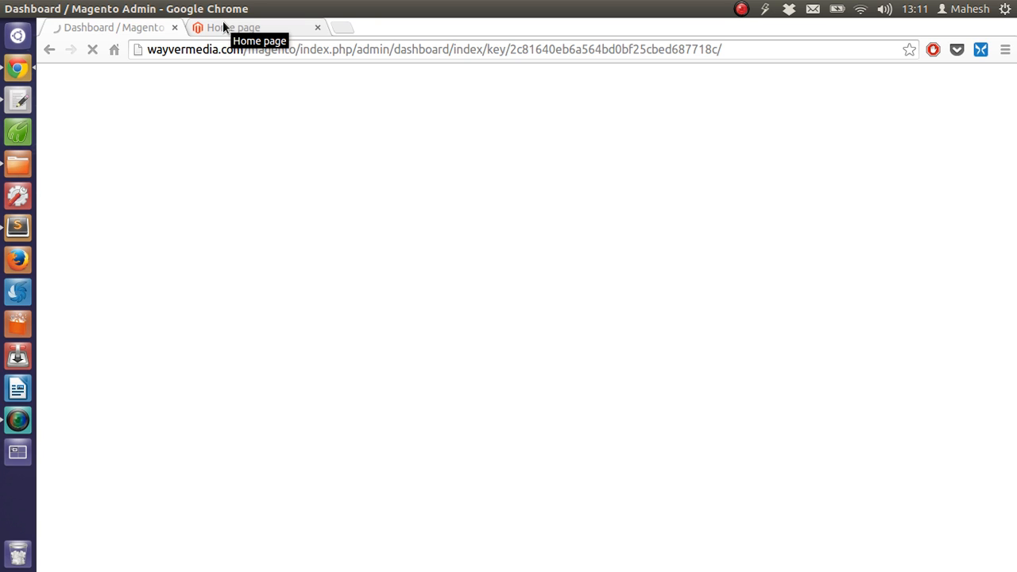
mouse_move(407, 340)
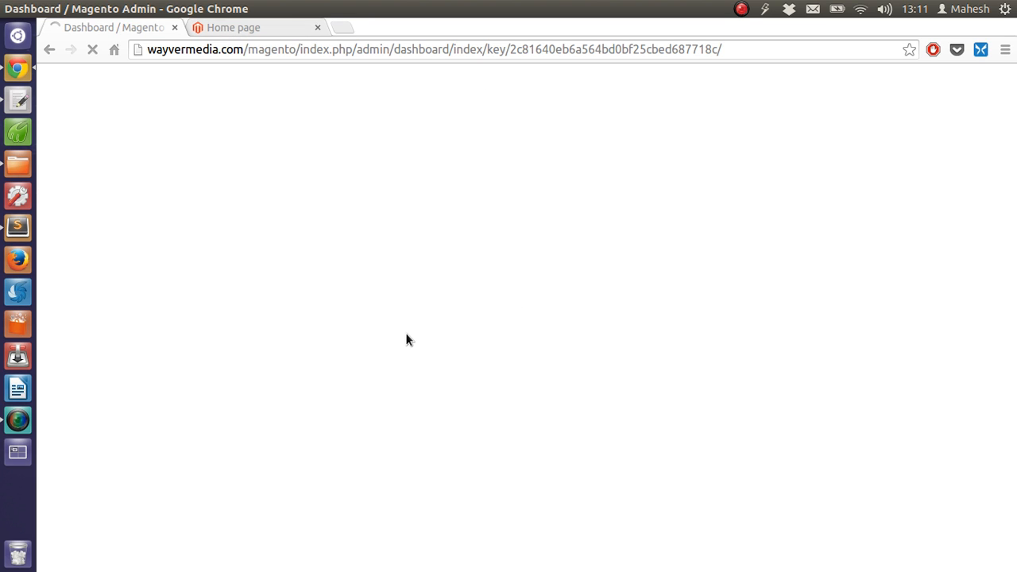
- Wait on the storefront home page, then return to the admin tab as the Dashboard loads
left_click(232, 27)
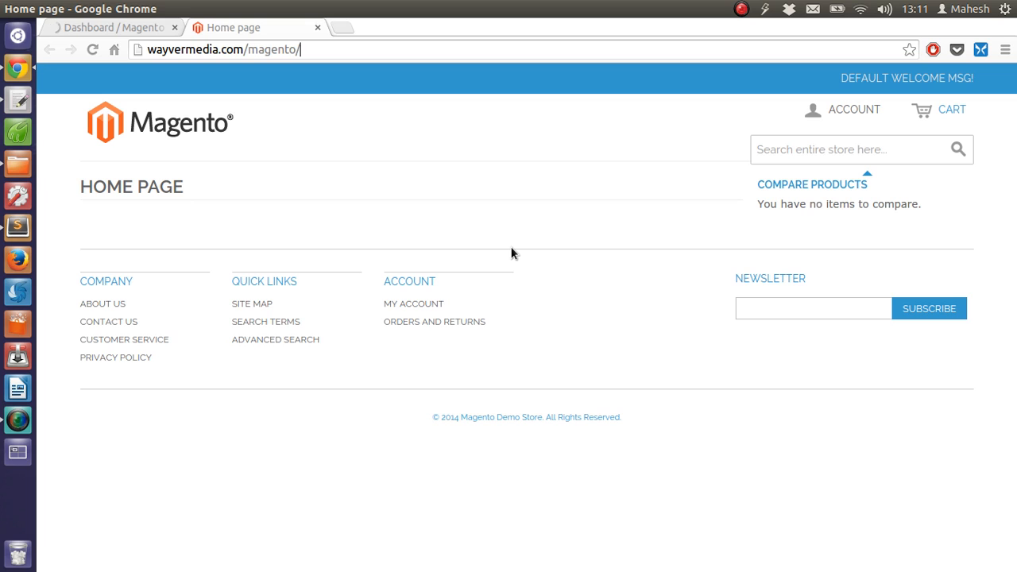
mouse_move(740, 186)
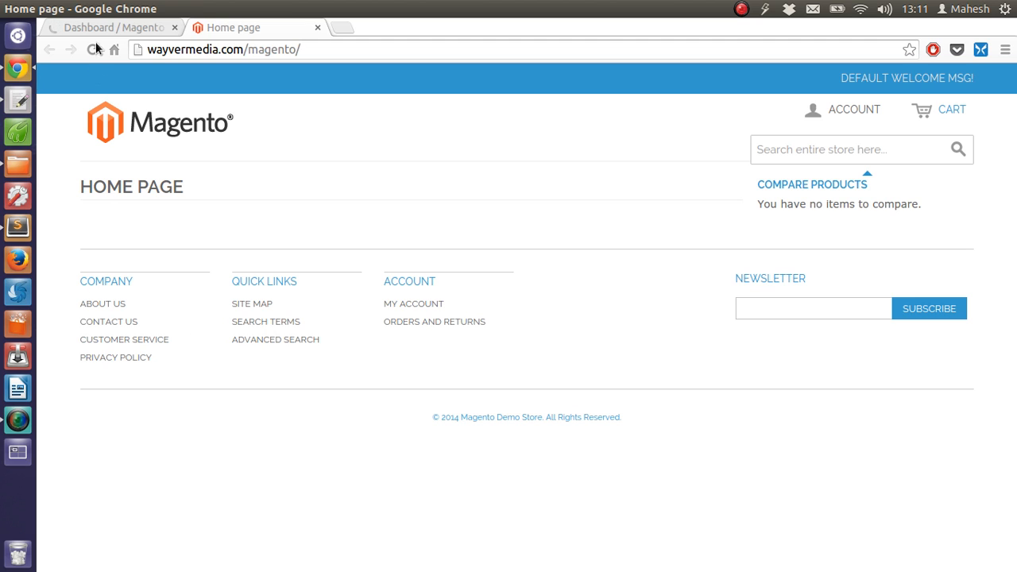
mouse_move(103, 28)
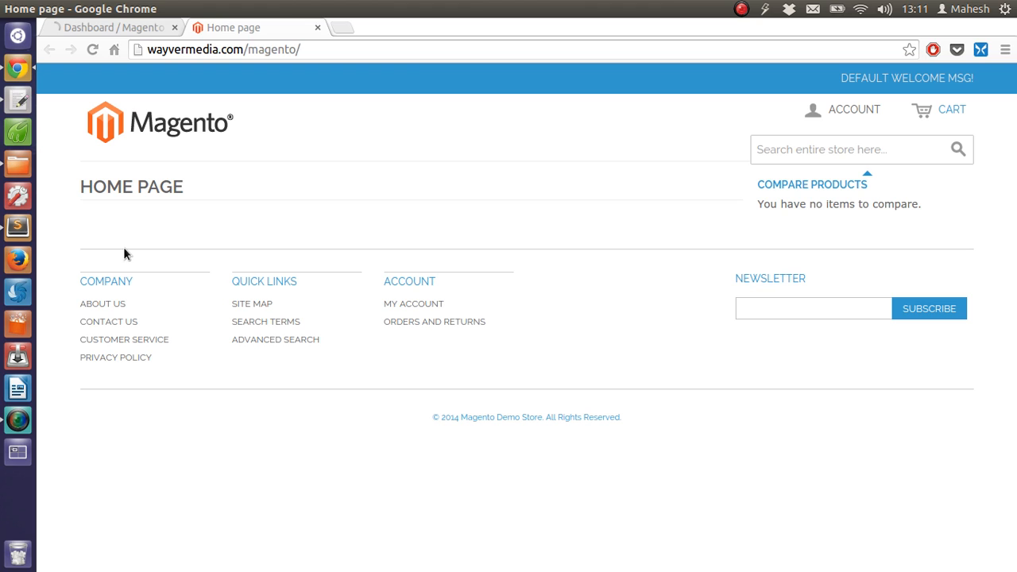
mouse_move(652, 182)
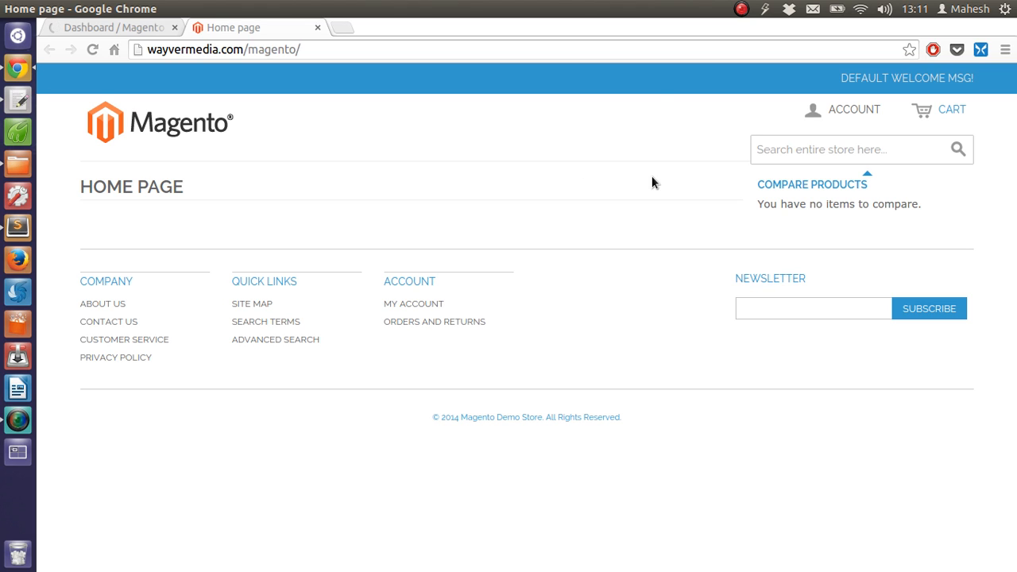
mouse_move(651, 181)
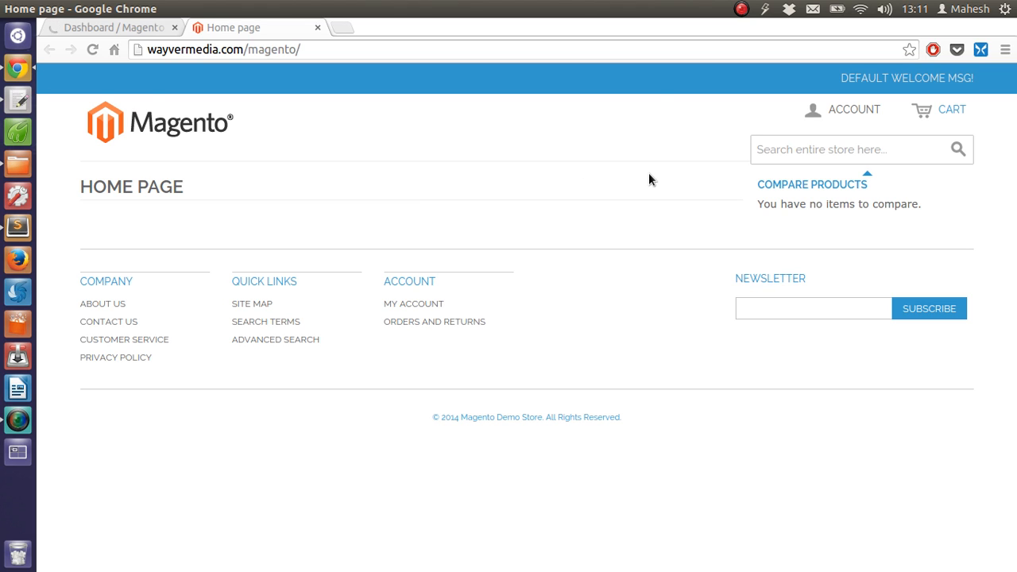
left_click(112, 27)
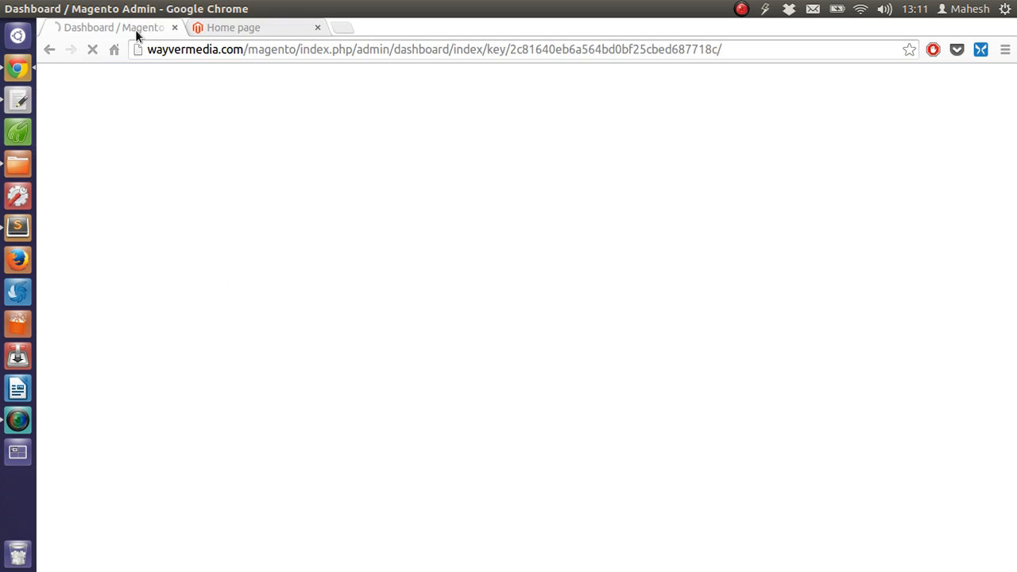
mouse_move(334, 140)
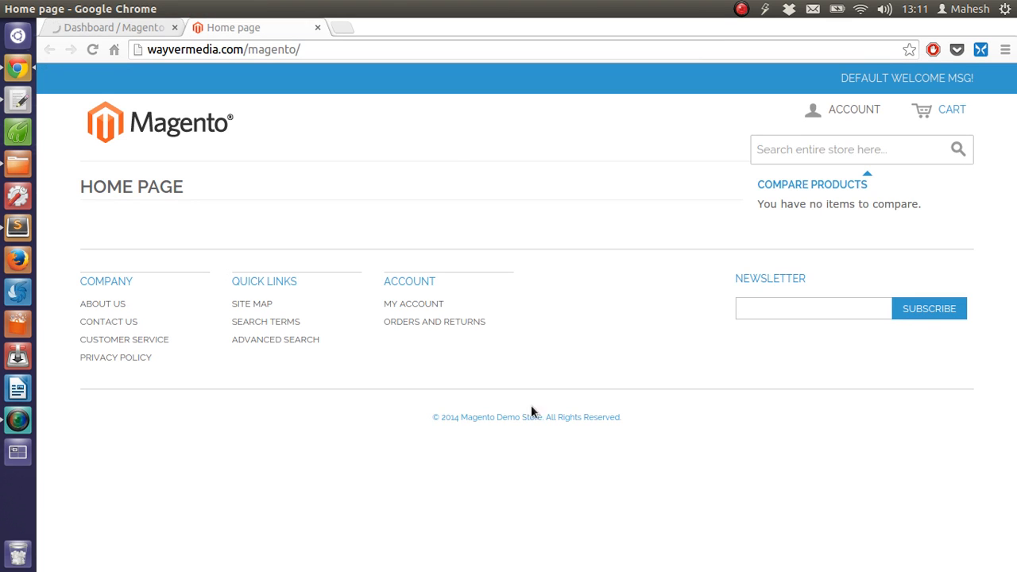
mouse_move(687, 375)
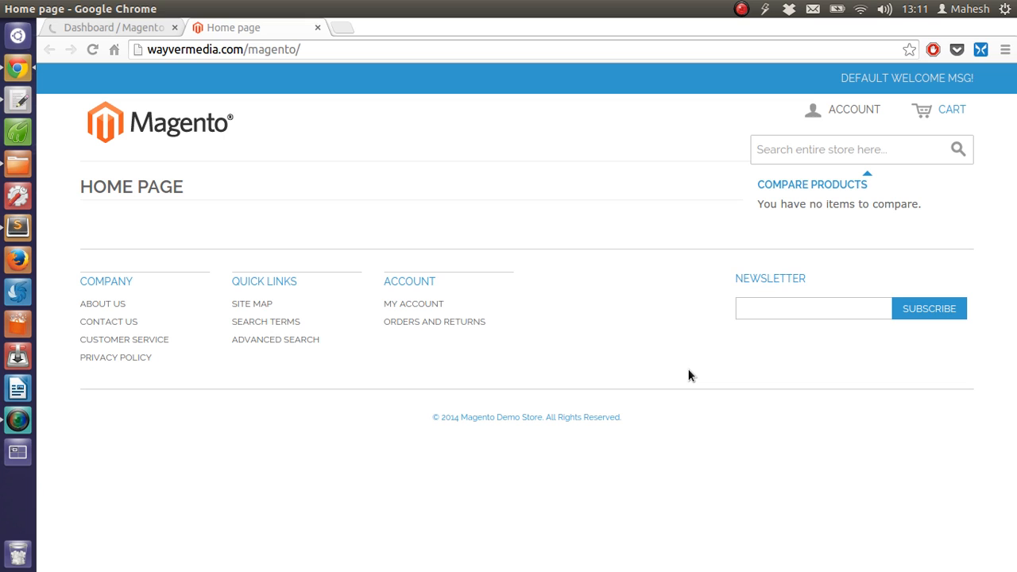
left_click(226, 50)
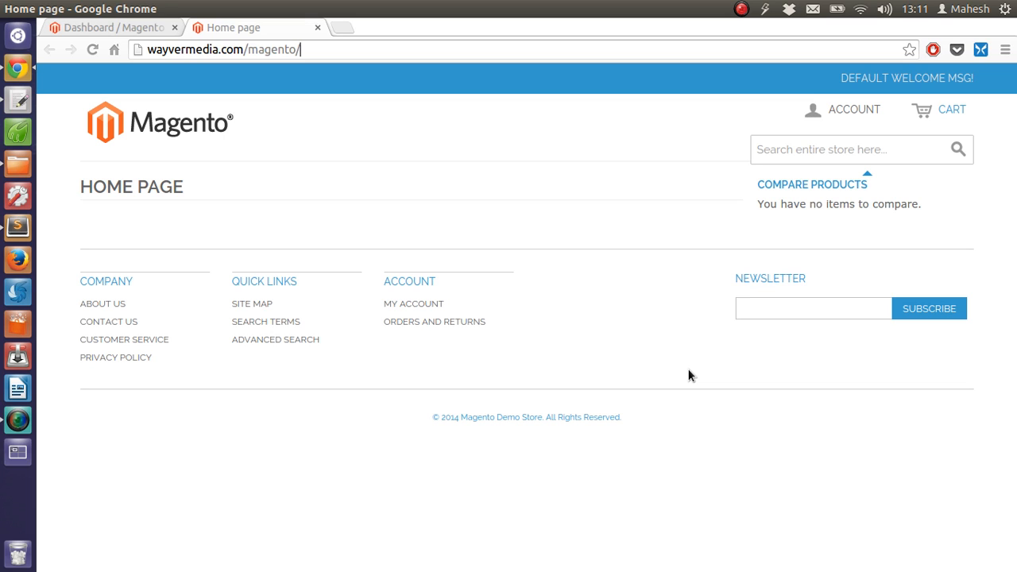
mouse_move(308, 196)
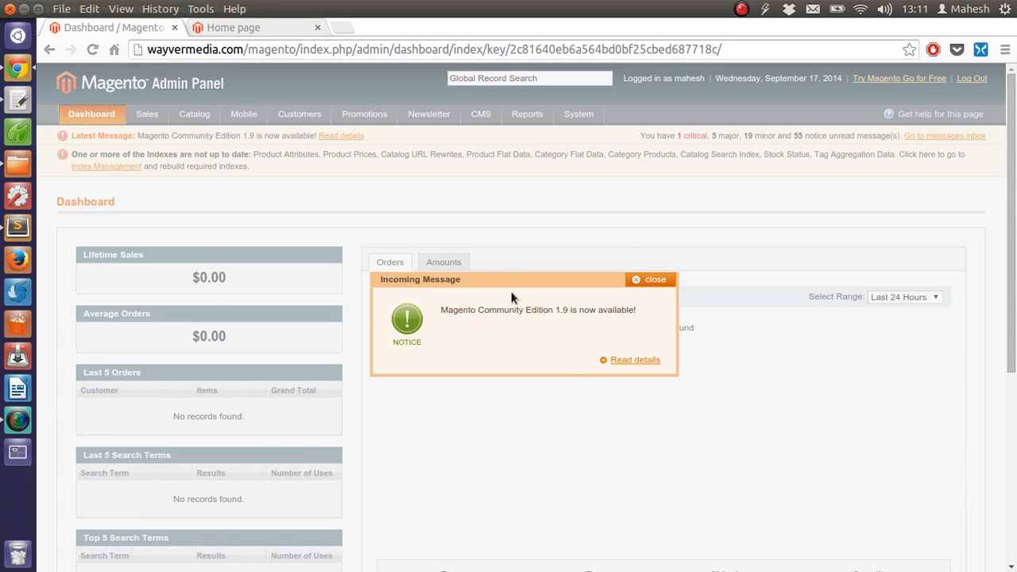
double_click(486, 309)
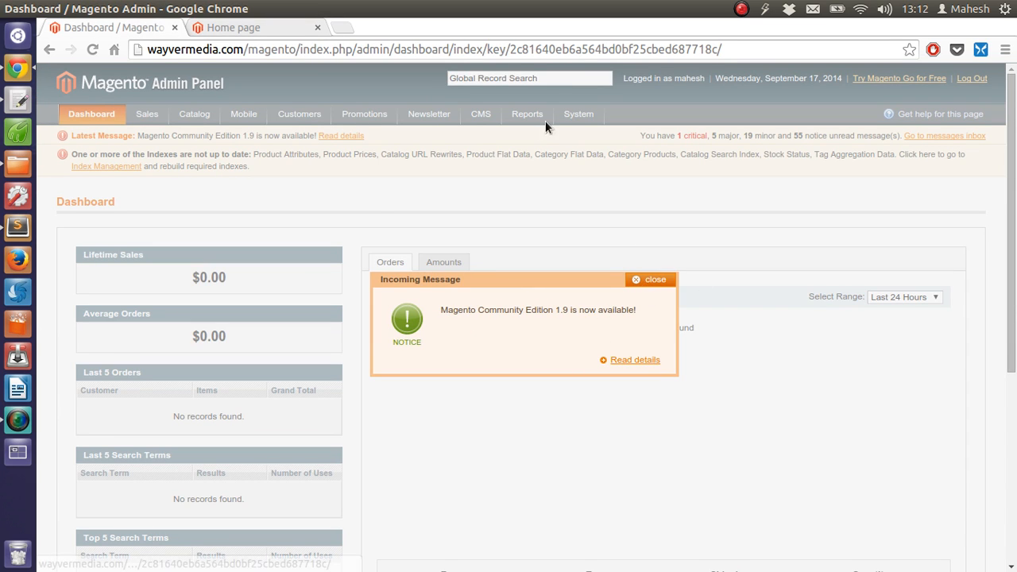
left_click(650, 279)
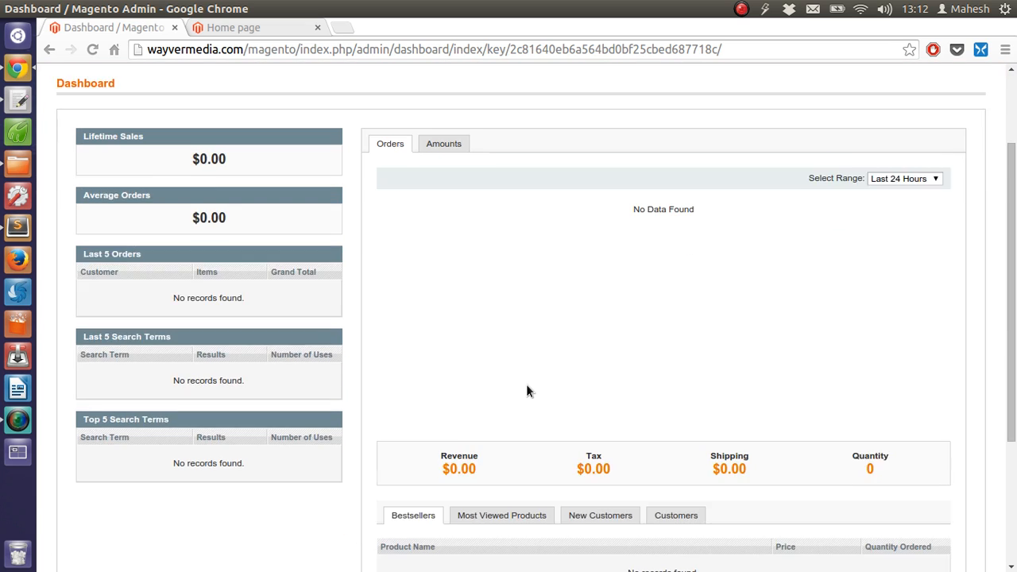
scroll("down", 3)
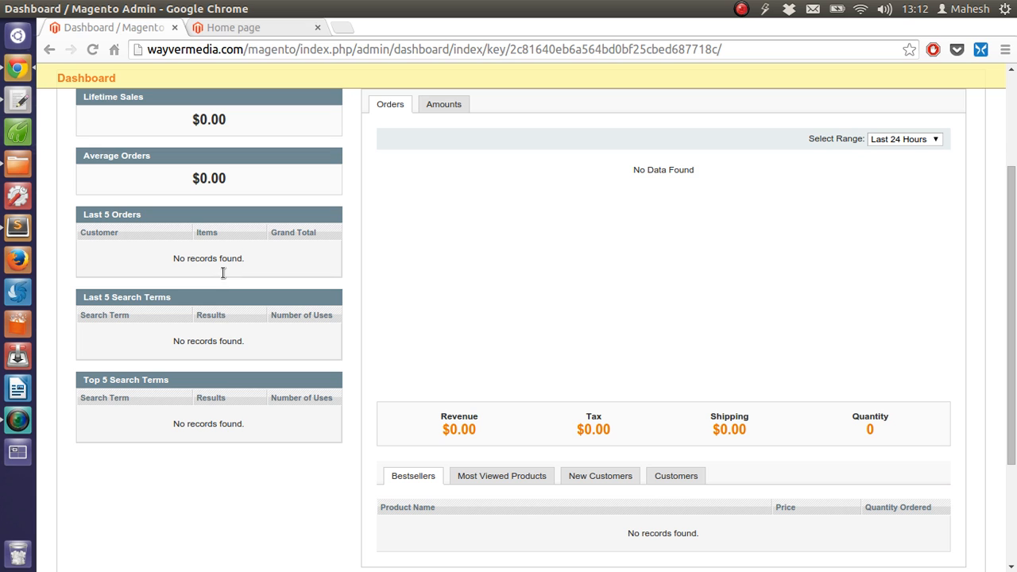
mouse_move(245, 353)
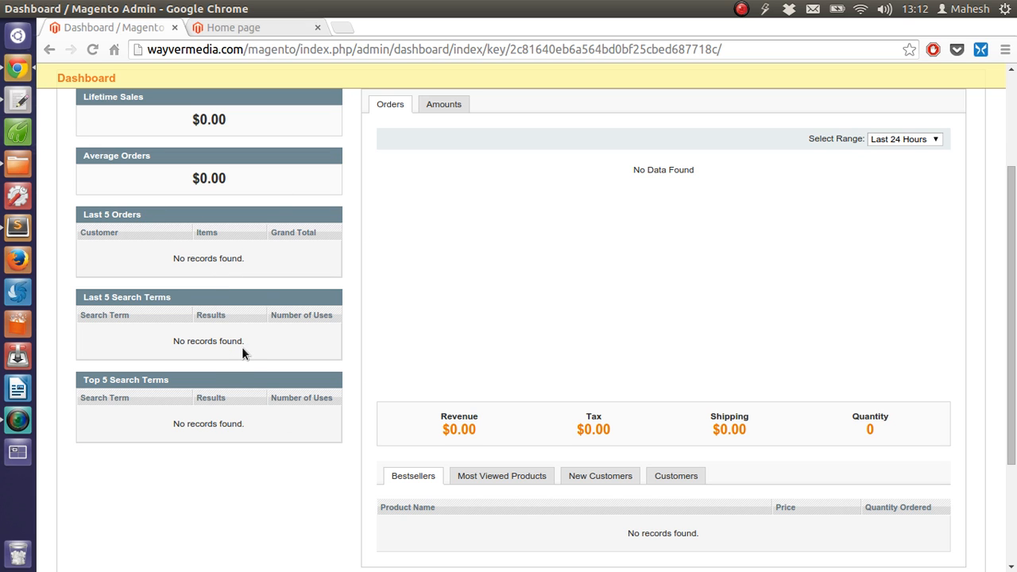
scroll("down", 3)
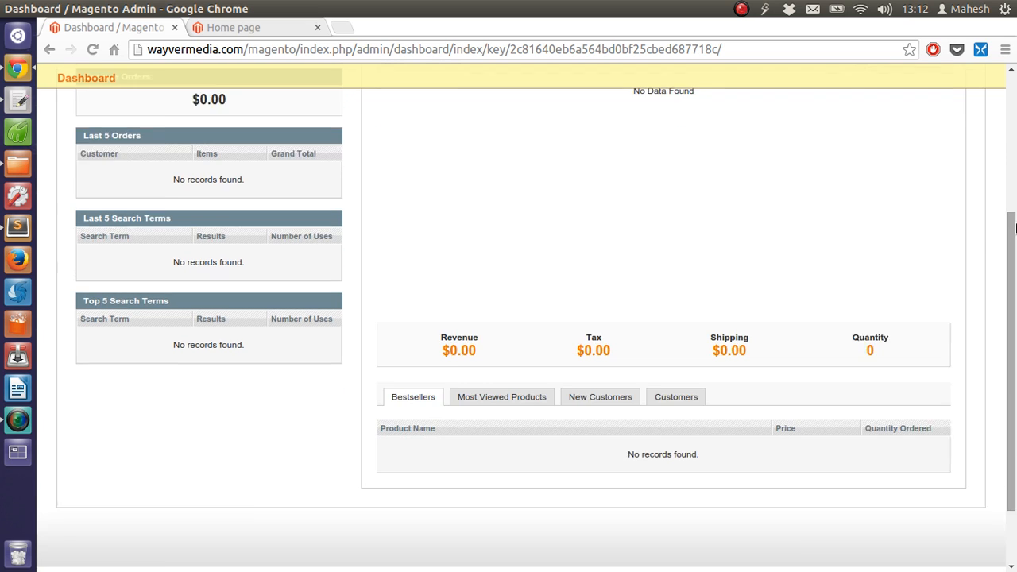
scroll("down", 3)
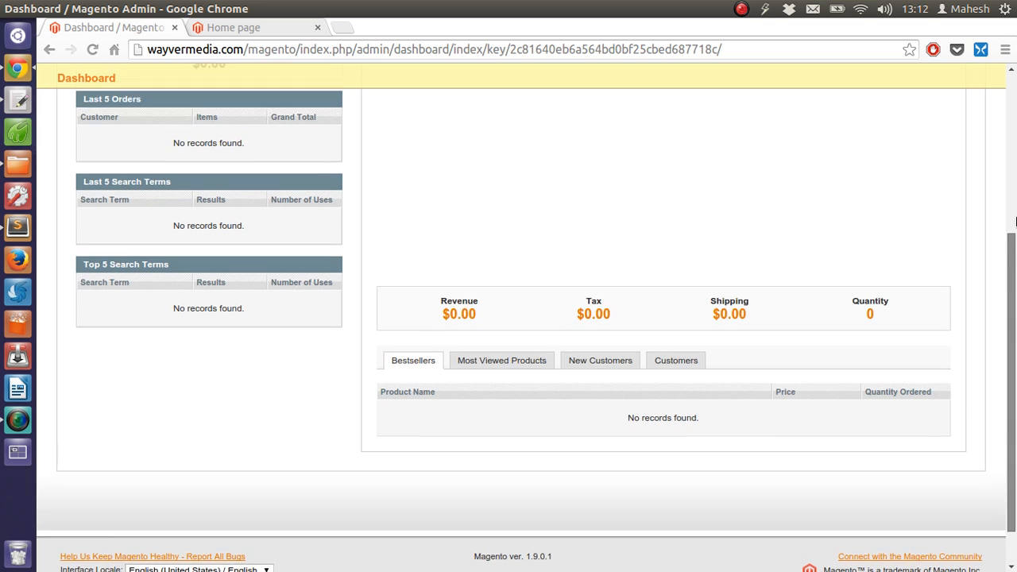
scroll("up", 3)
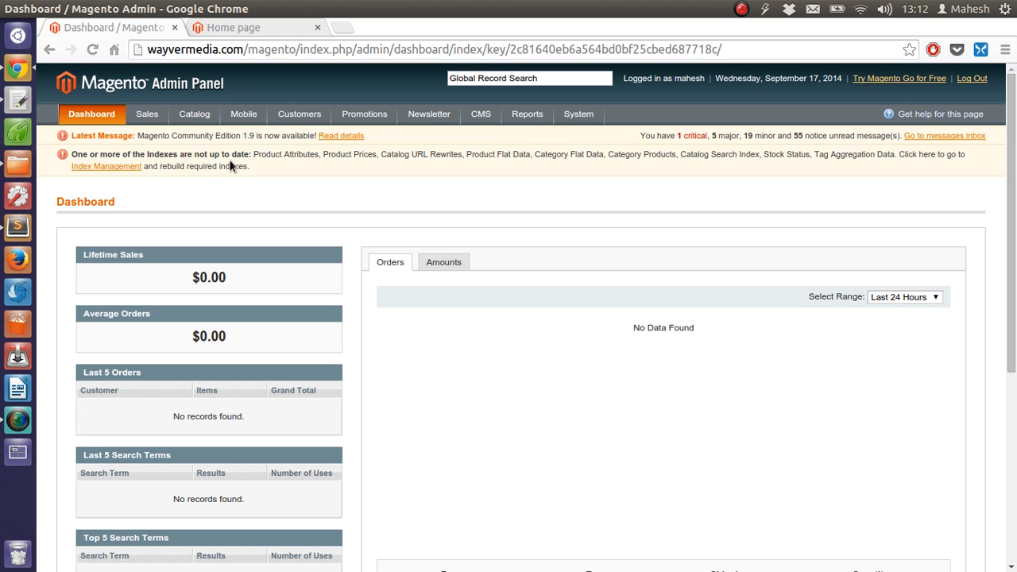
mouse_move(130, 194)
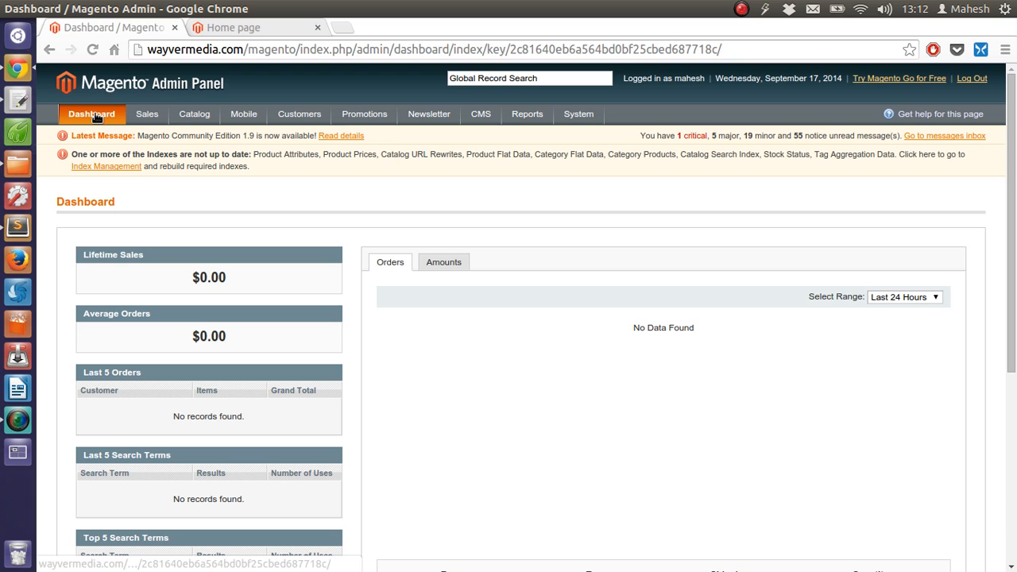
mouse_move(553, 511)
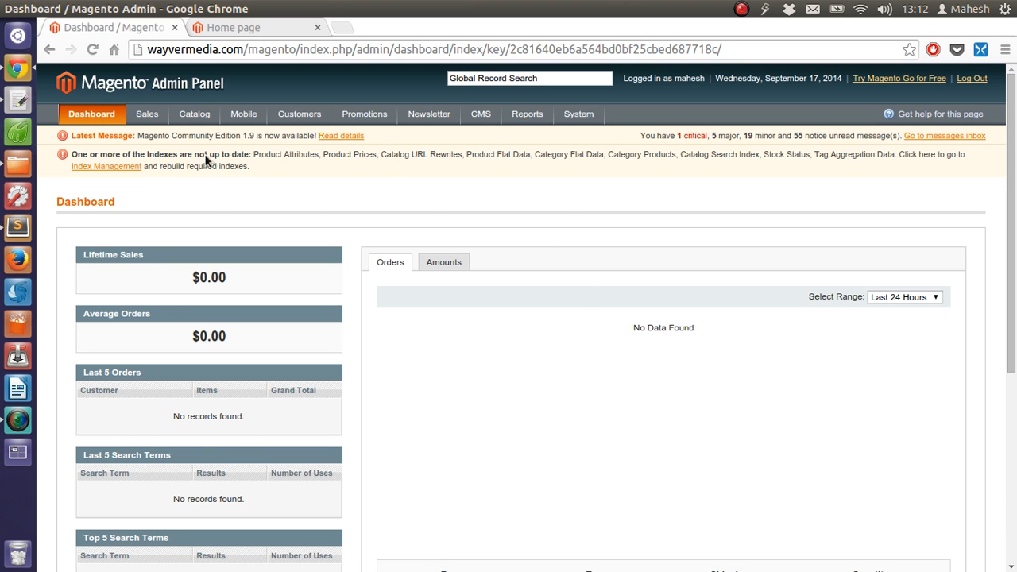
left_click(146, 115)
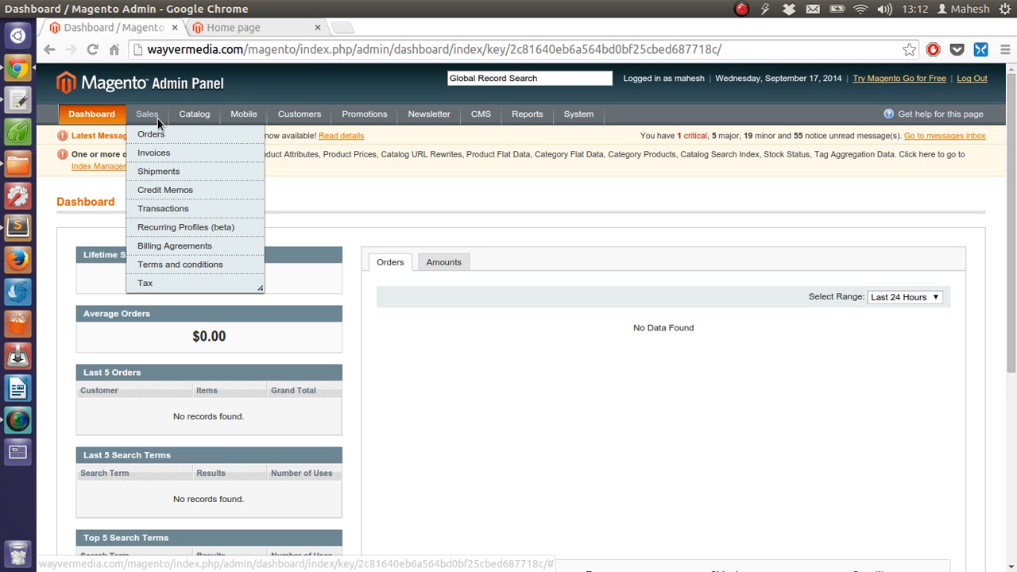
mouse_move(154, 153)
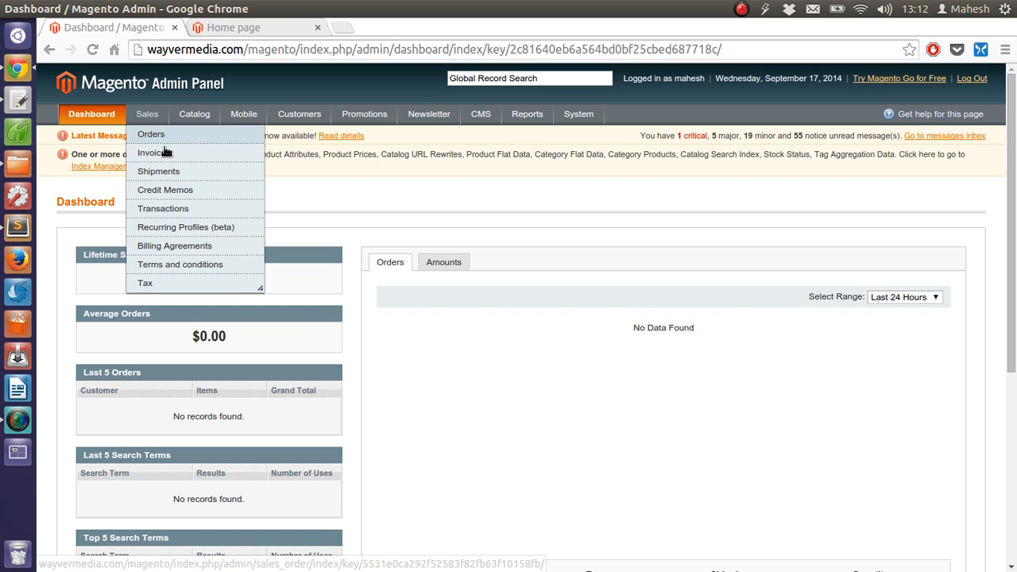
mouse_move(165, 189)
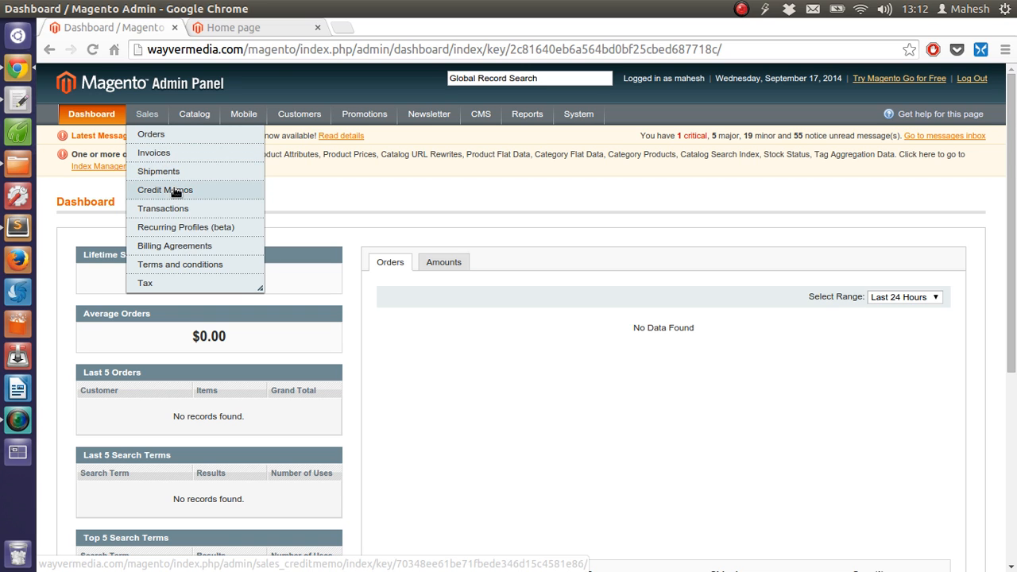
mouse_move(216, 209)
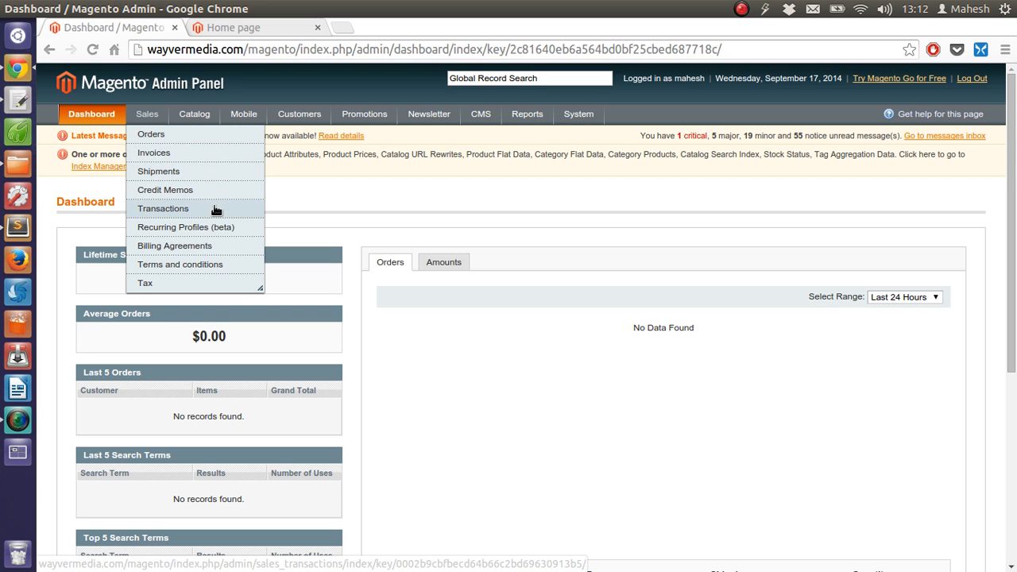
mouse_move(175, 245)
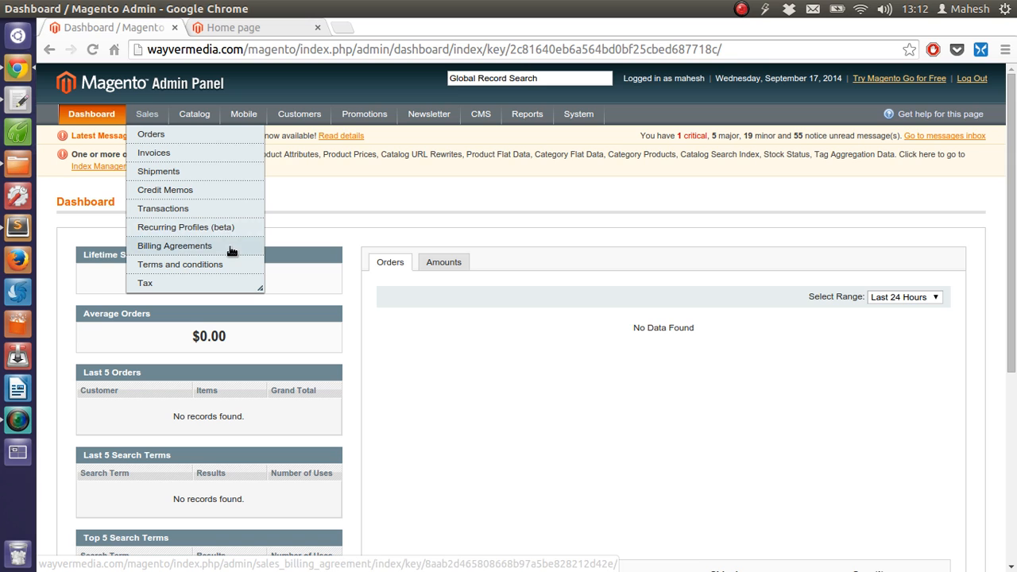
mouse_move(232, 269)
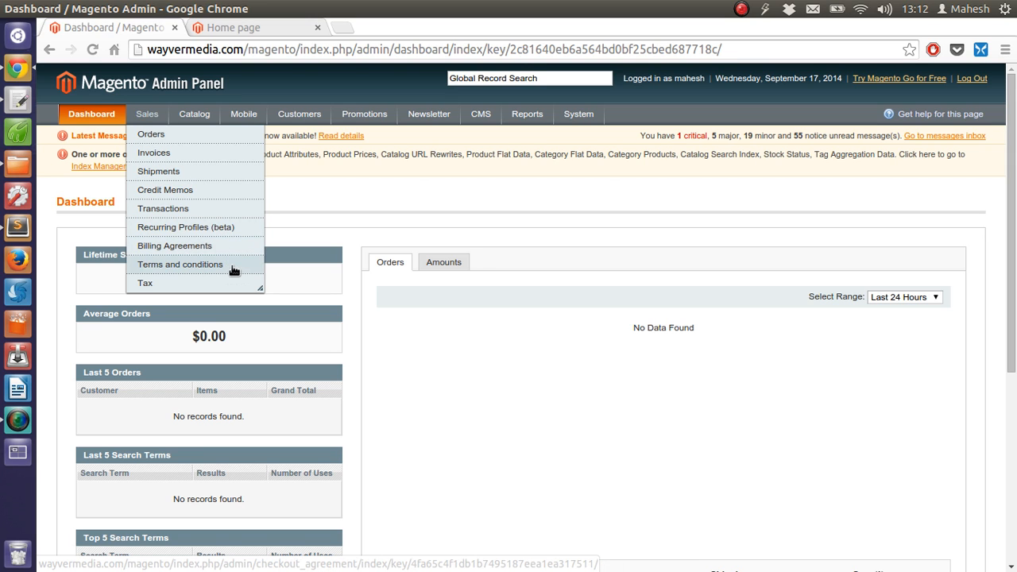
mouse_move(145, 282)
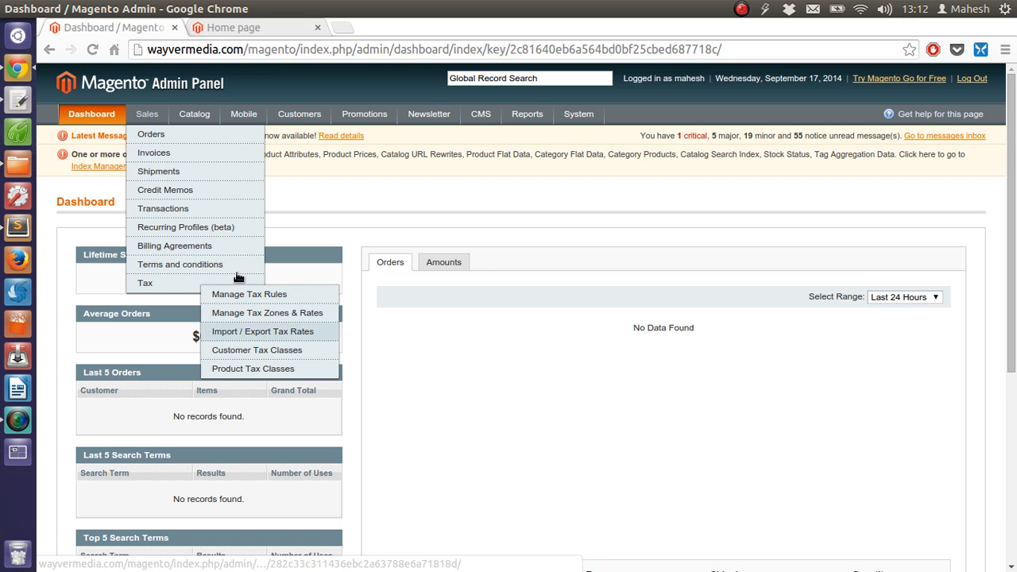
left_click(193, 115)
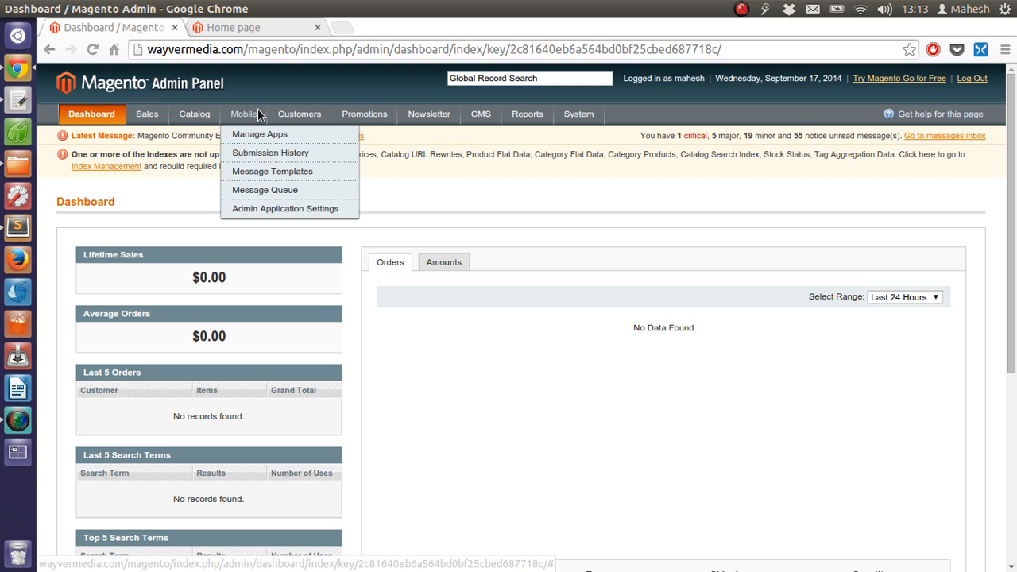
mouse_move(269, 194)
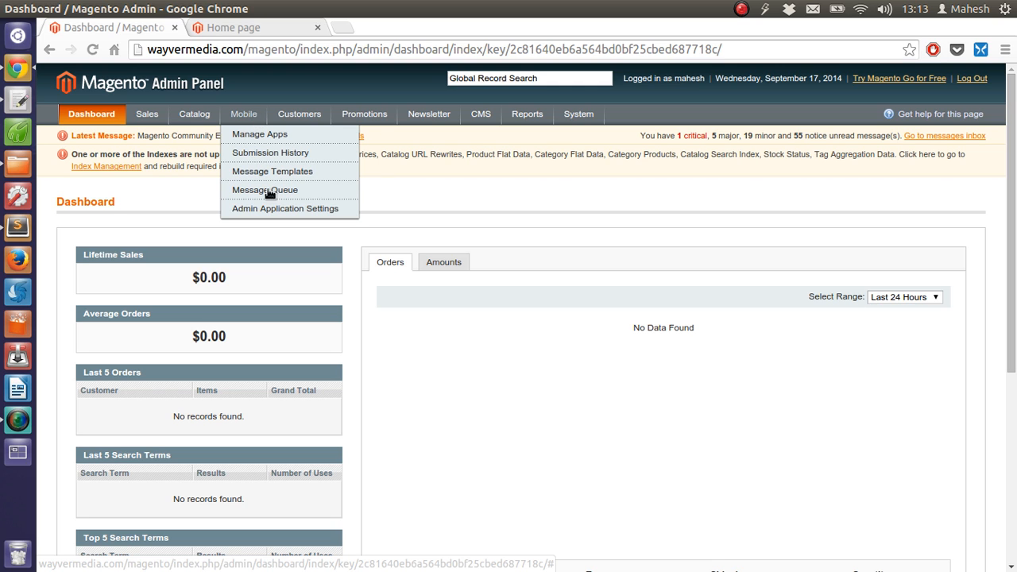
mouse_move(273, 171)
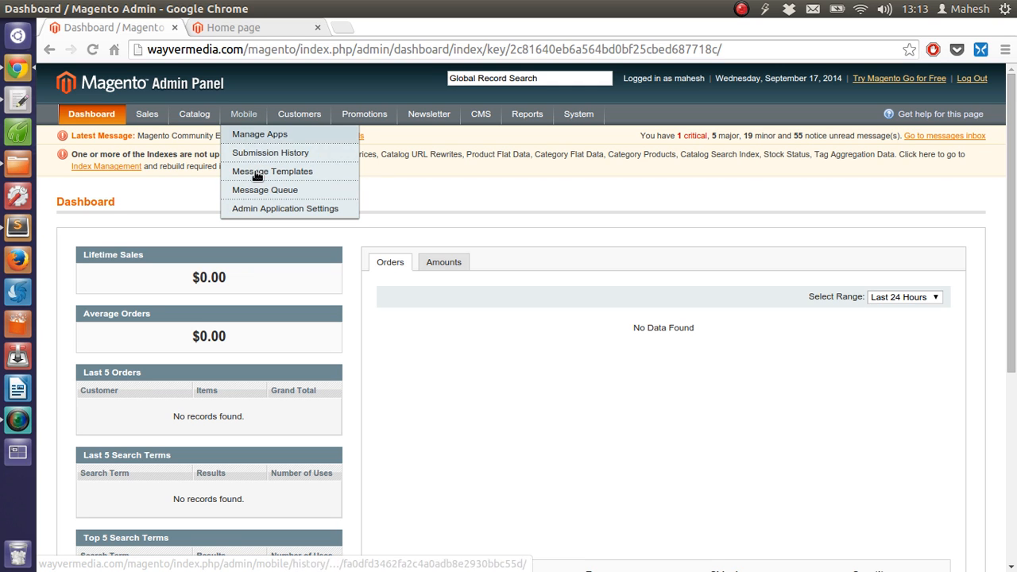
left_click(299, 114)
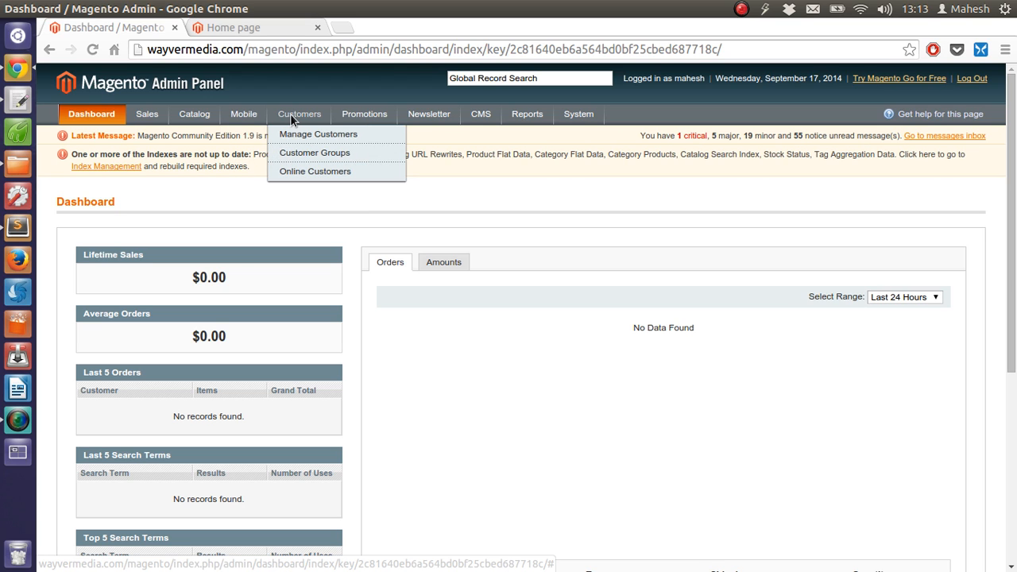
mouse_move(315, 152)
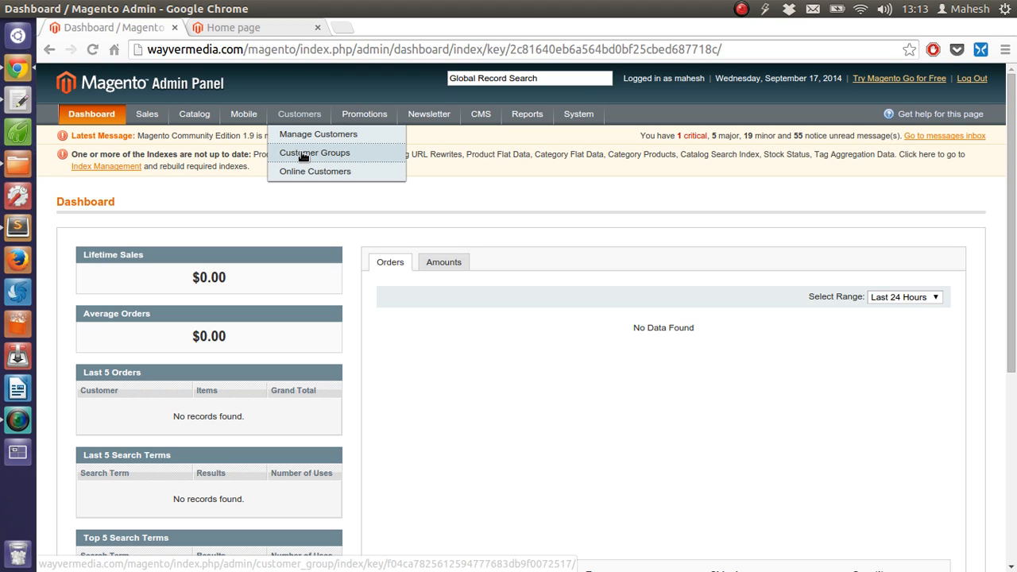
mouse_move(359, 173)
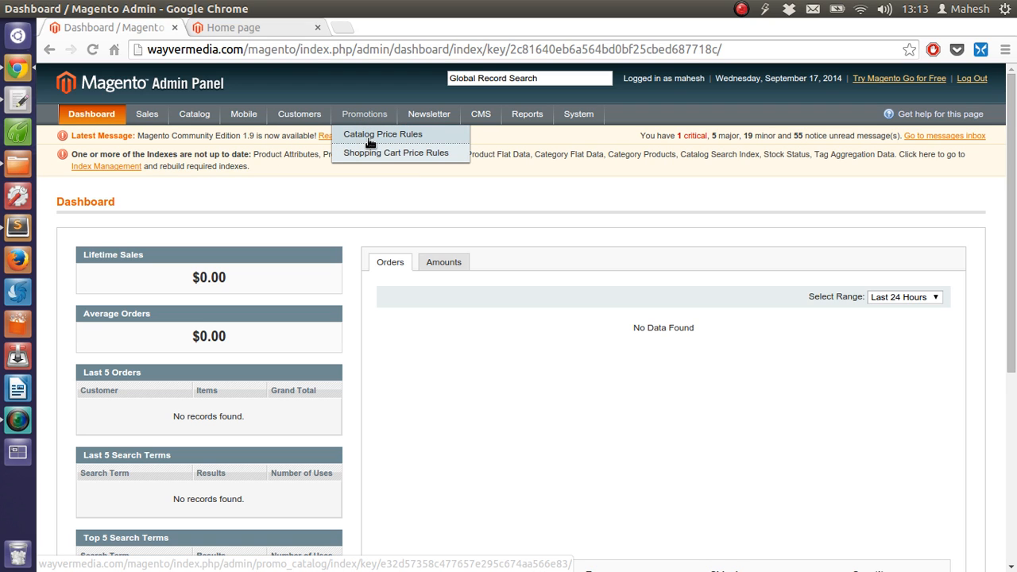
mouse_move(395, 153)
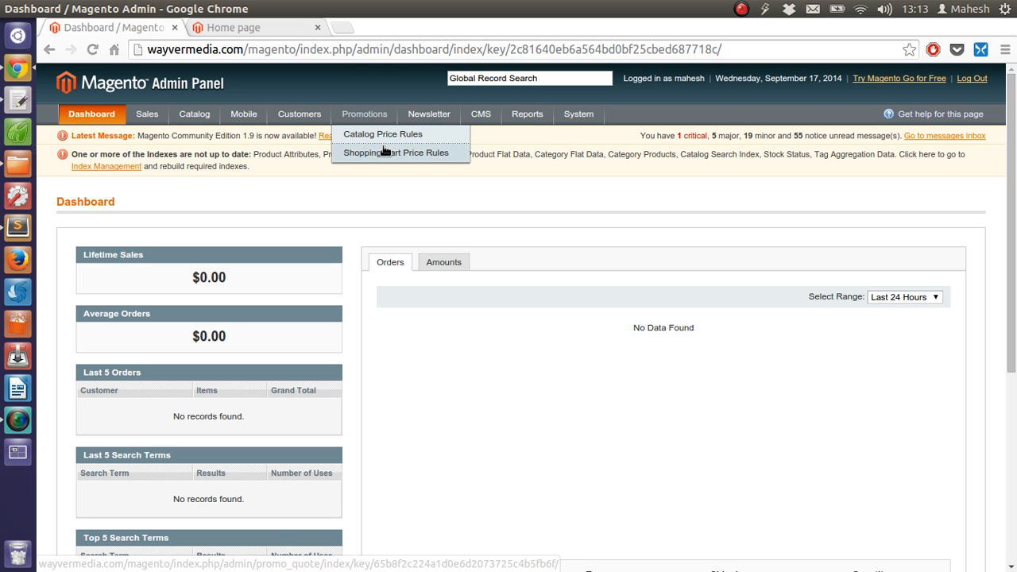
mouse_move(400, 140)
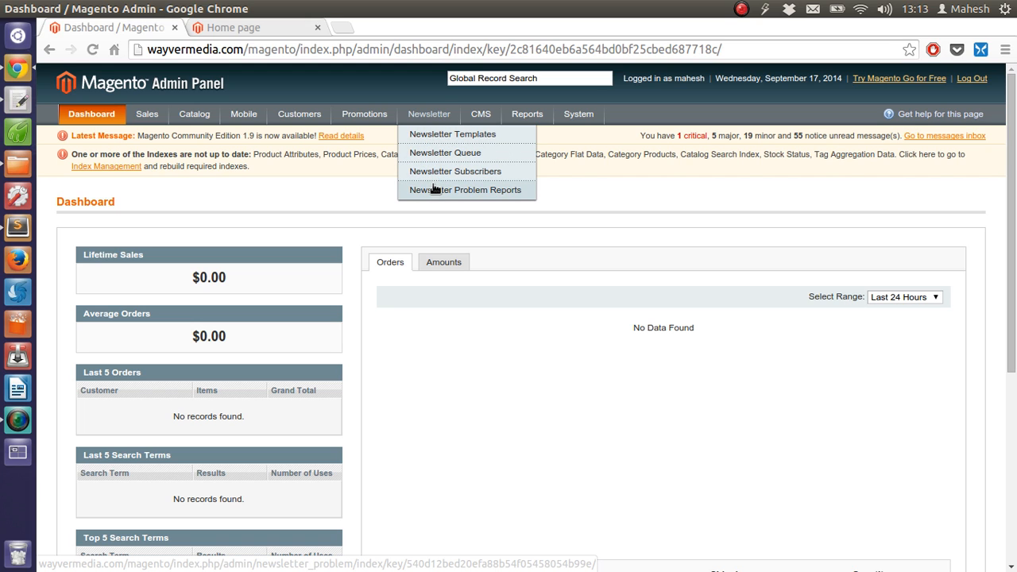
left_click(480, 115)
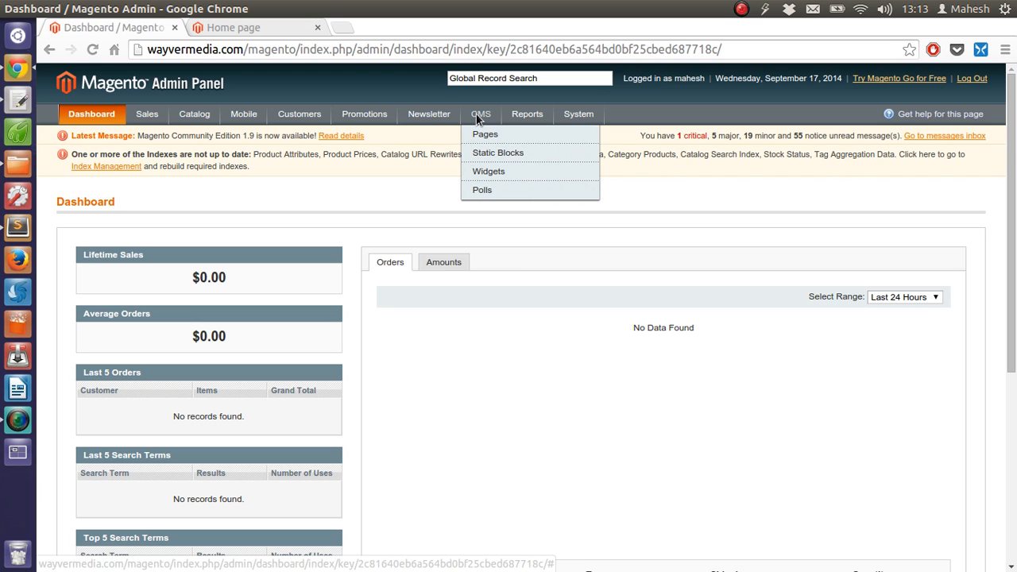
mouse_move(484, 133)
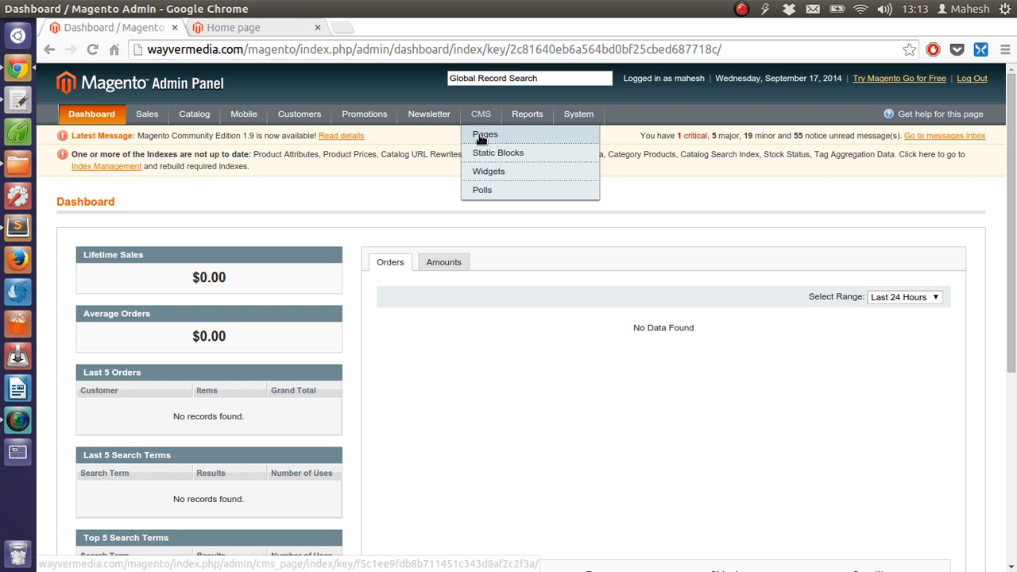
mouse_move(487, 153)
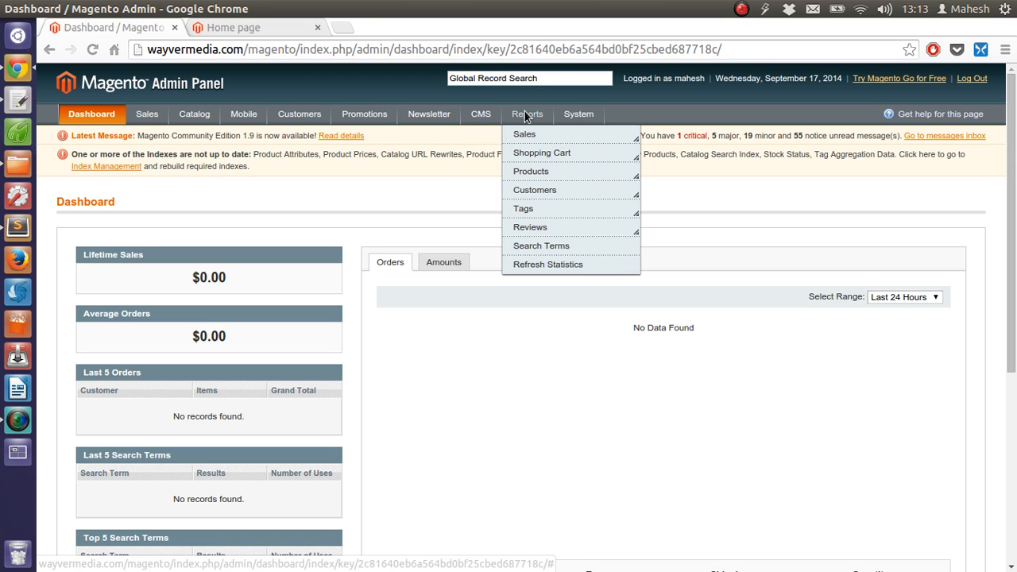
mouse_move(527, 128)
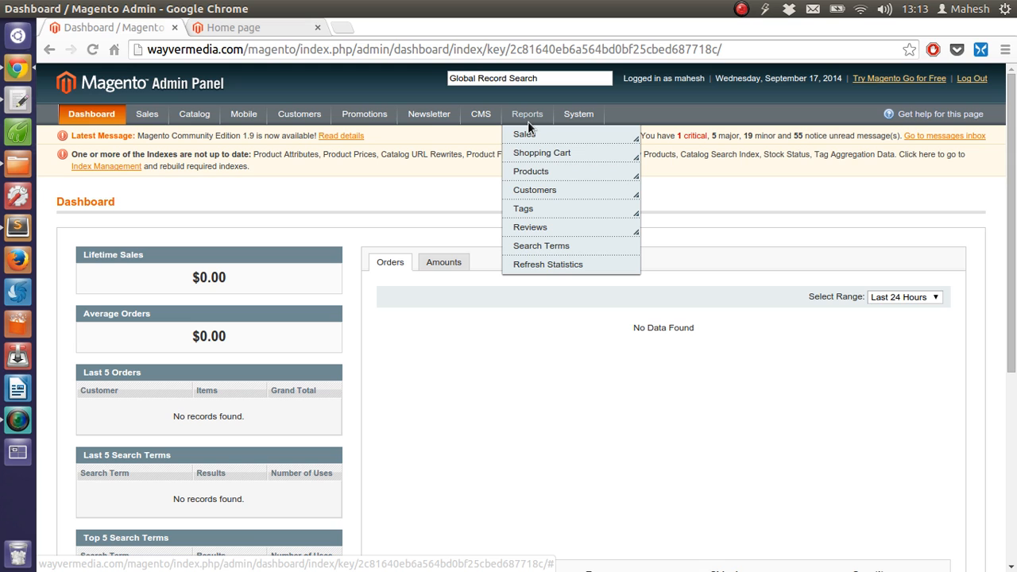
mouse_move(524, 133)
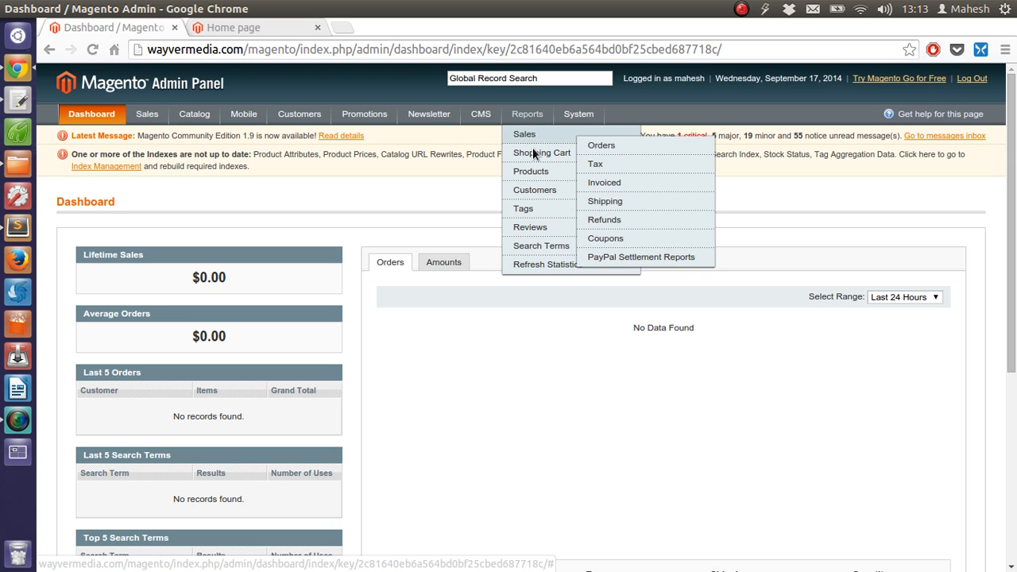
mouse_move(530, 172)
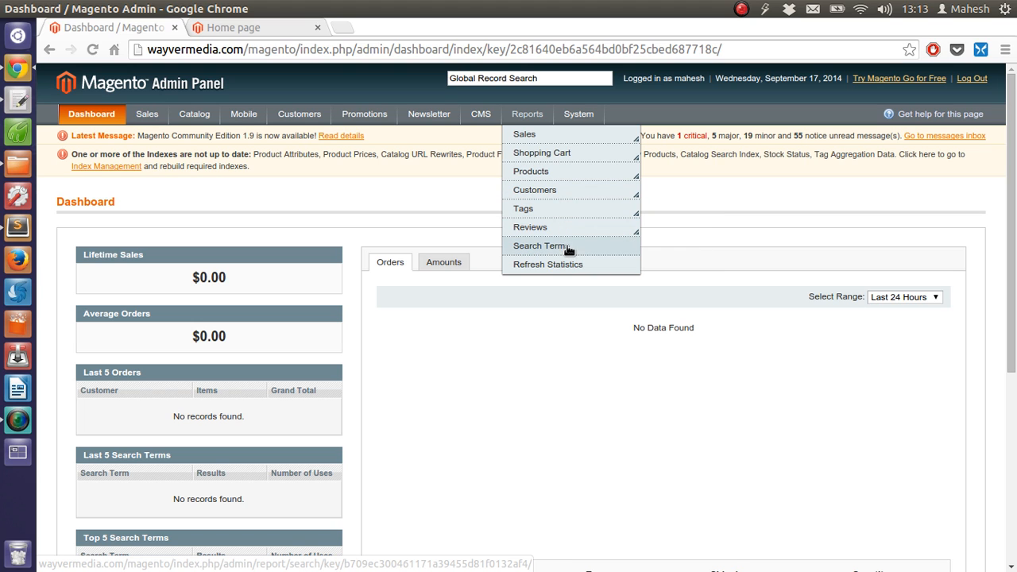
mouse_move(546, 189)
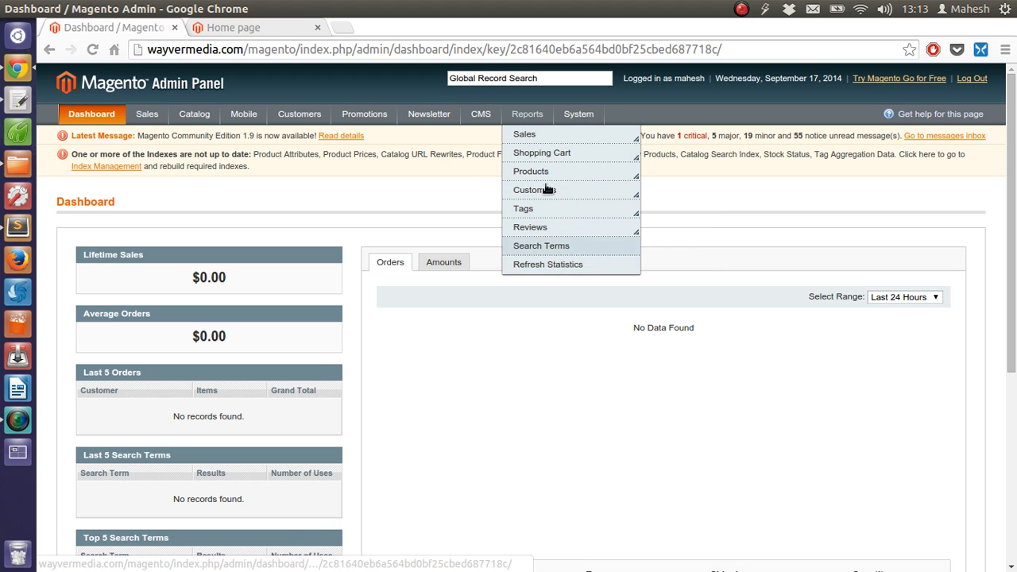
left_click(579, 114)
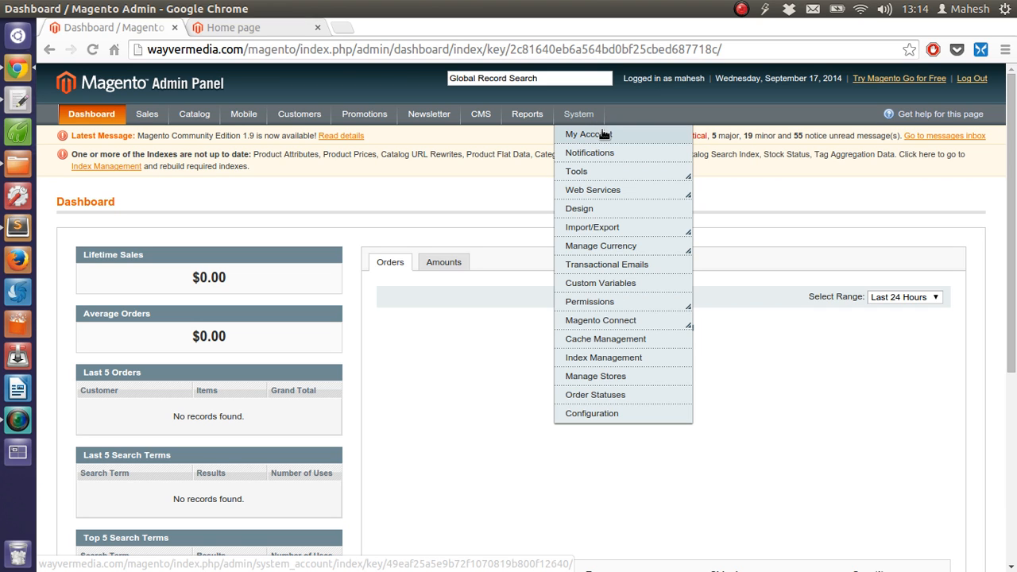
mouse_move(589, 152)
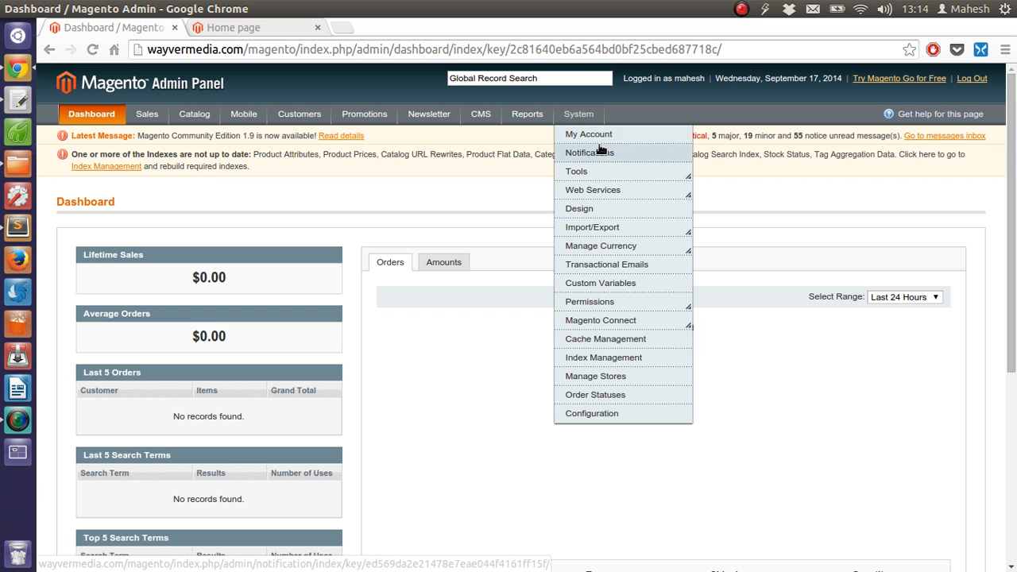
mouse_move(575, 171)
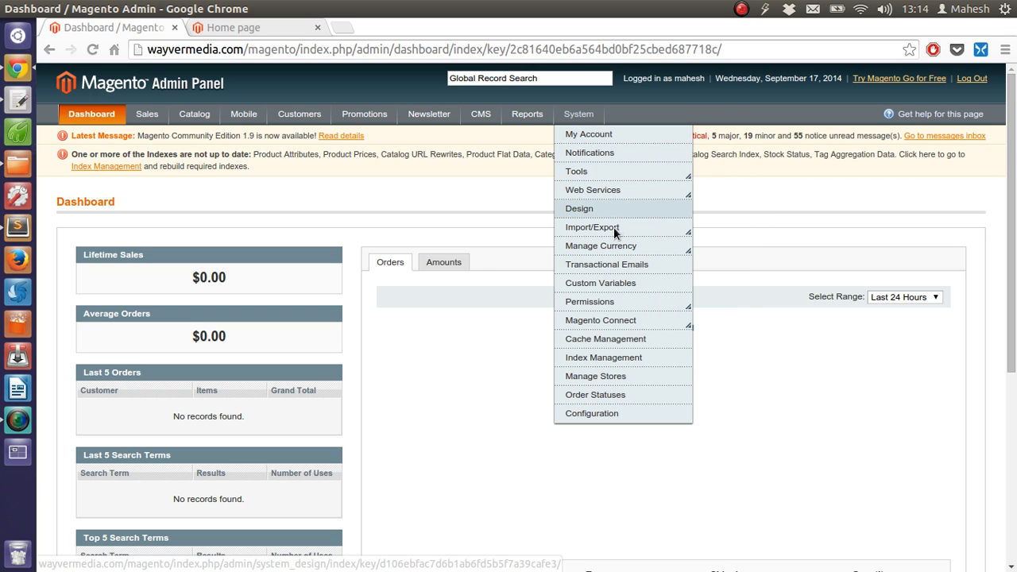
mouse_move(591, 227)
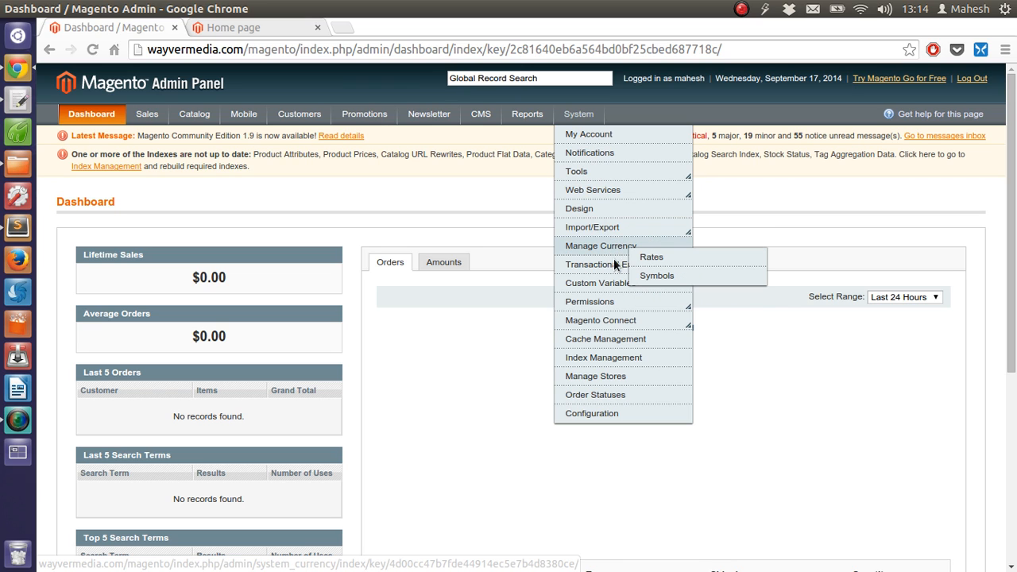
mouse_move(601, 283)
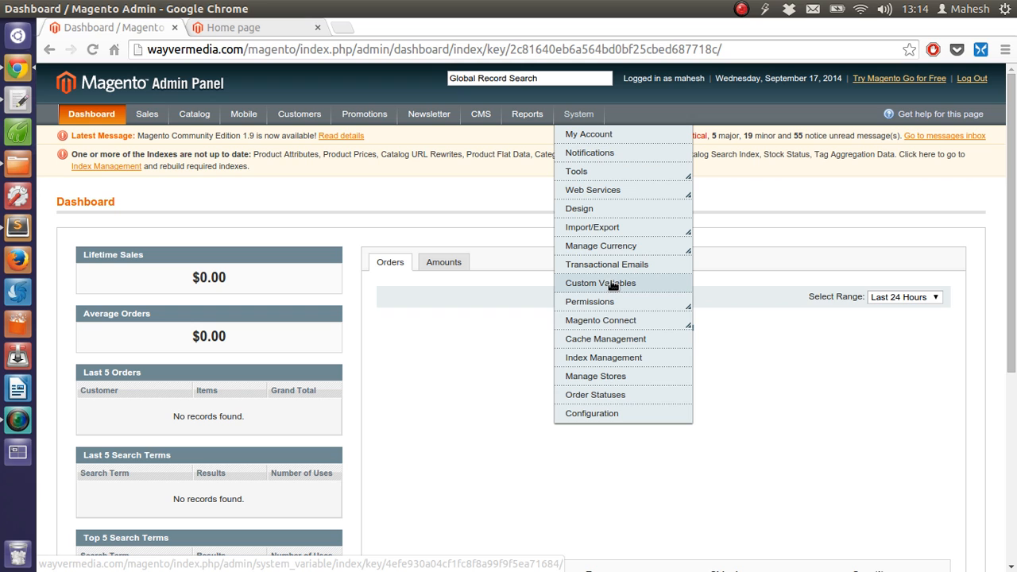
mouse_move(600, 319)
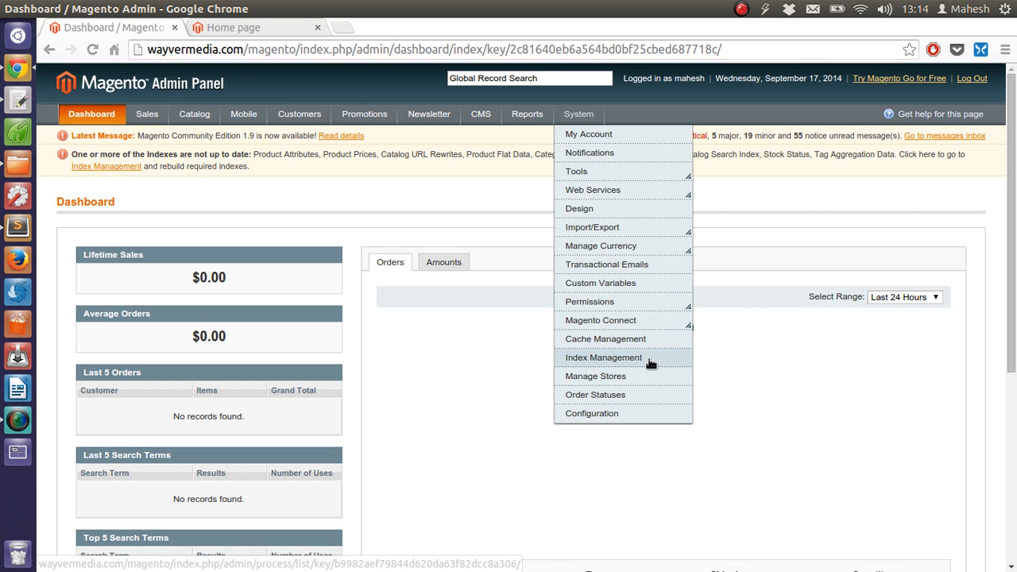
mouse_move(653, 381)
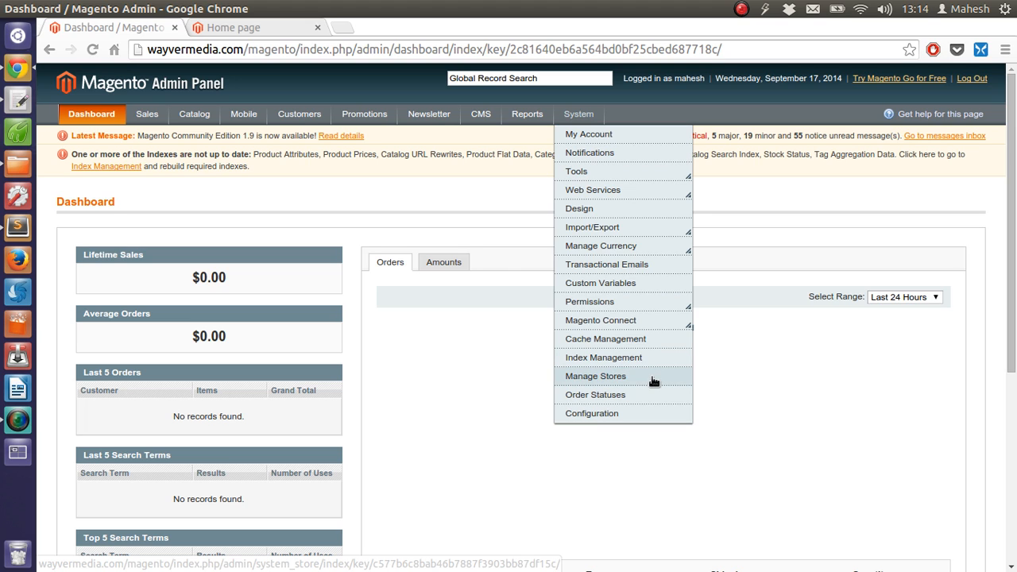
mouse_move(651, 394)
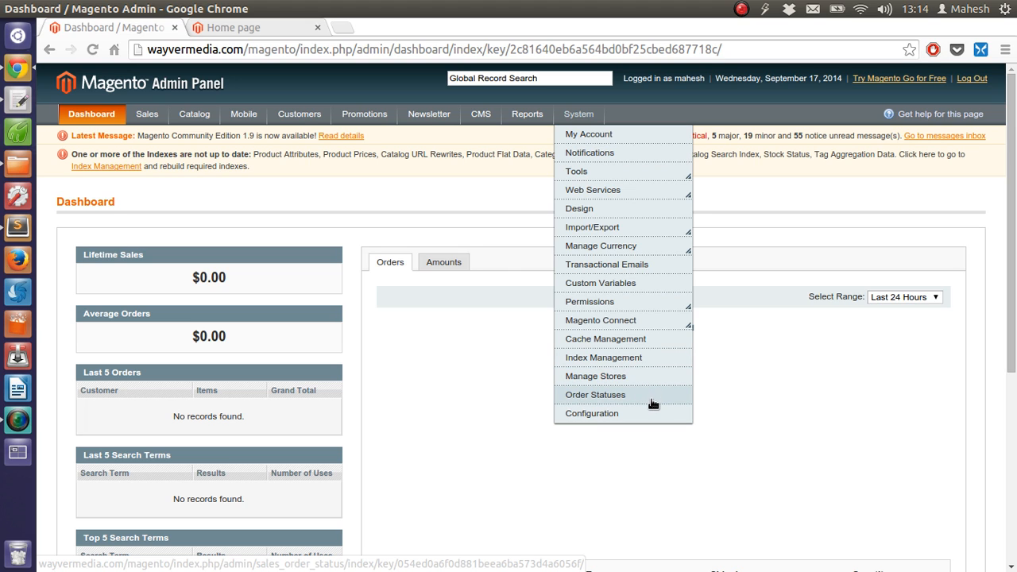
mouse_move(381, 362)
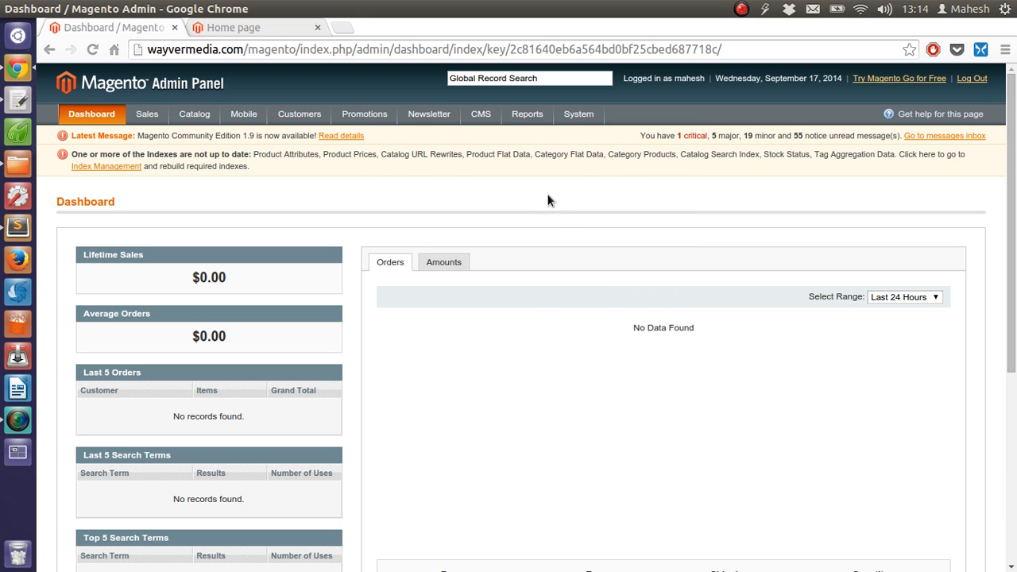
left_click(578, 115)
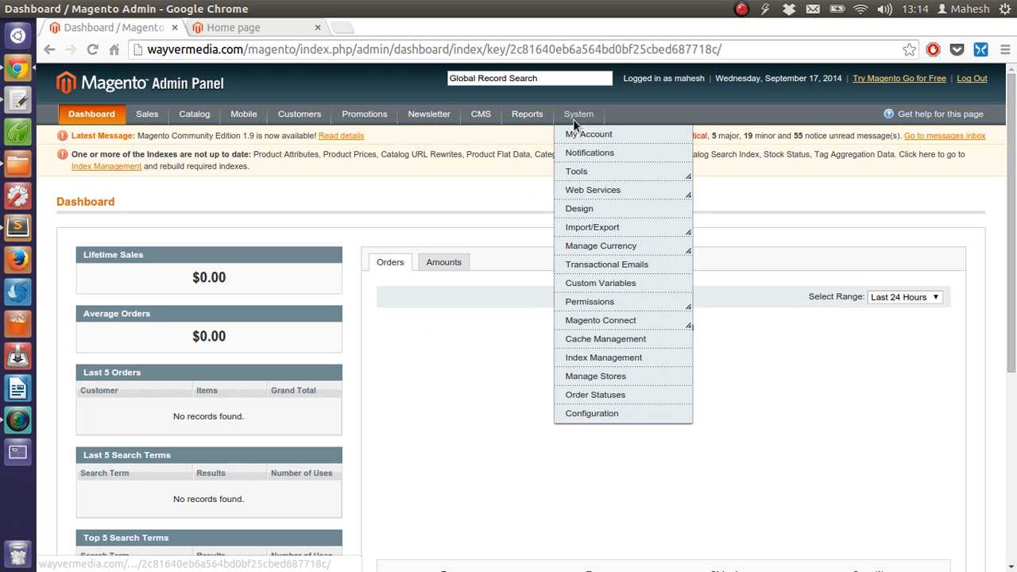
left_click(747, 175)
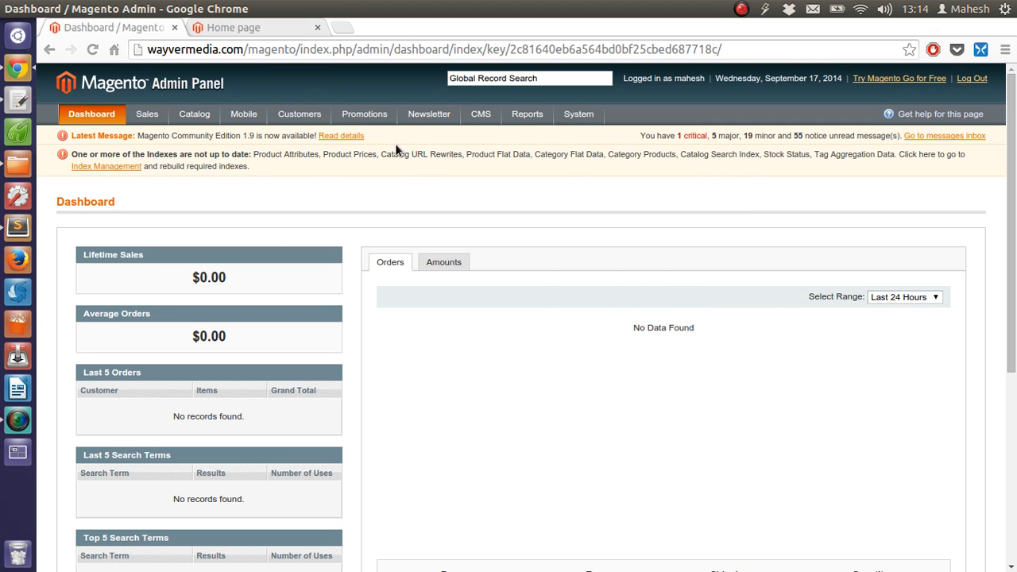
mouse_move(332, 239)
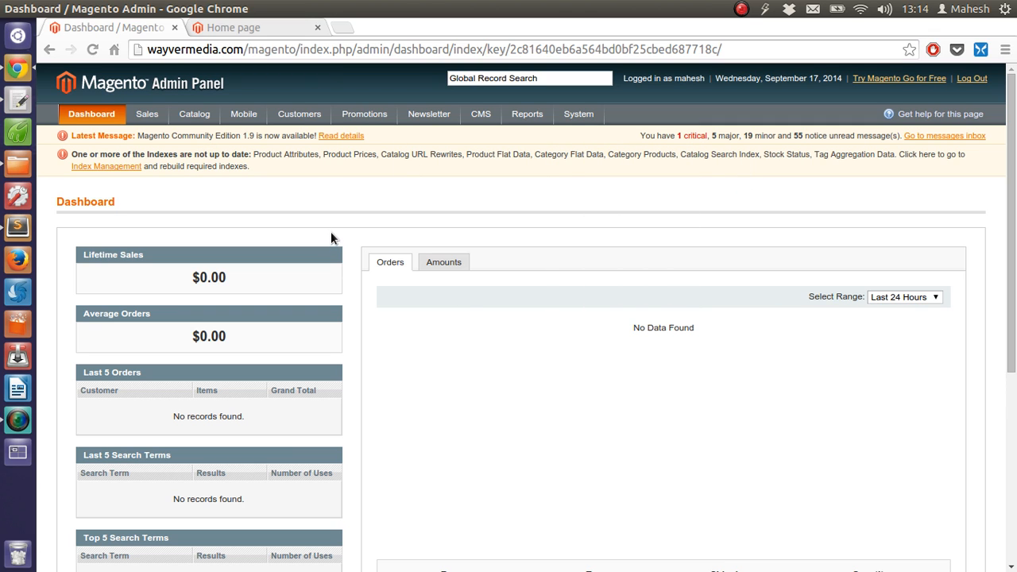
mouse_move(245, 176)
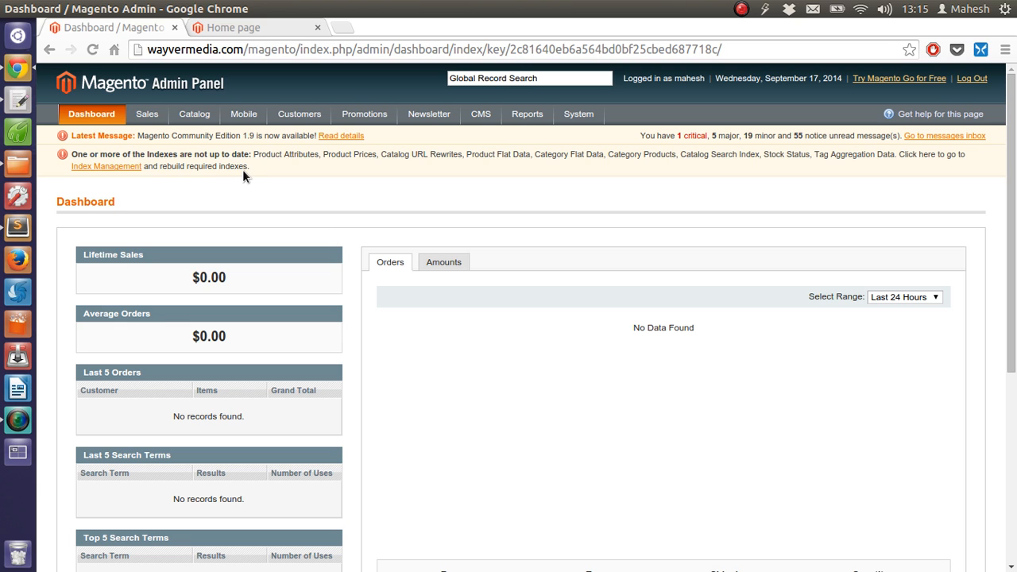
mouse_move(882, 173)
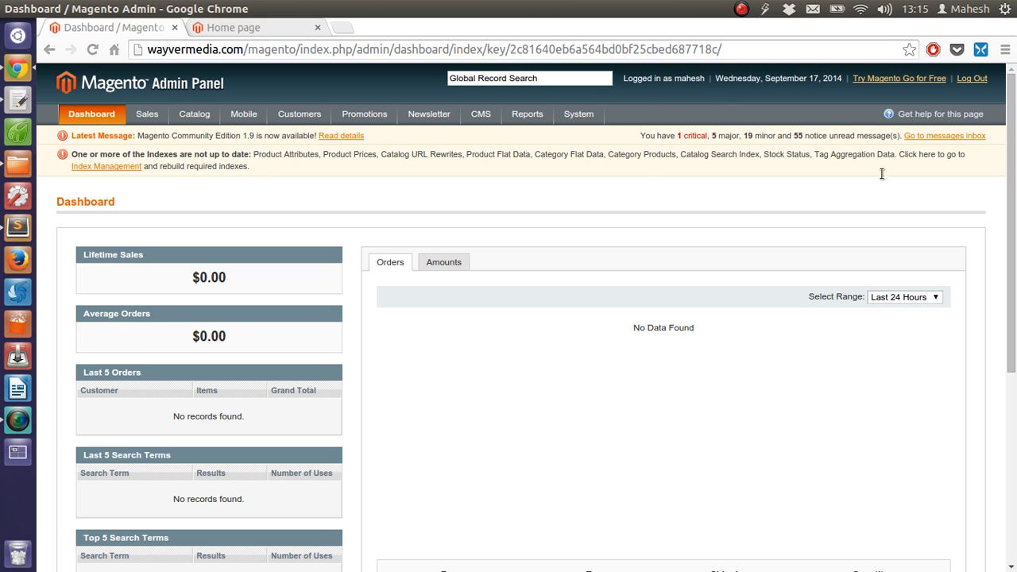
scroll("down", 3)
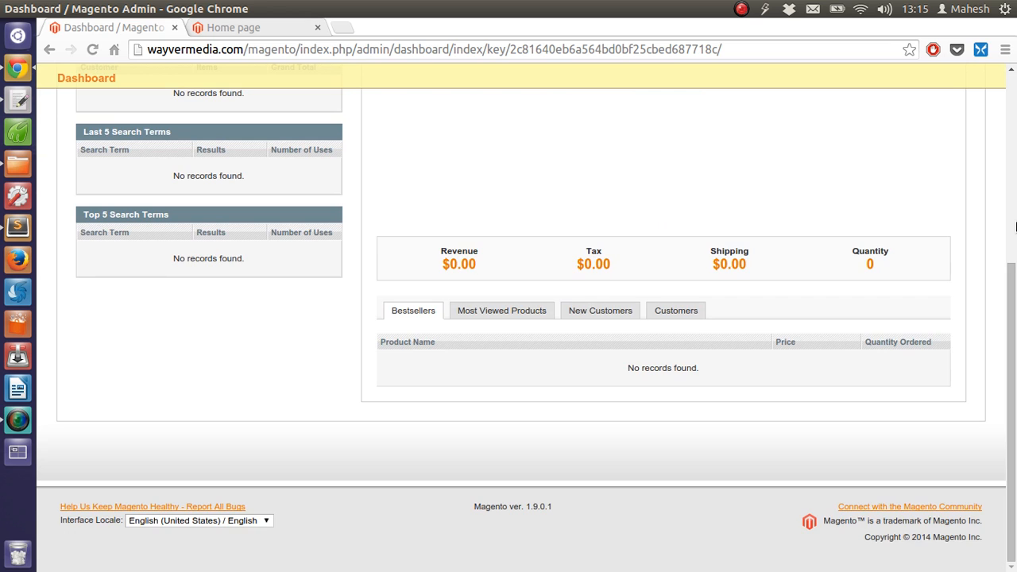
scroll("up", 3)
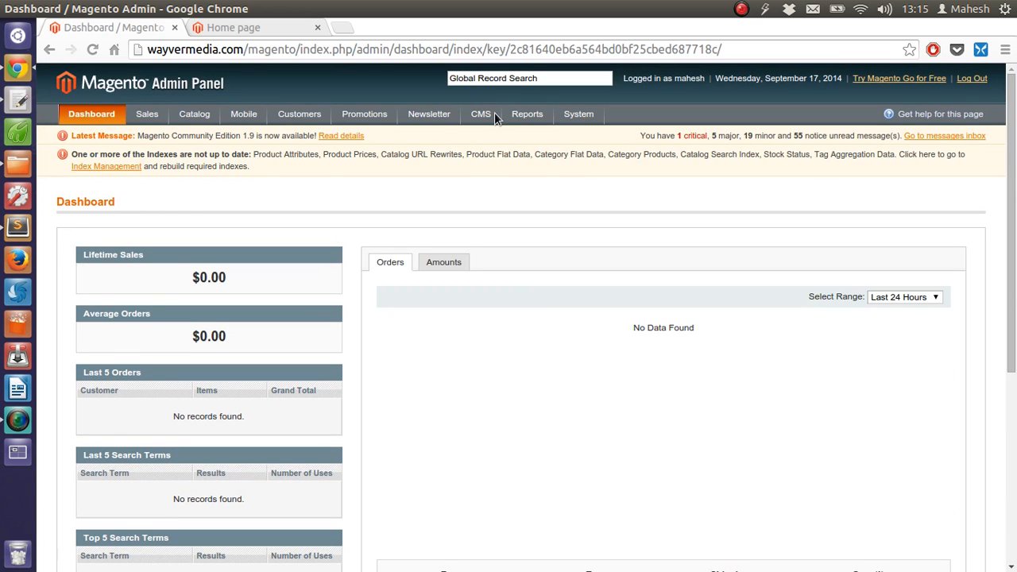
- Show the Manage Pages grid via CMS > Pages and start adding a new page
left_click(480, 115)
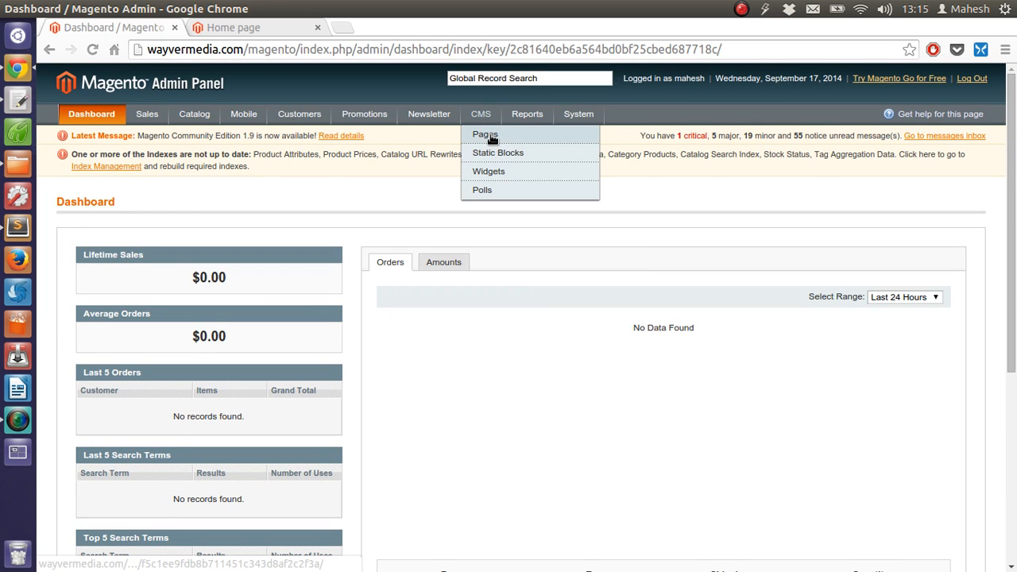
left_click(485, 133)
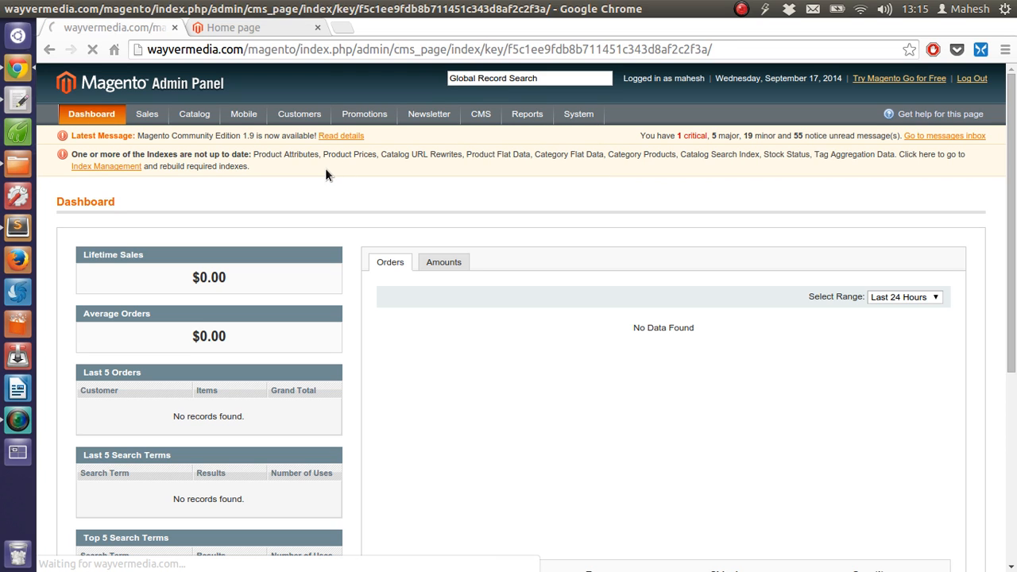
left_click(477, 114)
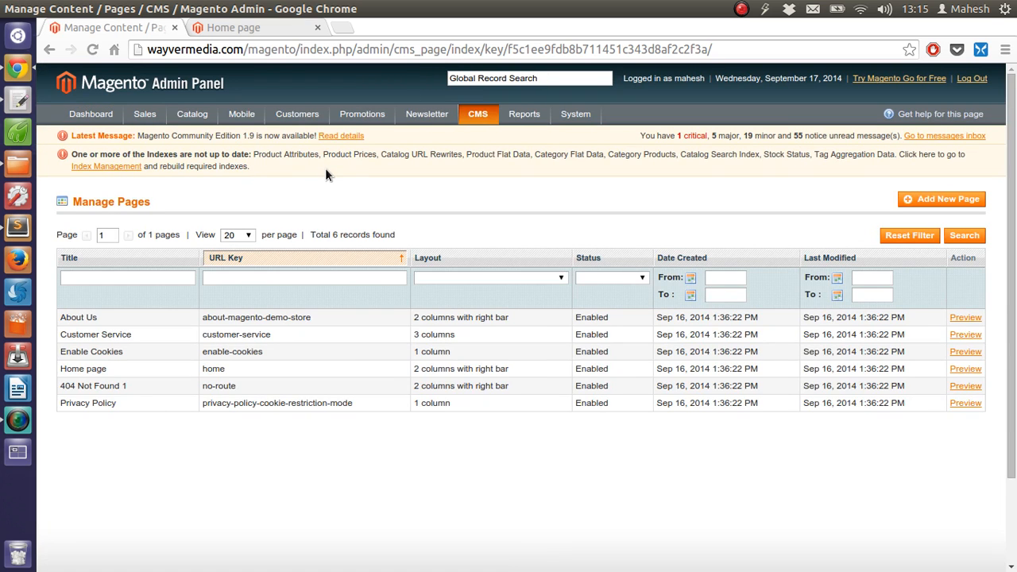
mouse_move(124, 318)
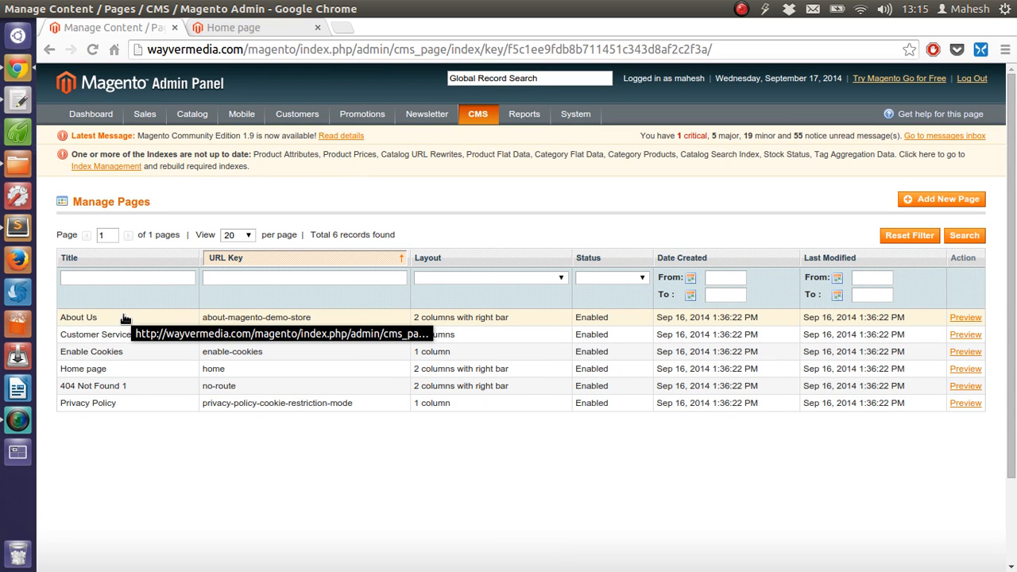
mouse_move(131, 374)
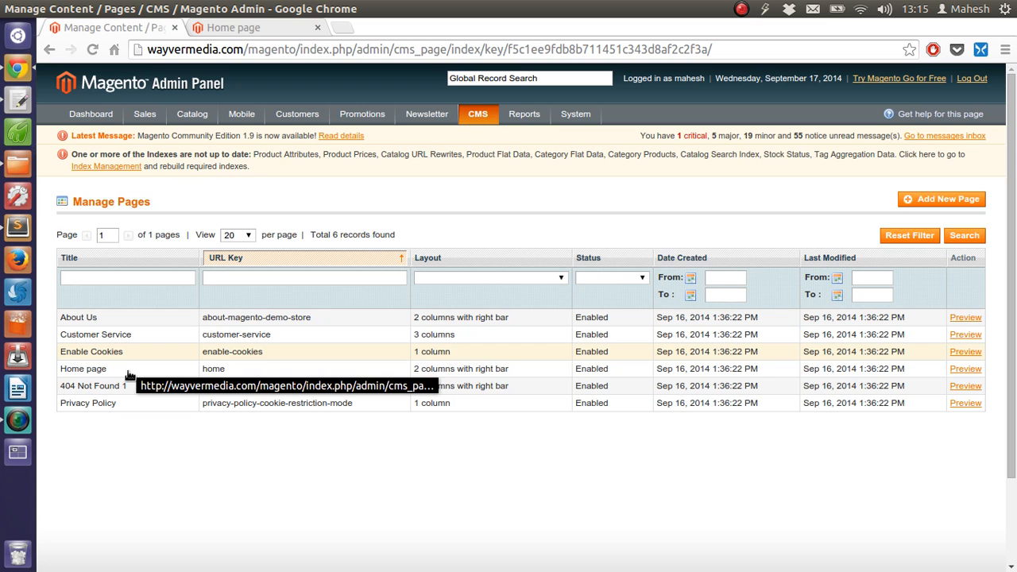
mouse_move(121, 406)
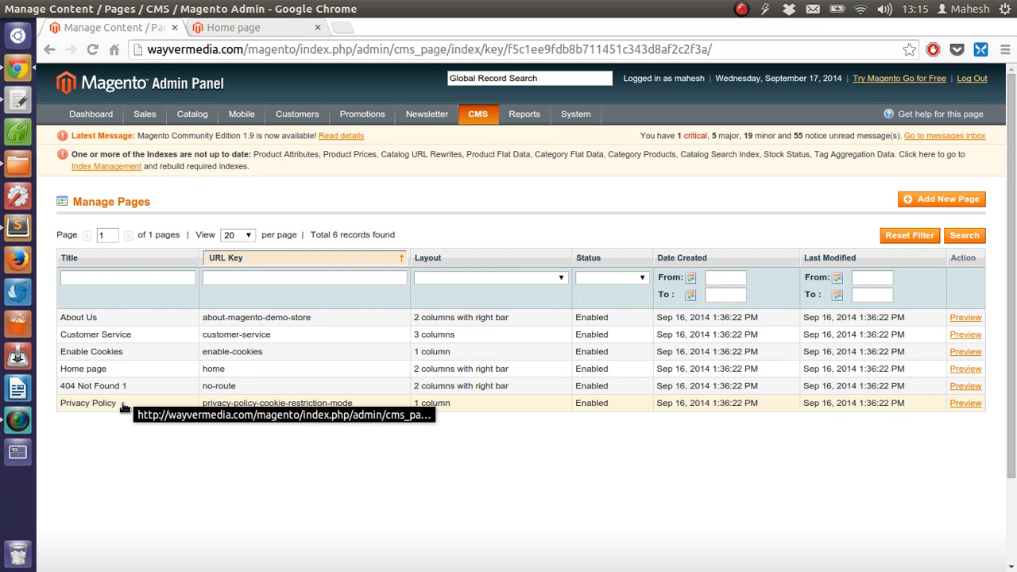
mouse_move(93, 321)
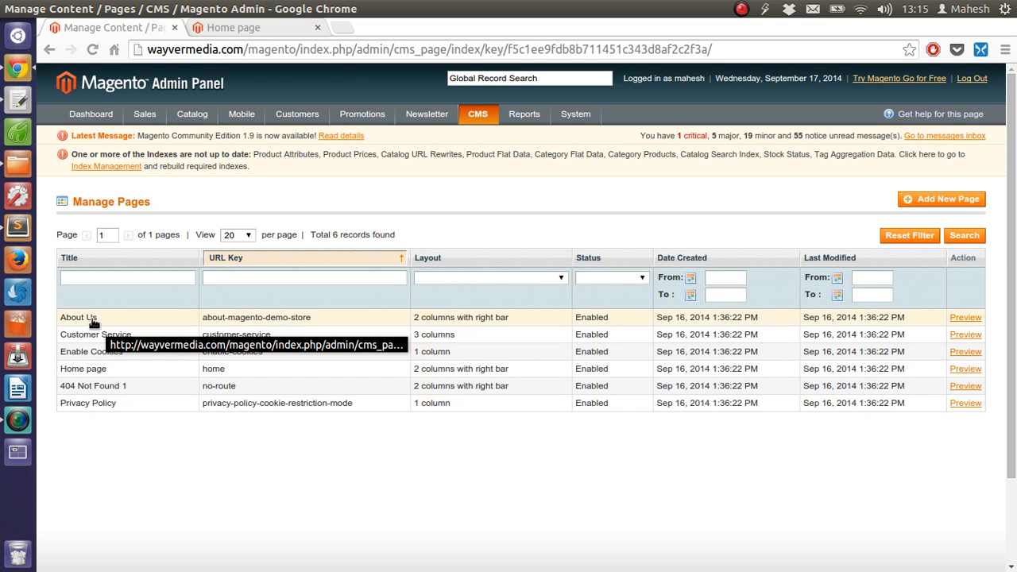
mouse_move(959, 209)
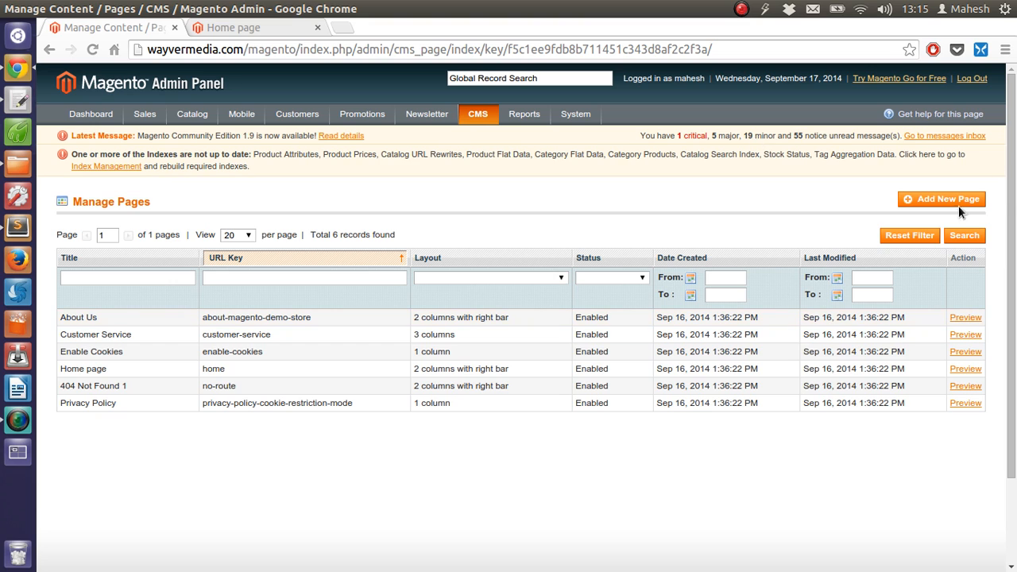
left_click(940, 199)
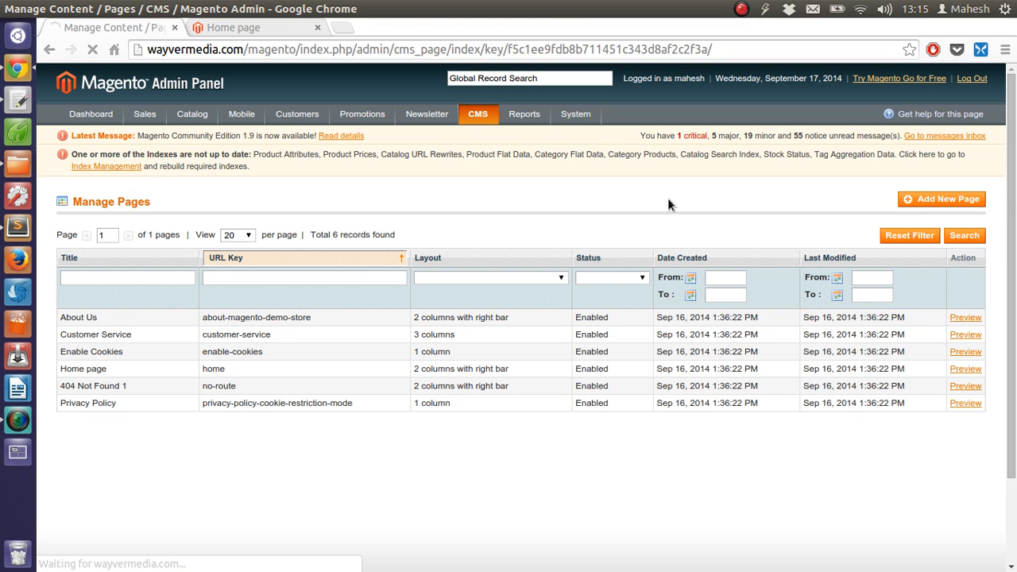
mouse_move(877, 155)
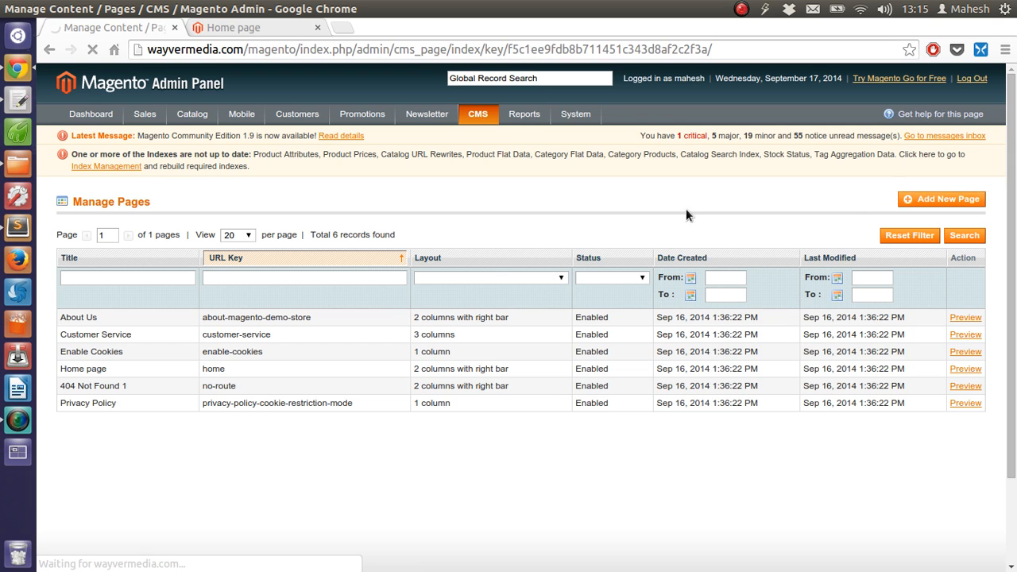
mouse_move(612, 211)
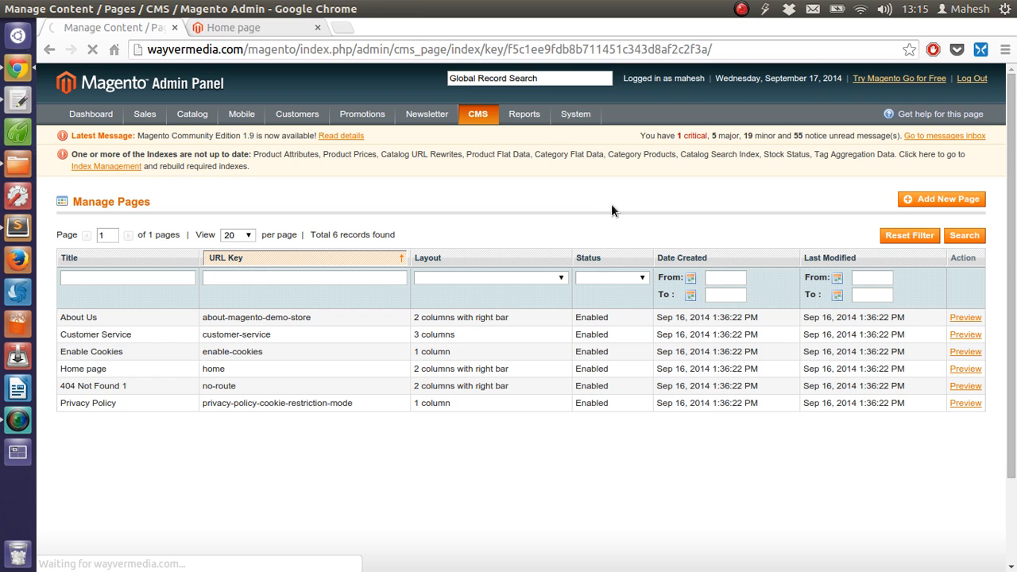
- Fill the New Page form with title Shipping and URL key shipping, status Enabled
left_click(941, 199)
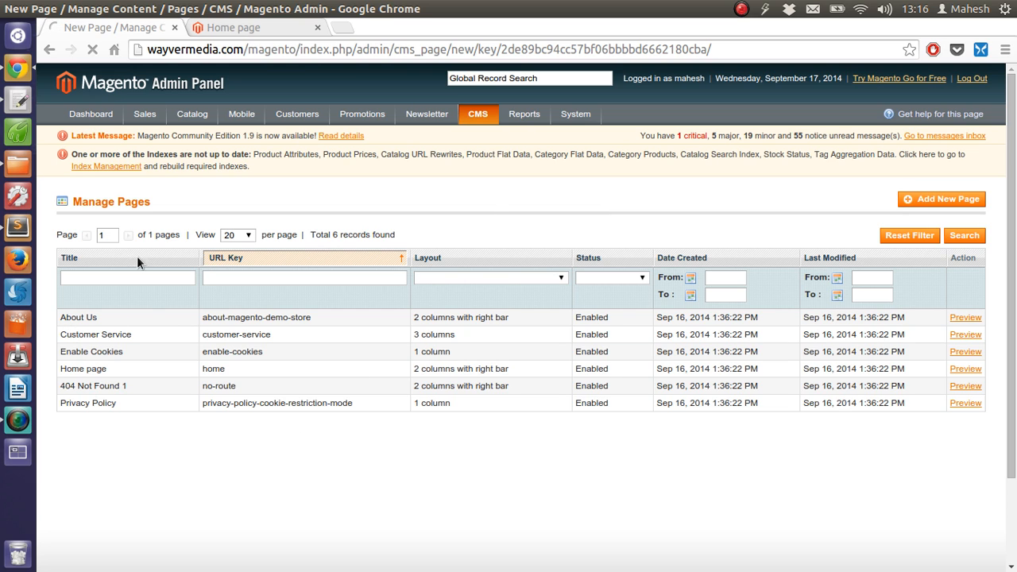
mouse_move(337, 197)
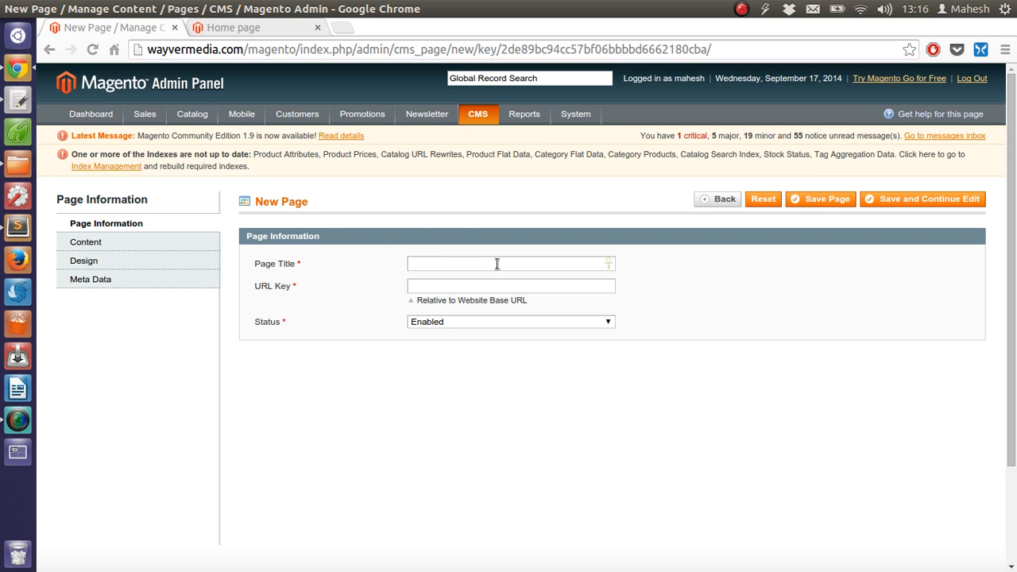
type("S")
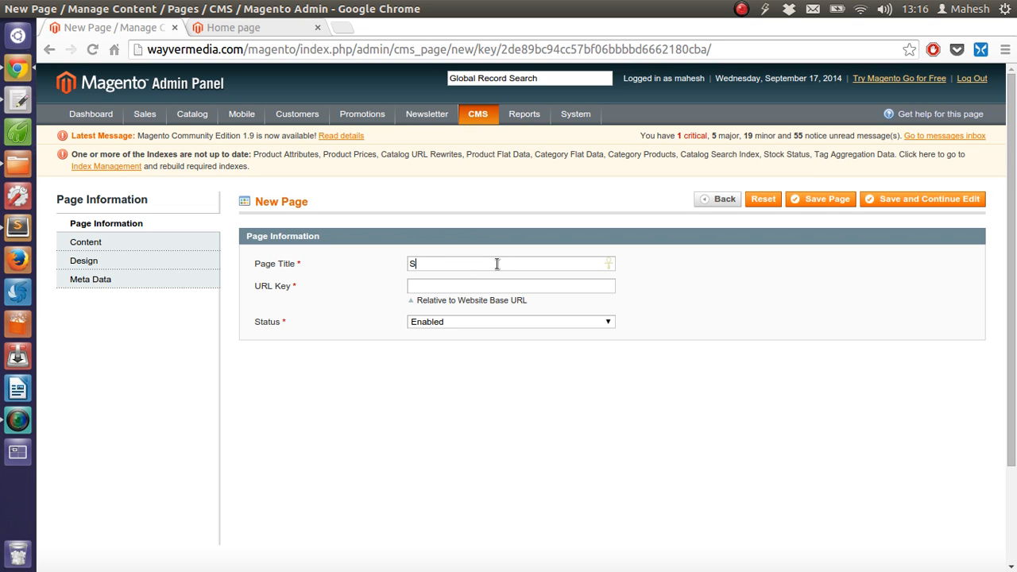
type("hipping")
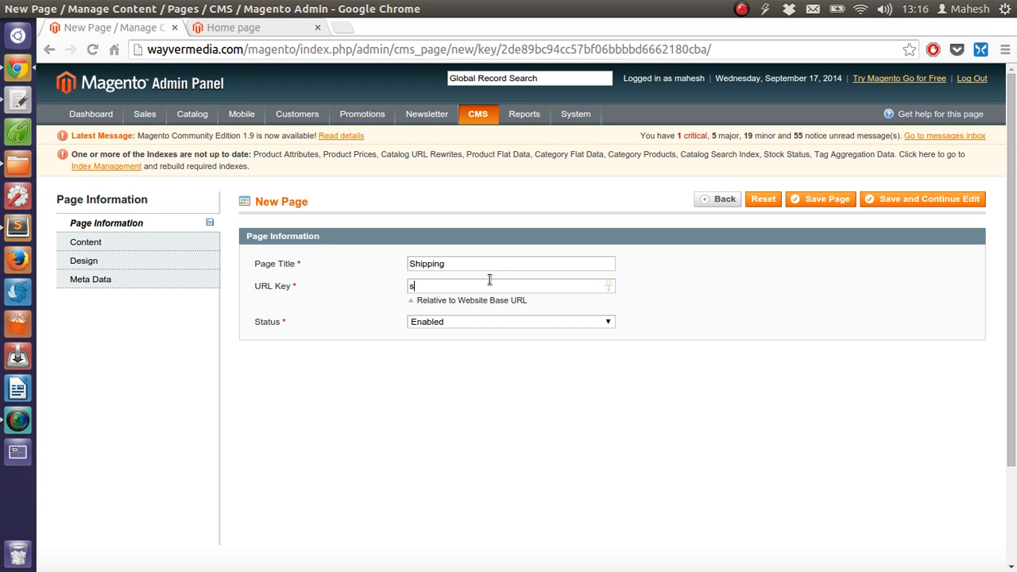
type("hi")
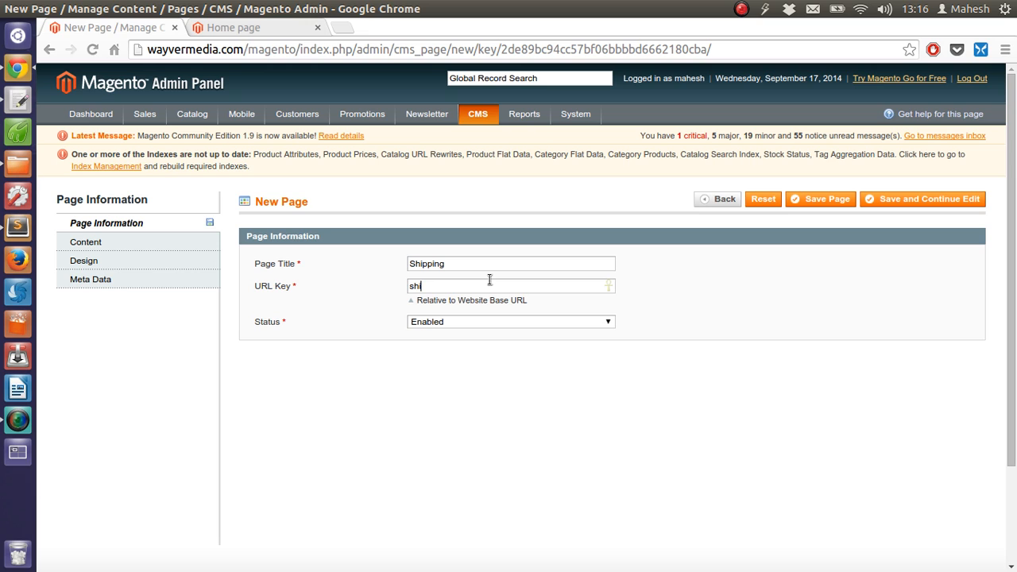
type("pping")
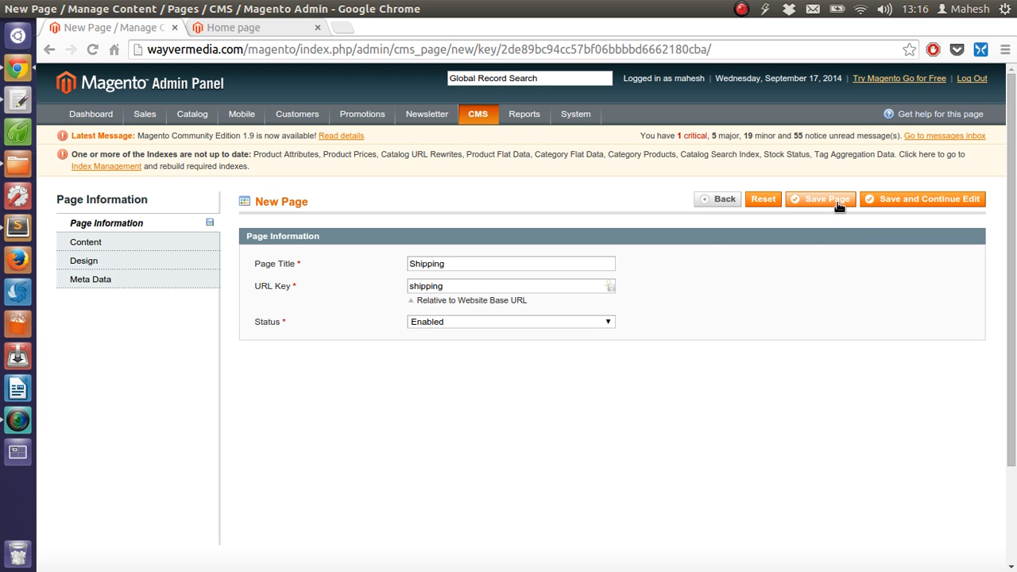
mouse_move(820, 198)
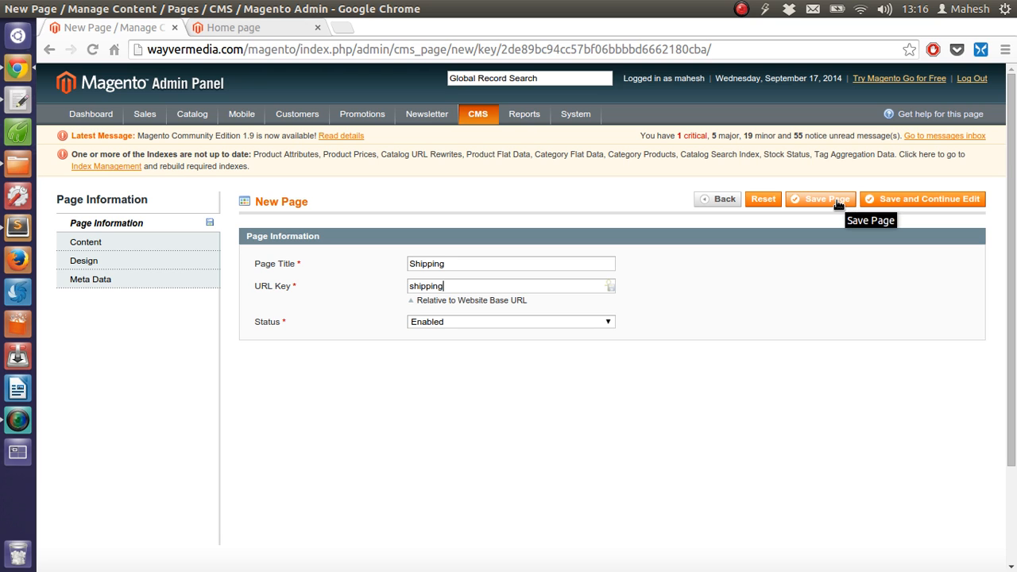
- Enter Shipping Information as content heading and body text, then save the page
left_click(86, 241)
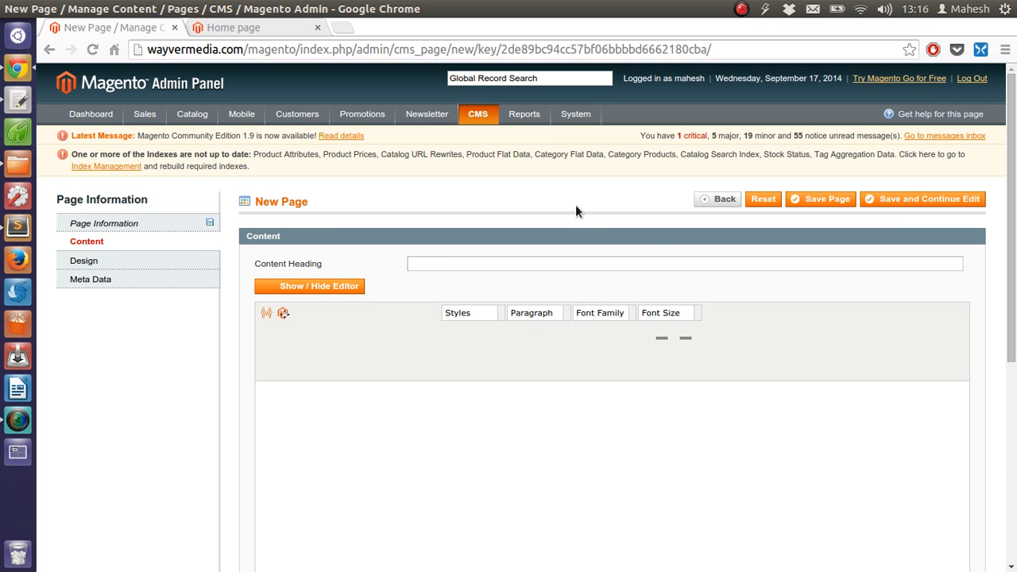
left_click(310, 286)
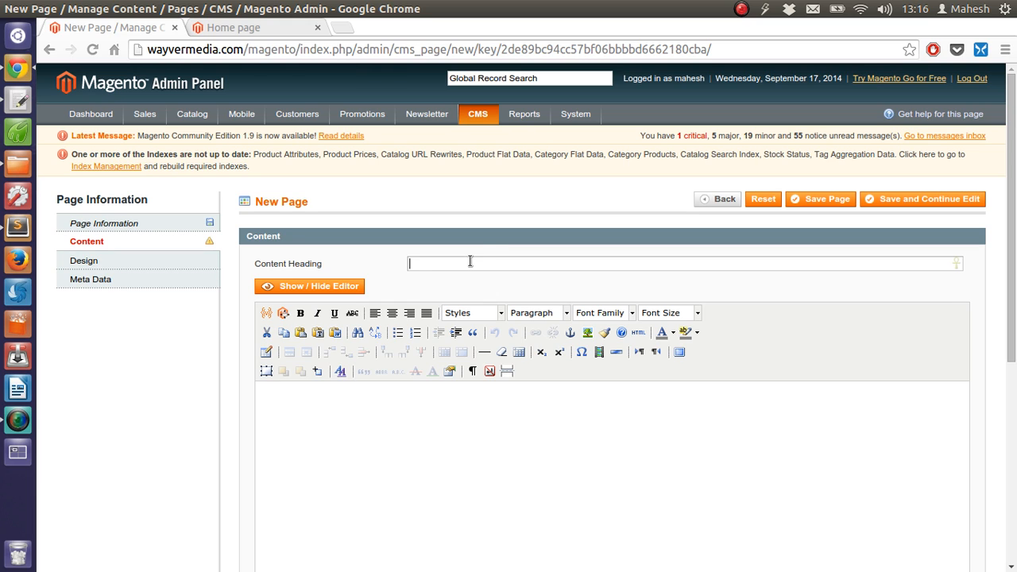
type("Shippin")
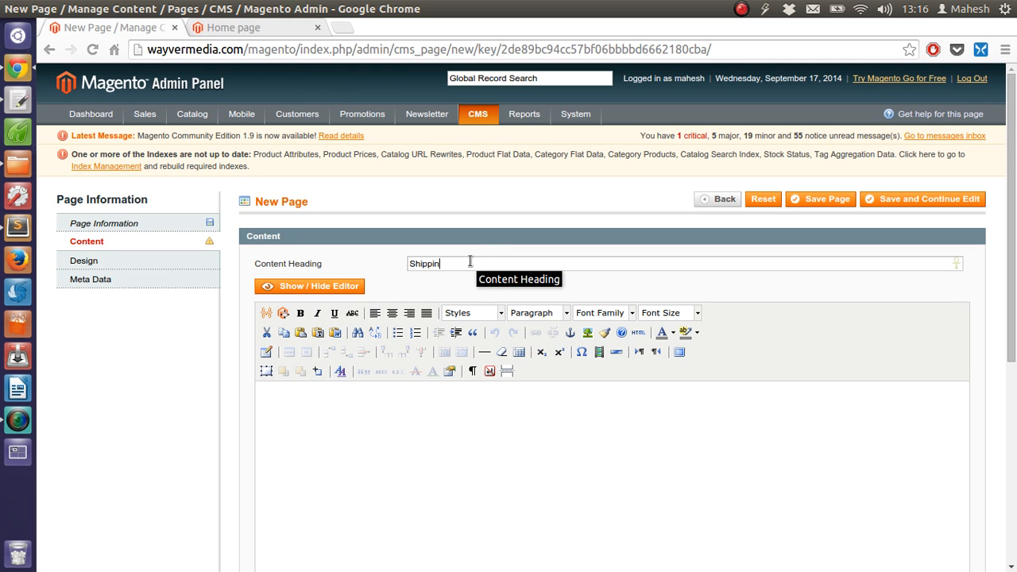
type("g Information")
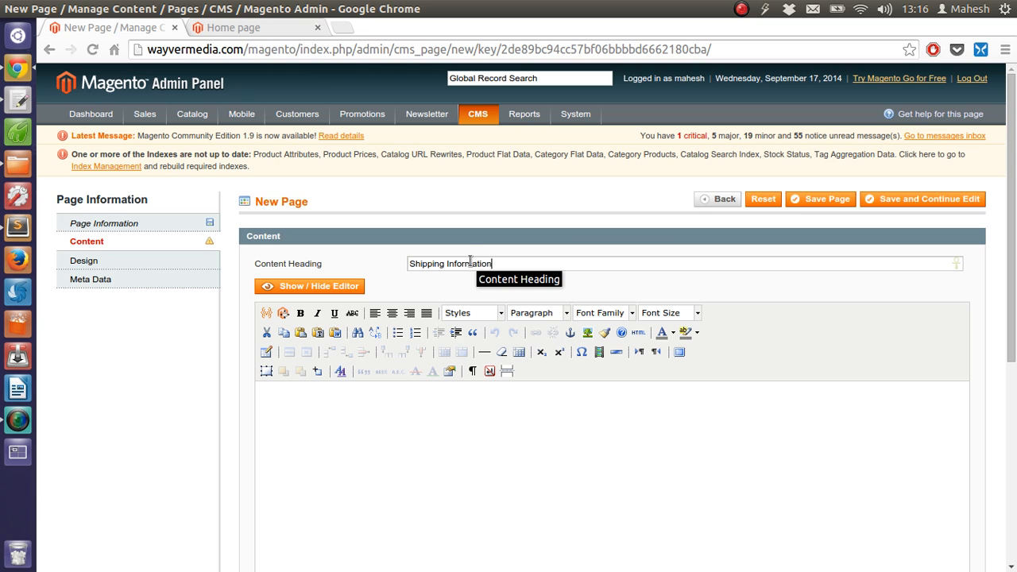
triple_click(448, 263)
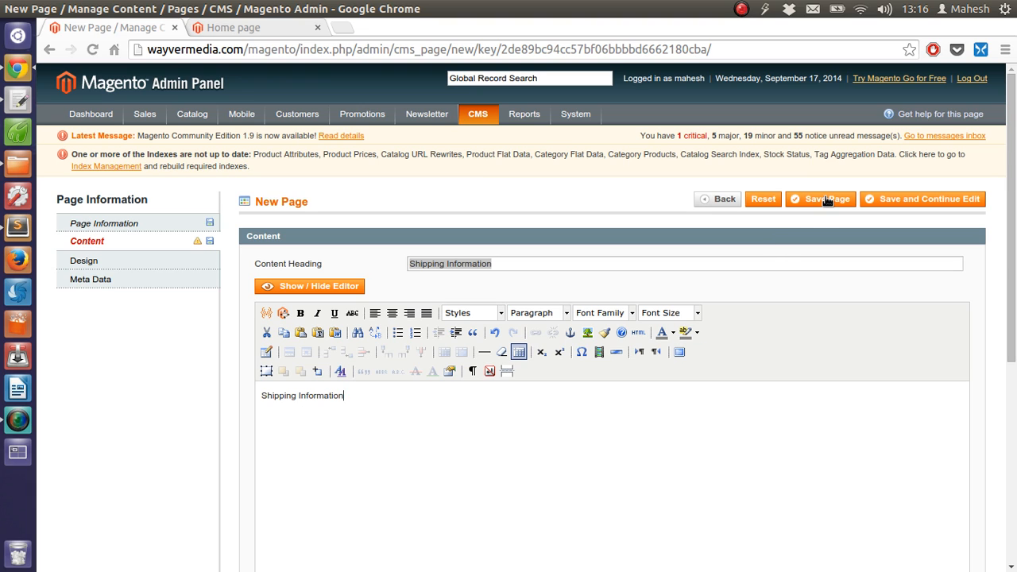
left_click(820, 198)
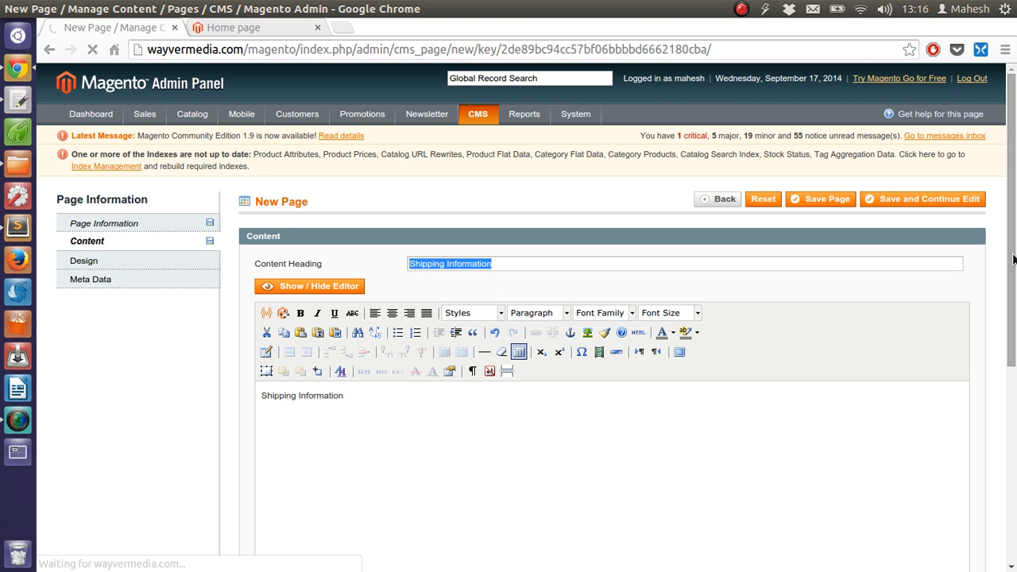
mouse_move(1011, 260)
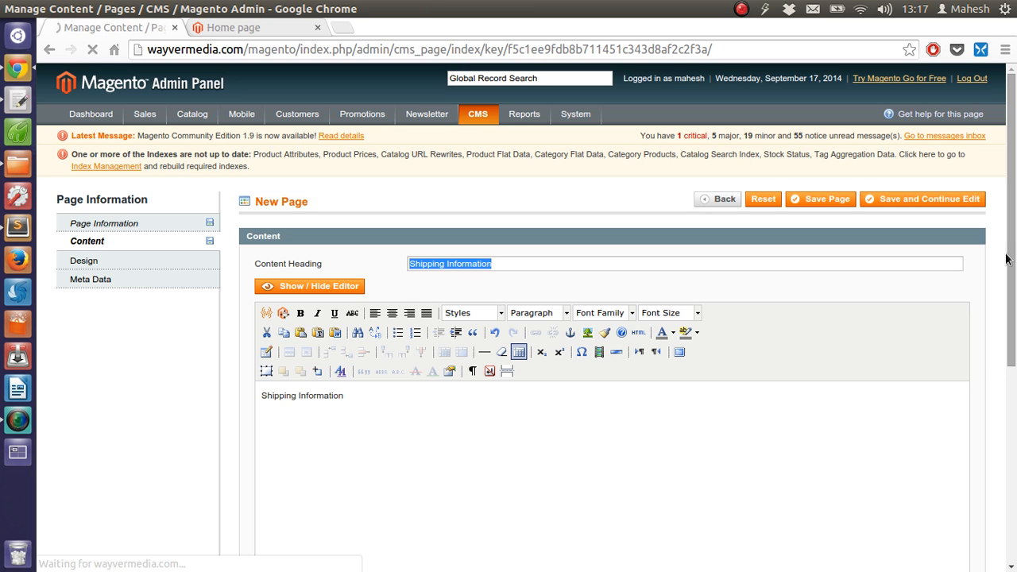
- Reload the storefront home page to check the footer, then return to the pages list showing Shipping
left_click(820, 199)
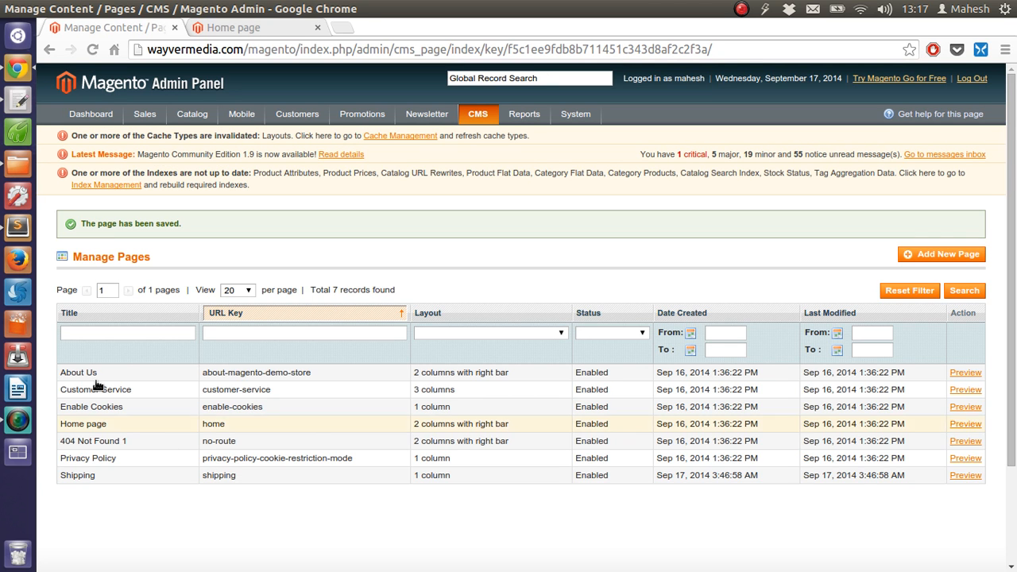
mouse_move(77, 475)
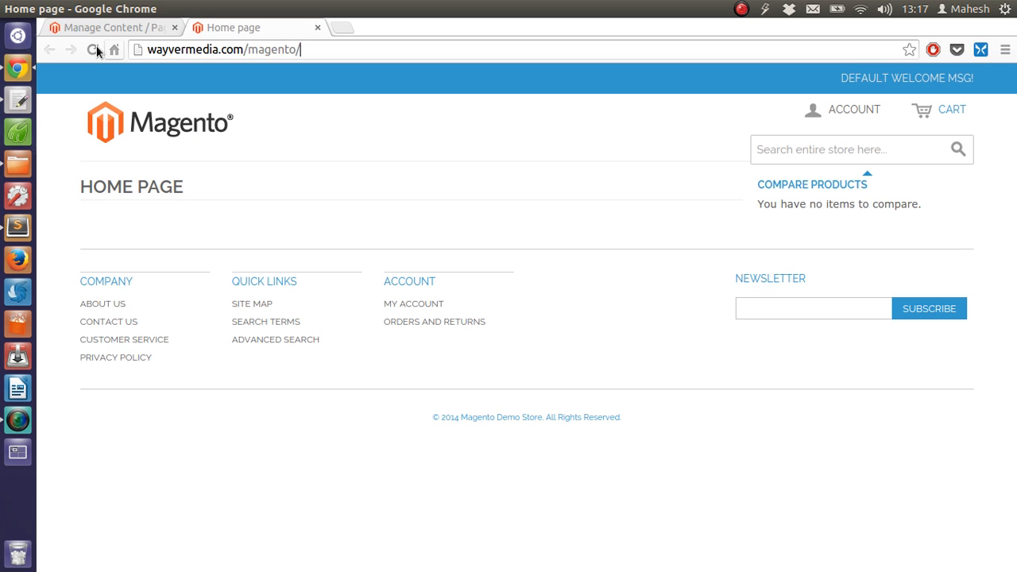
left_click(92, 49)
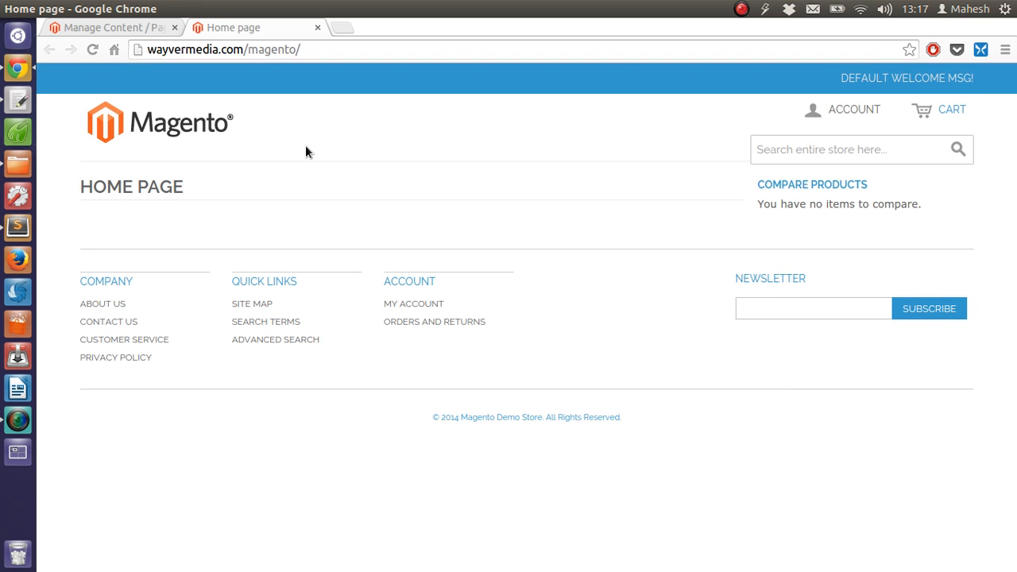
mouse_move(153, 375)
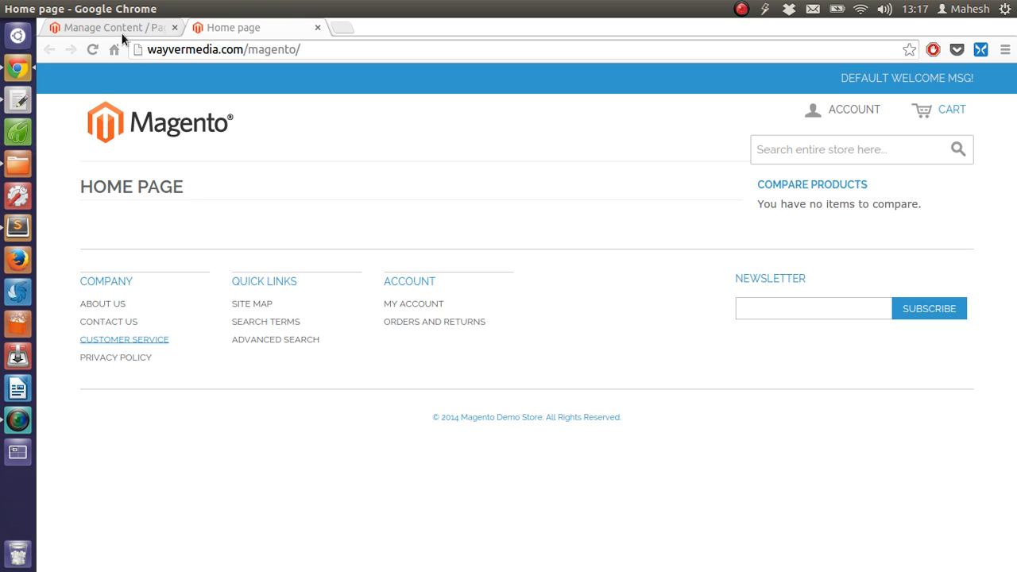
left_click(111, 27)
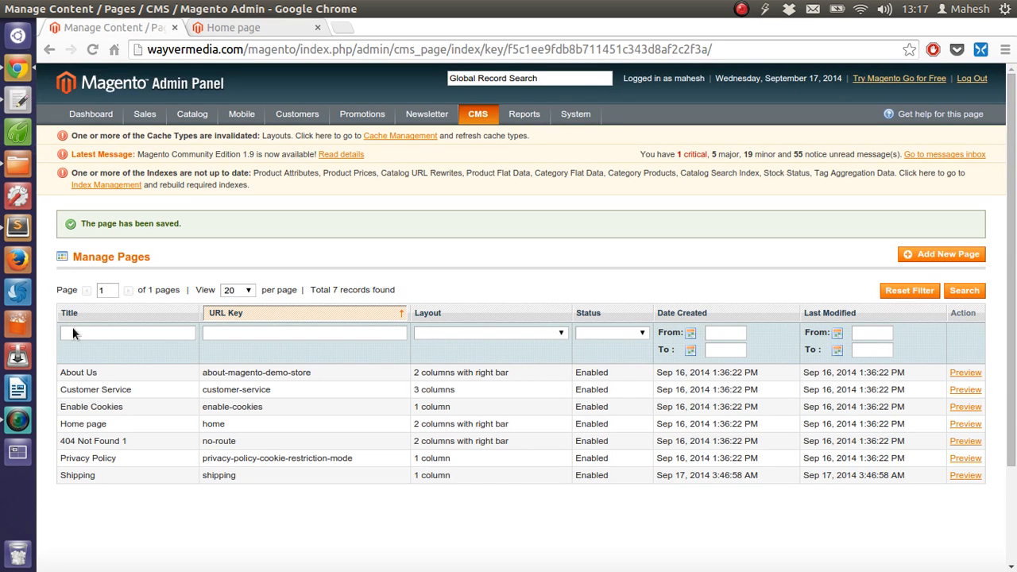
mouse_move(438, 542)
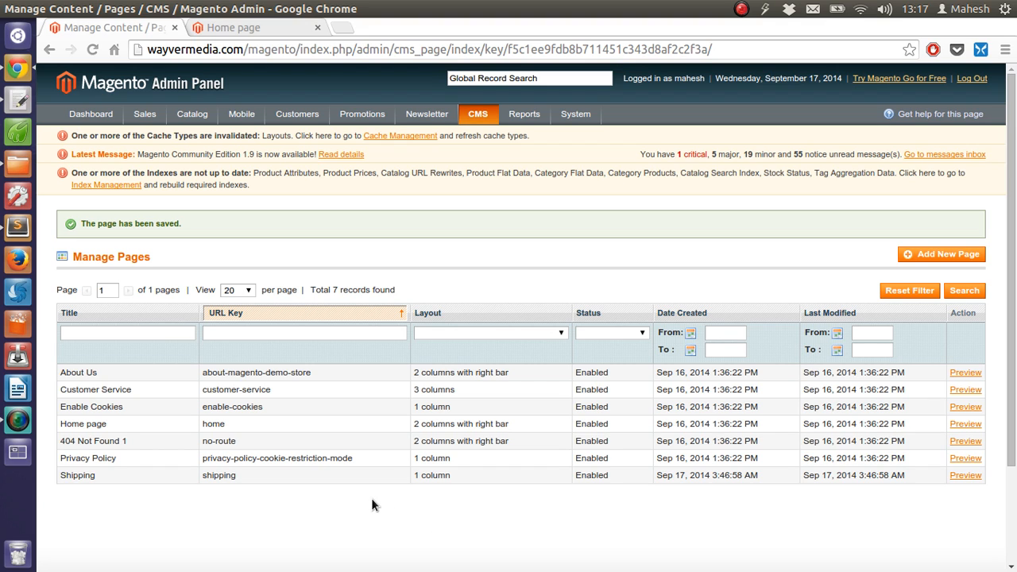
mouse_move(102, 479)
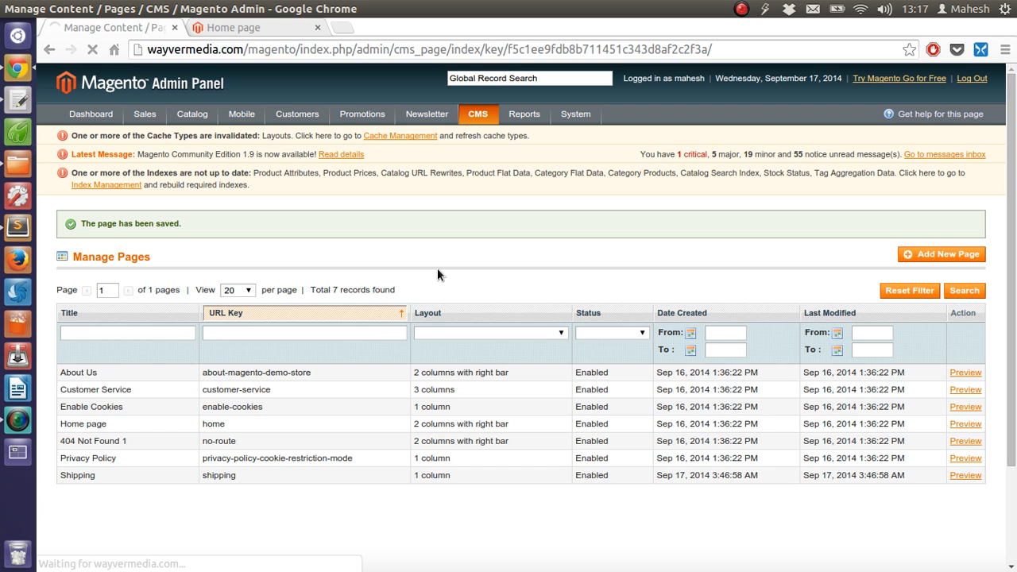
- Reopen the Shipping page and review its Meta Data and Design settings
left_click(82, 422)
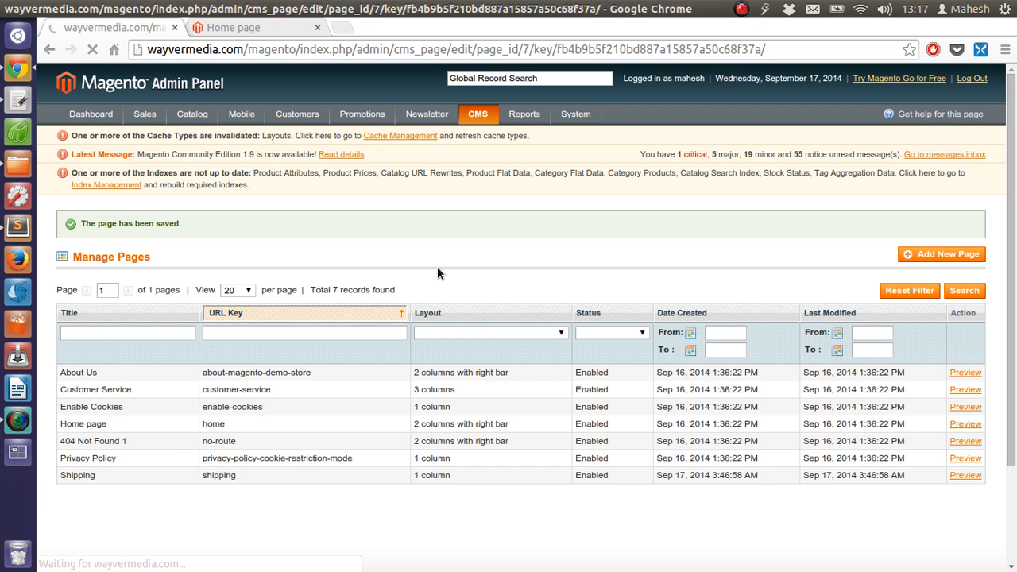
left_click(76, 475)
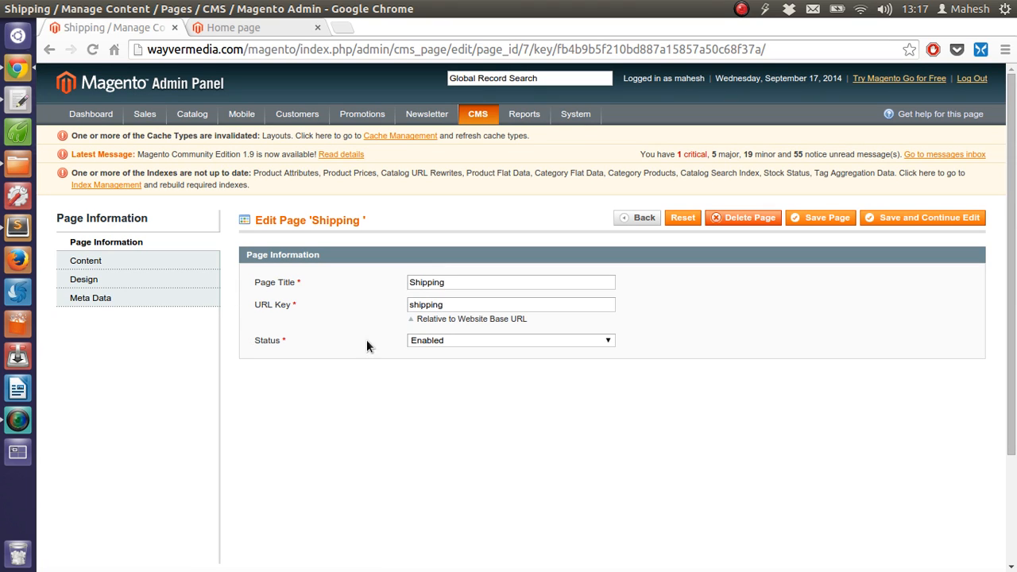
mouse_move(413, 324)
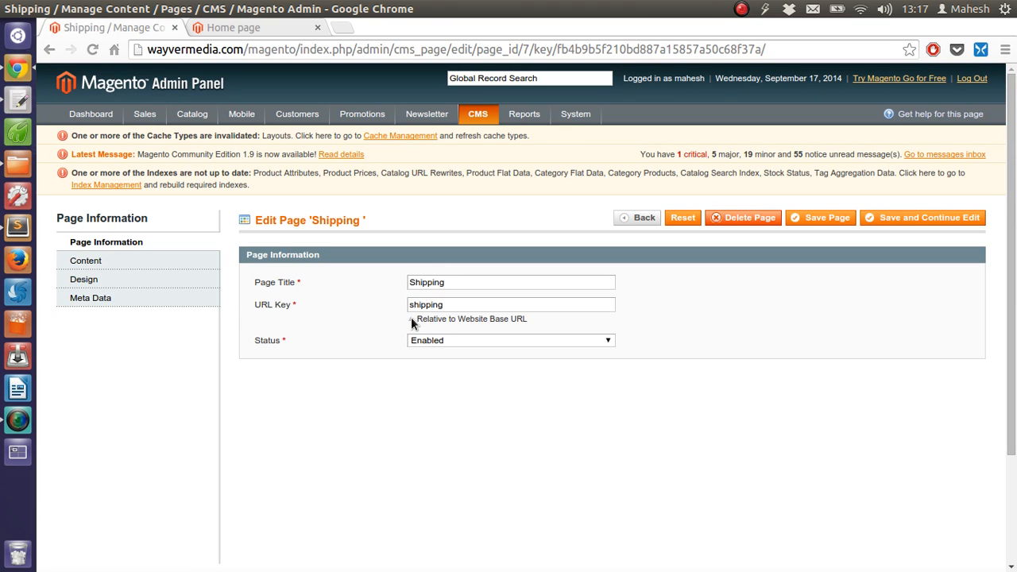
left_click(91, 297)
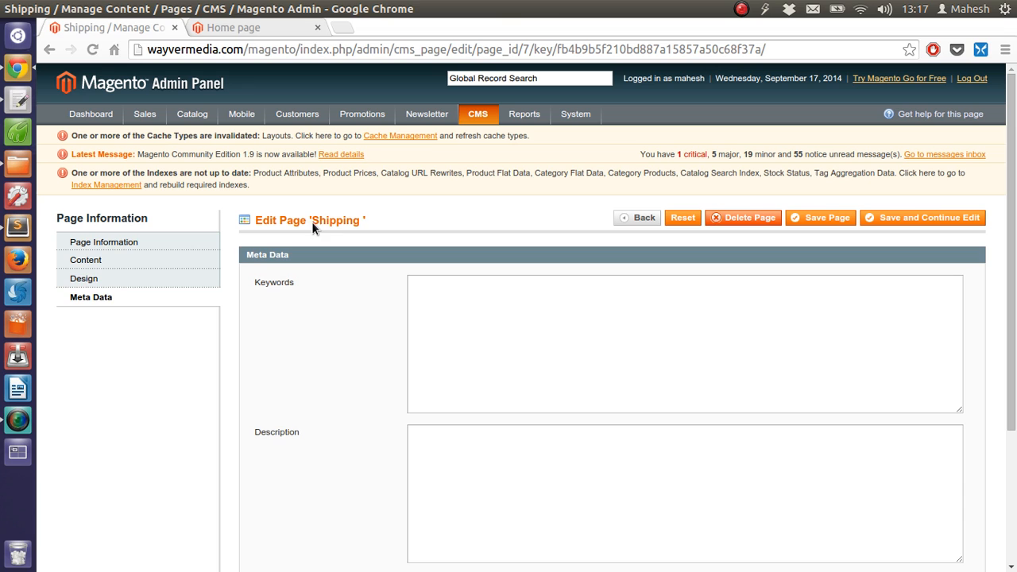
left_click(82, 278)
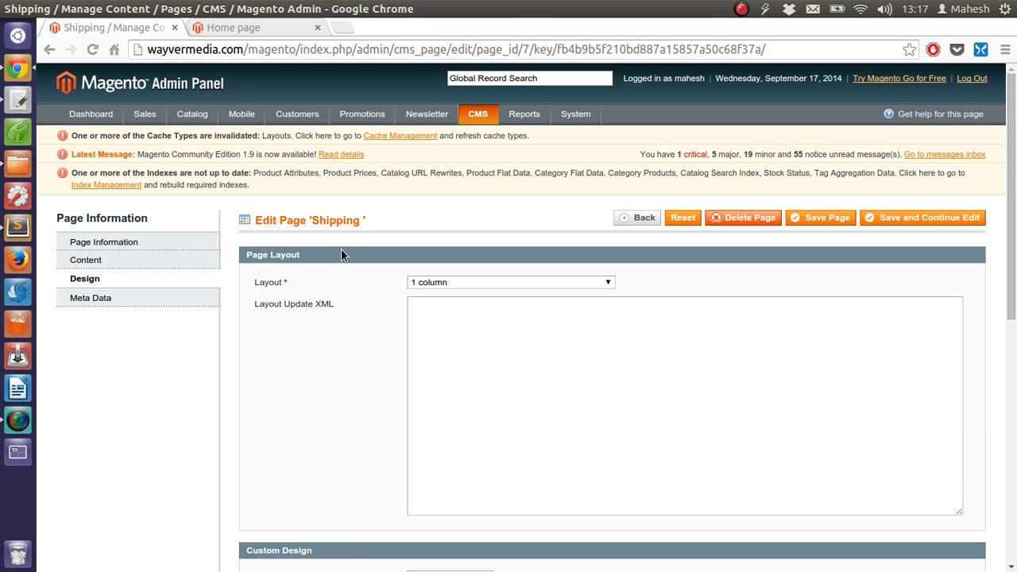
scroll("down", 3)
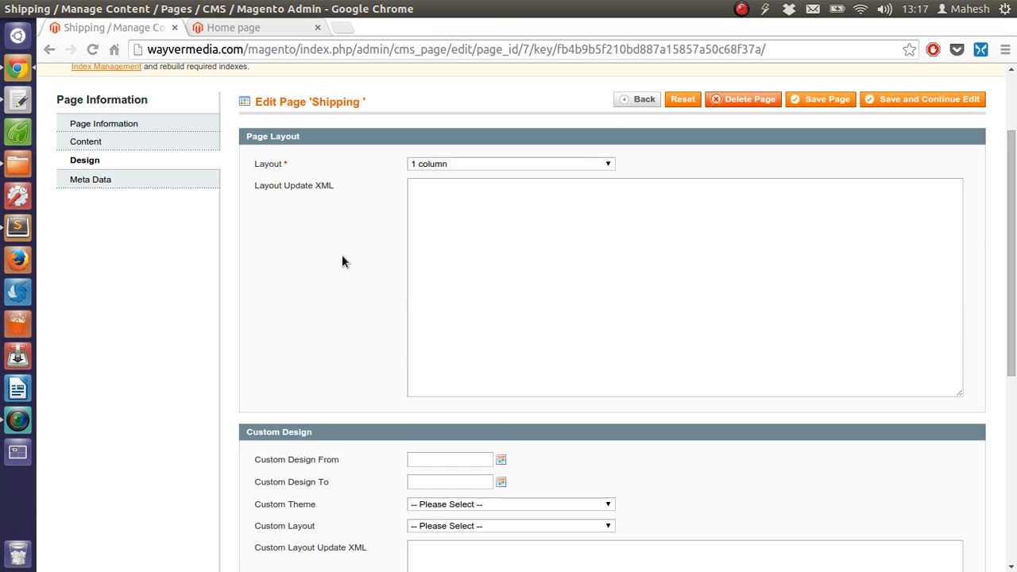
scroll("down", 3)
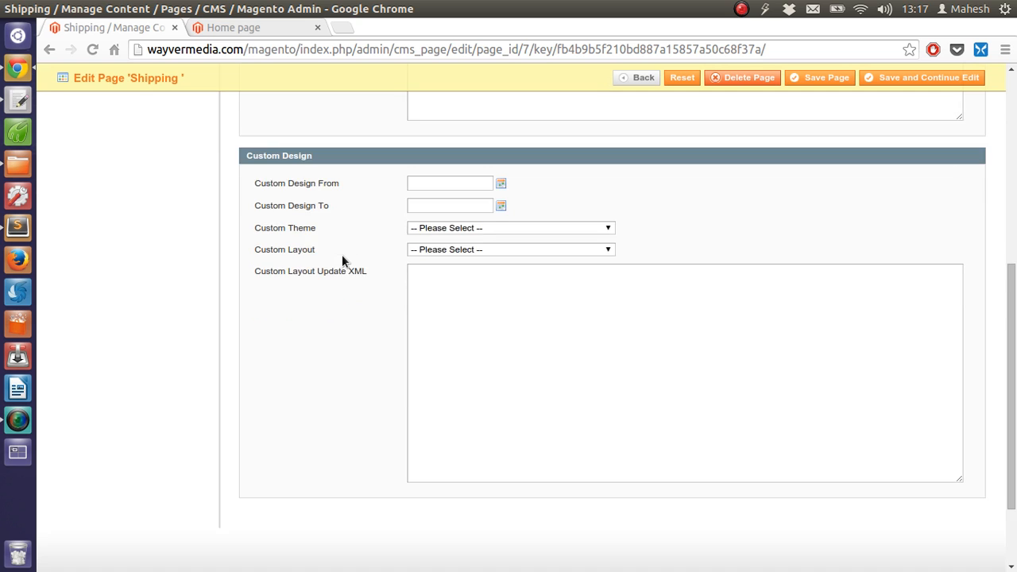
scroll("up", 3)
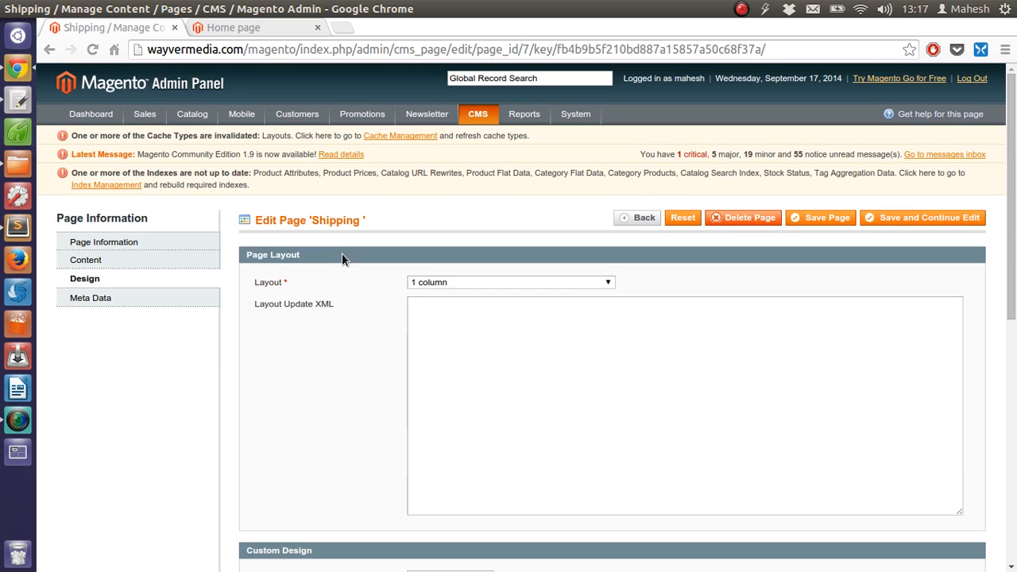
- Review the Content and Page Information sections of the Shipping page
left_click(86, 260)
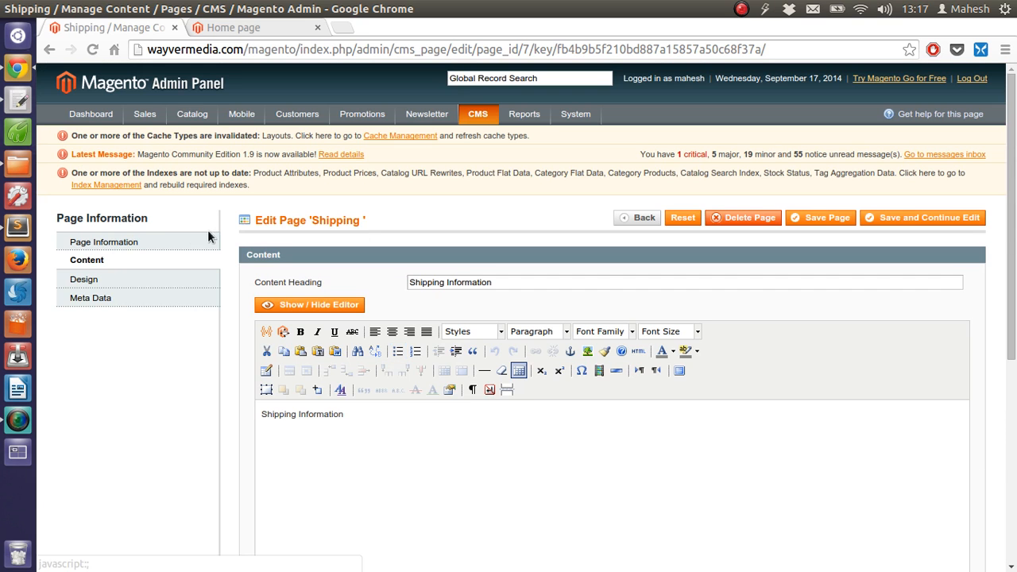
left_click(103, 242)
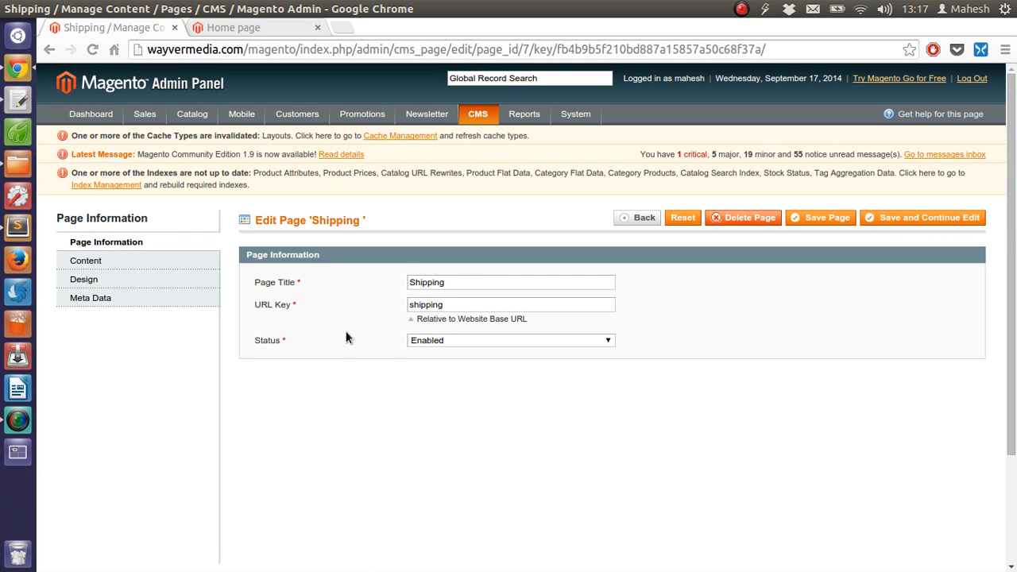
scroll("up", 3)
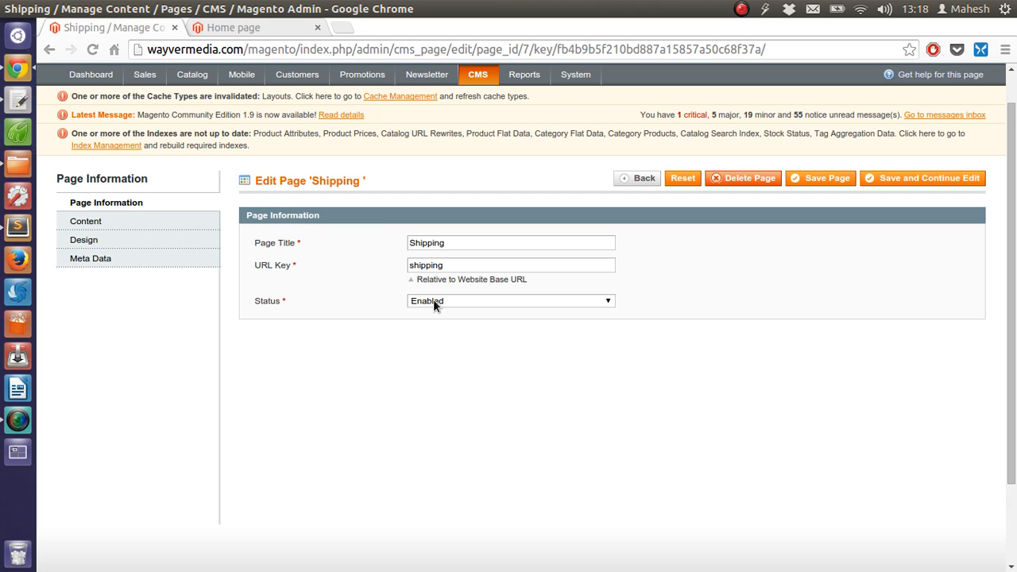
mouse_move(399, 290)
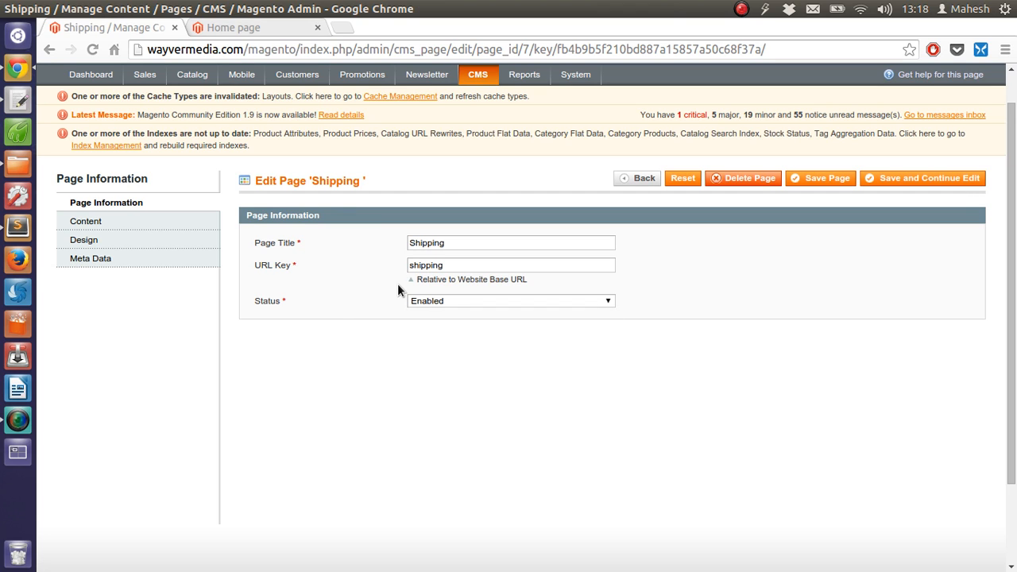
mouse_move(298, 288)
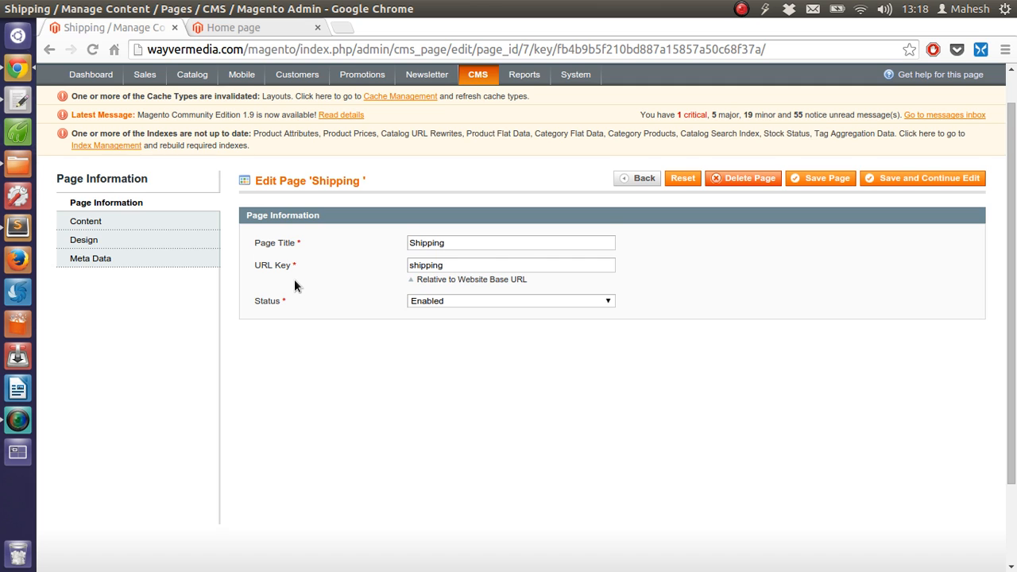
scroll("up", 3)
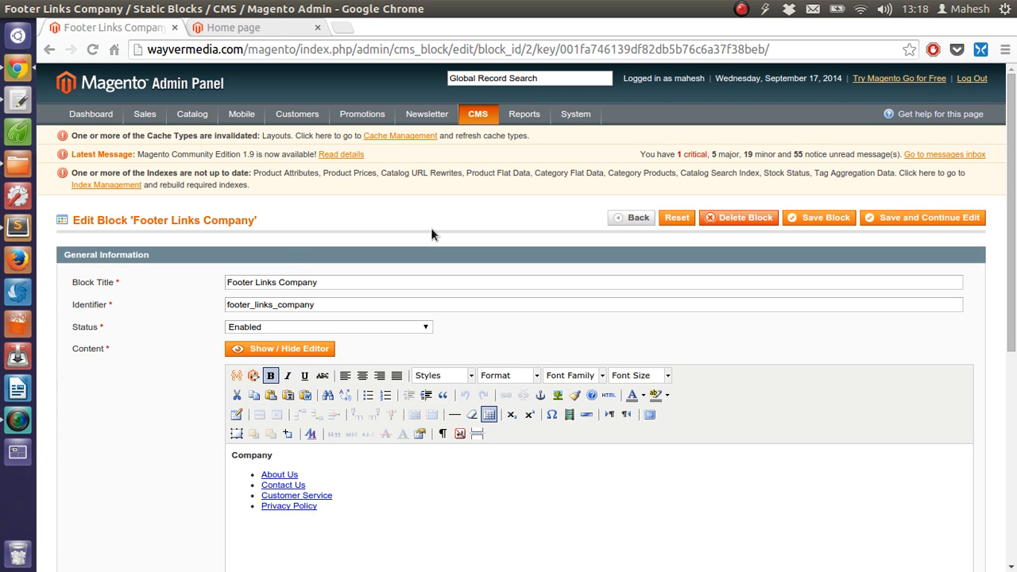
scroll("down", 3)
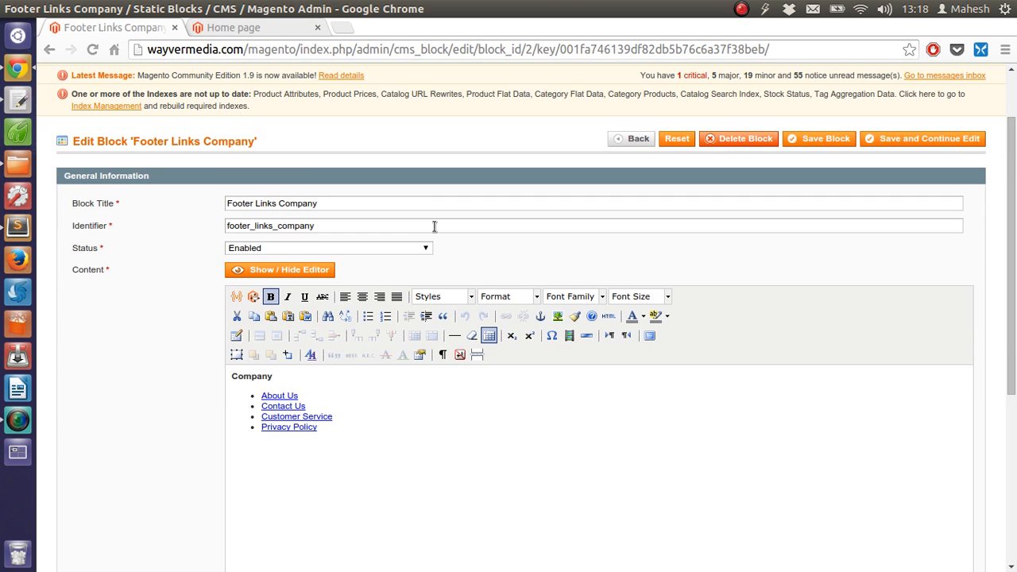
mouse_move(328, 146)
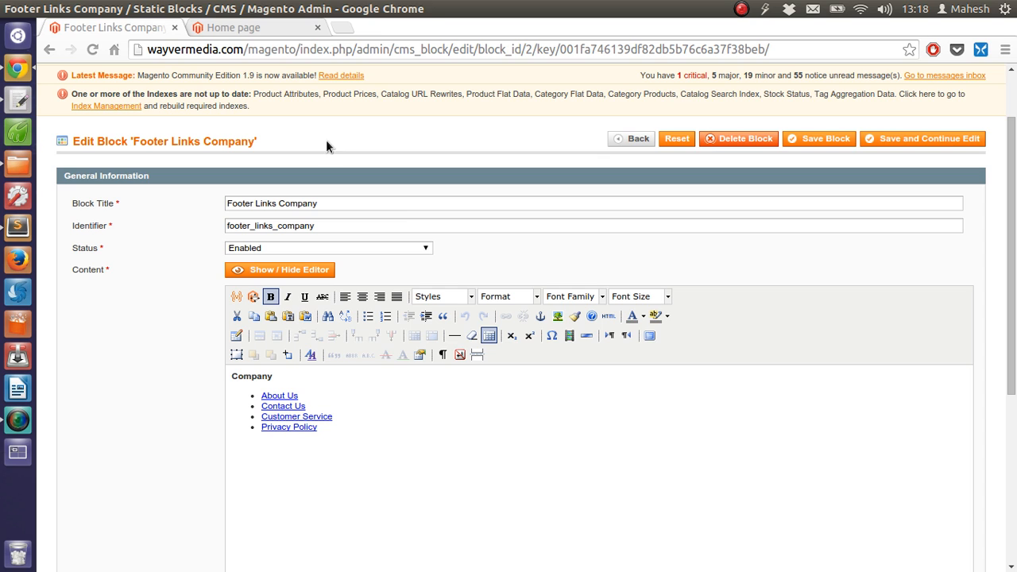
mouse_move(452, 162)
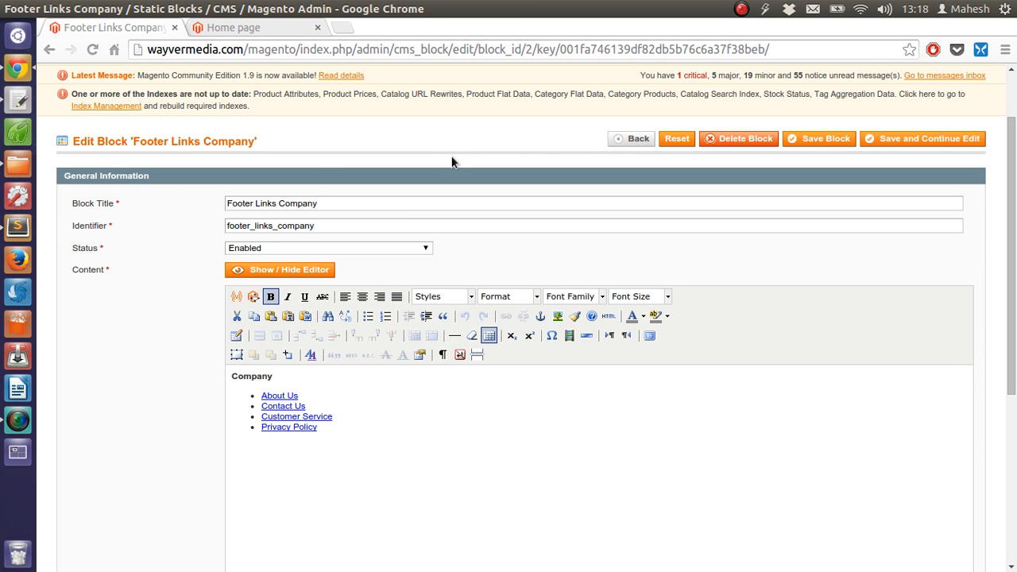
left_click(477, 114)
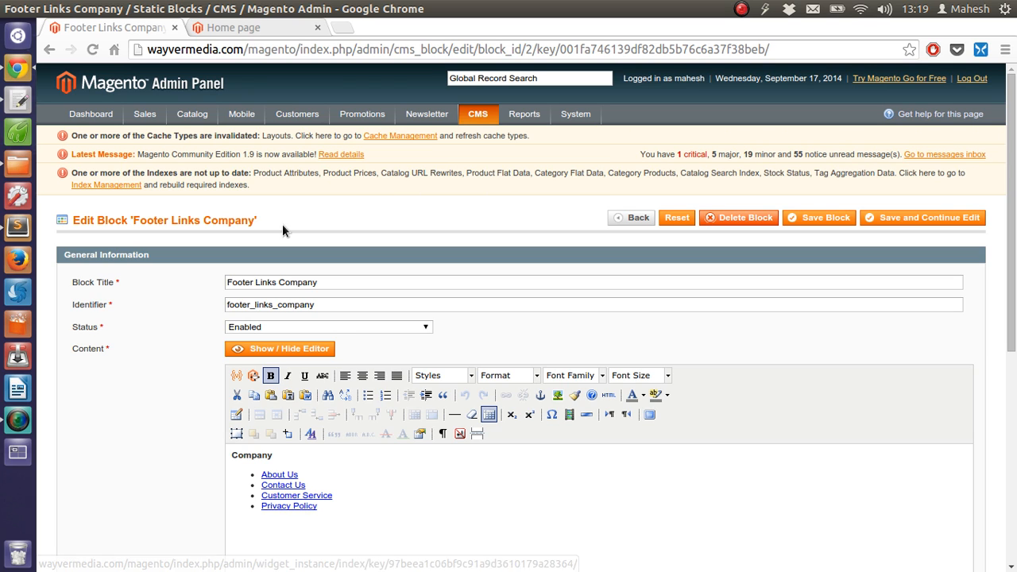
double_click(191, 219)
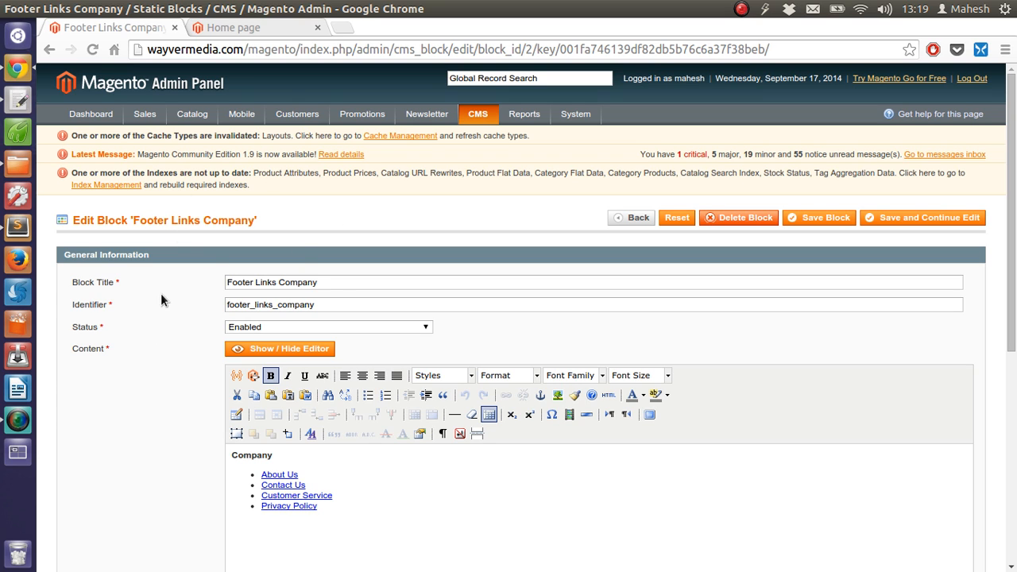
left_click(477, 115)
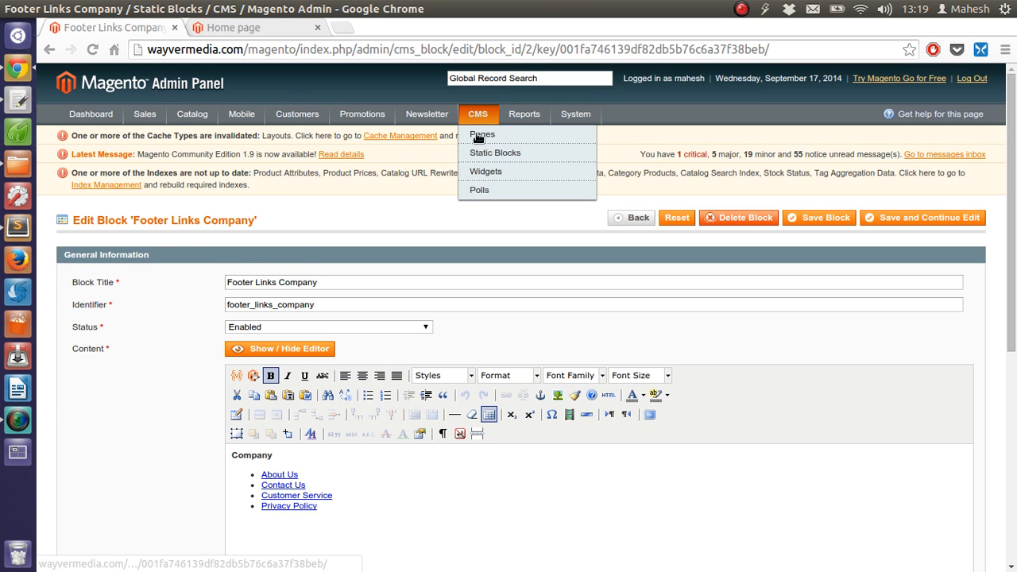
mouse_move(544, 225)
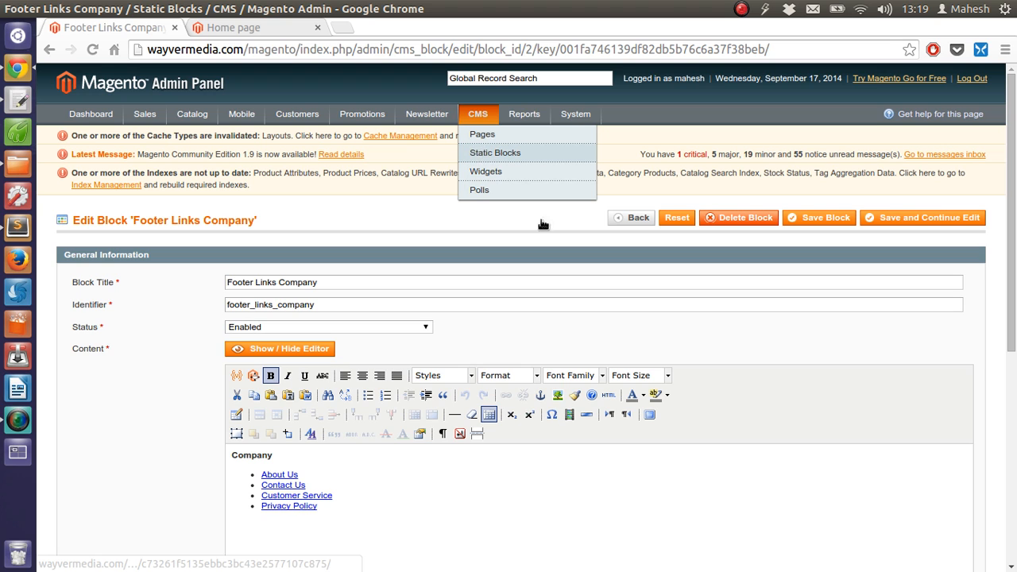
left_click(494, 152)
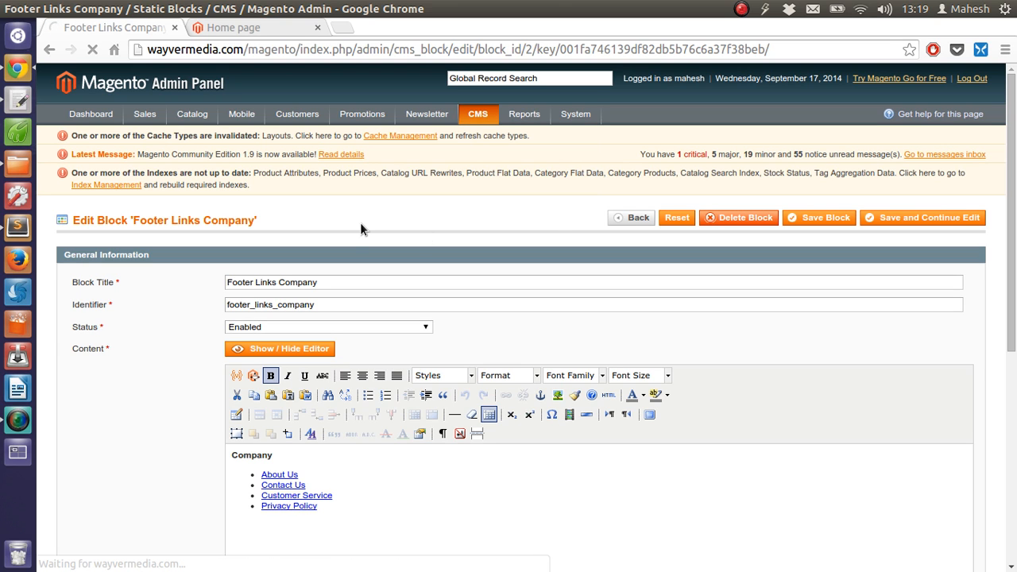
left_click(632, 216)
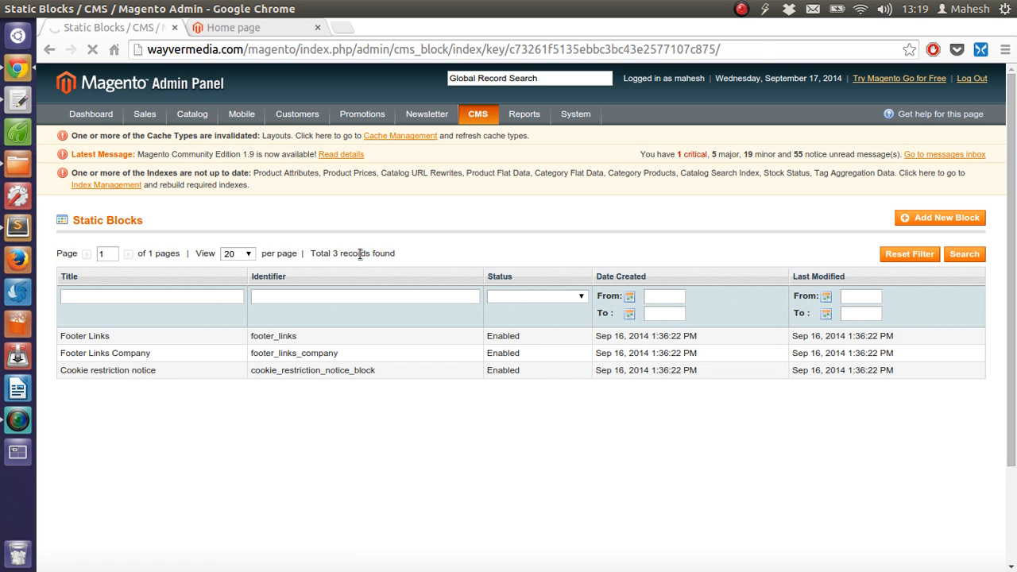
left_click(105, 353)
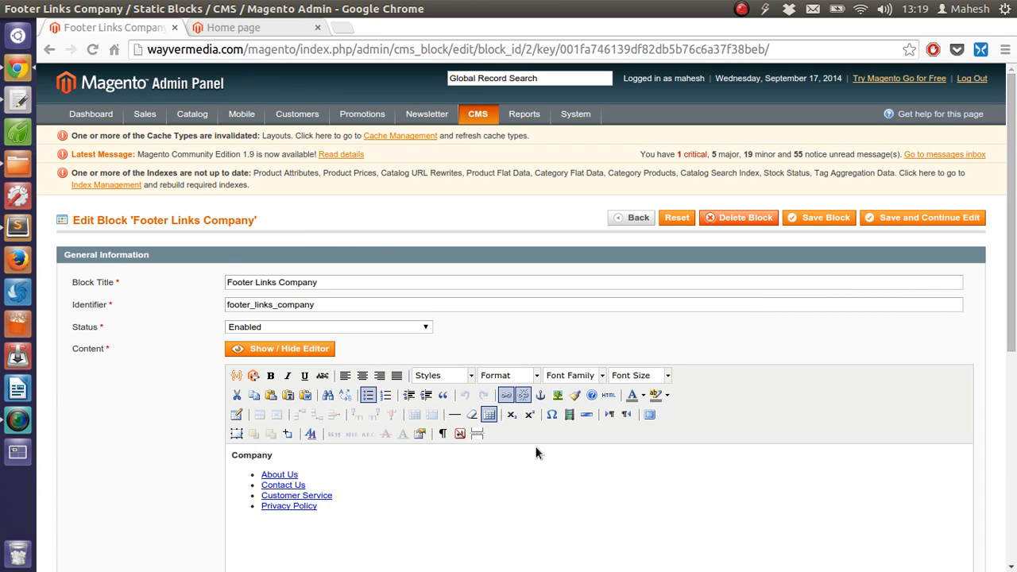
- Add Shipping as a fifth item in the Company footer list
type("Ship")
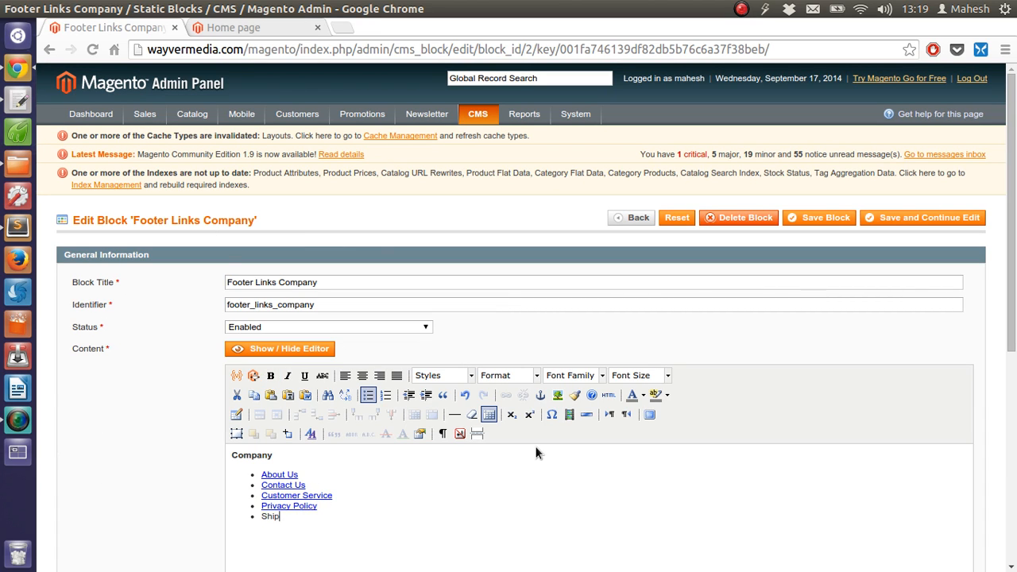
type("ping")
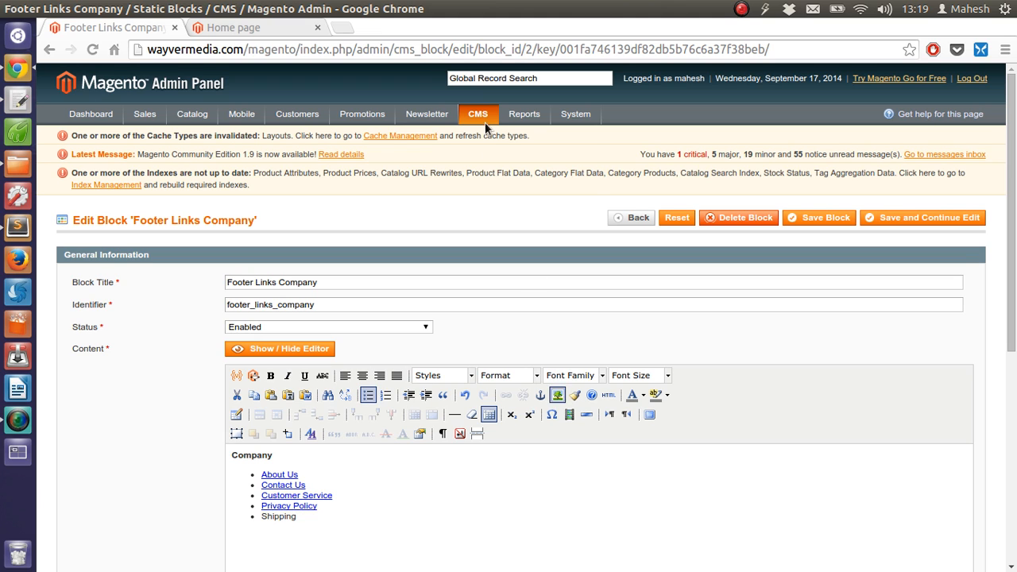
- Preview the Shipping CMS page in a new tab from the Manage Pages grid
left_click(476, 115)
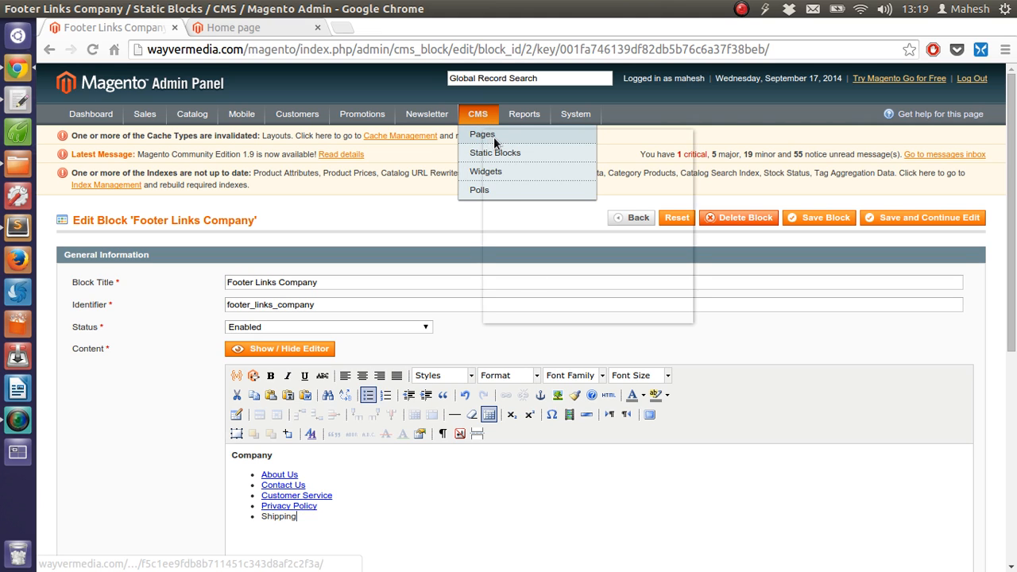
left_click(483, 133)
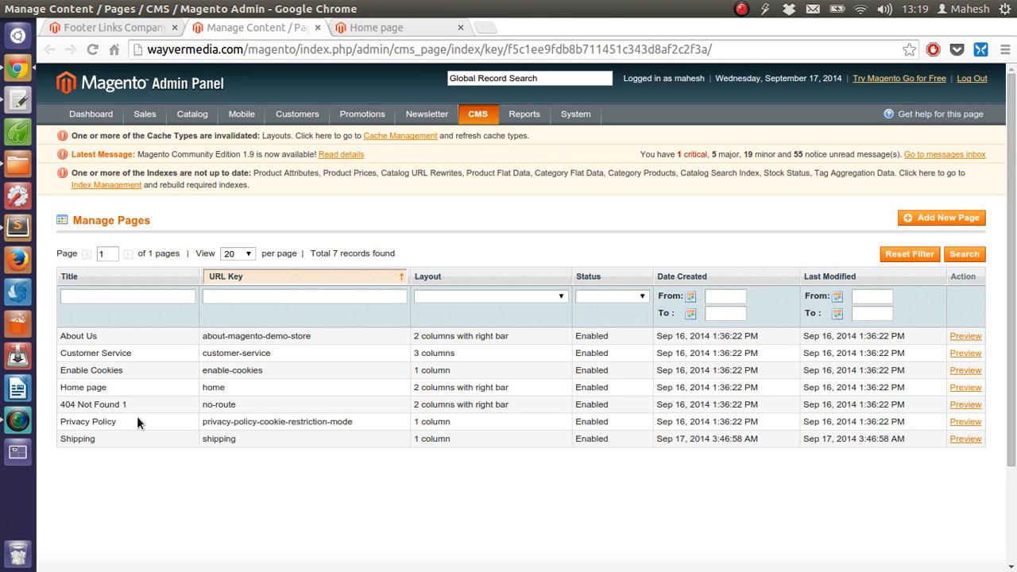
mouse_move(526, 337)
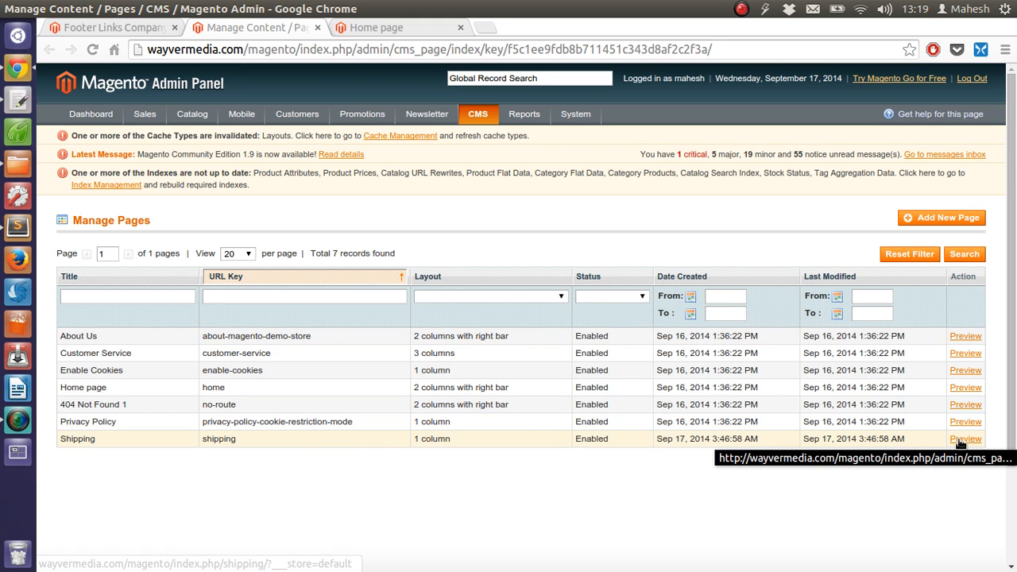
right_click(964, 438)
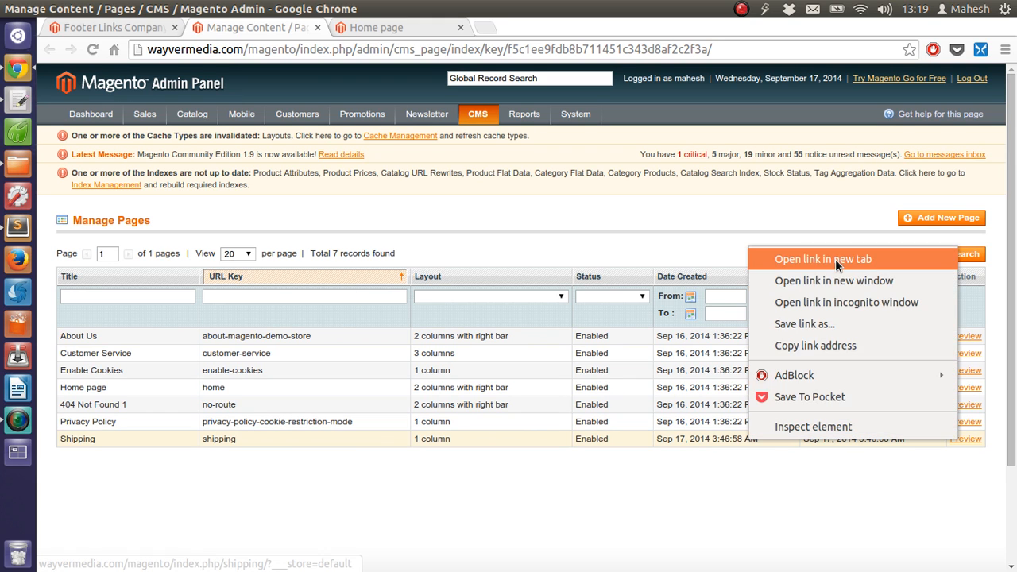
left_click(823, 258)
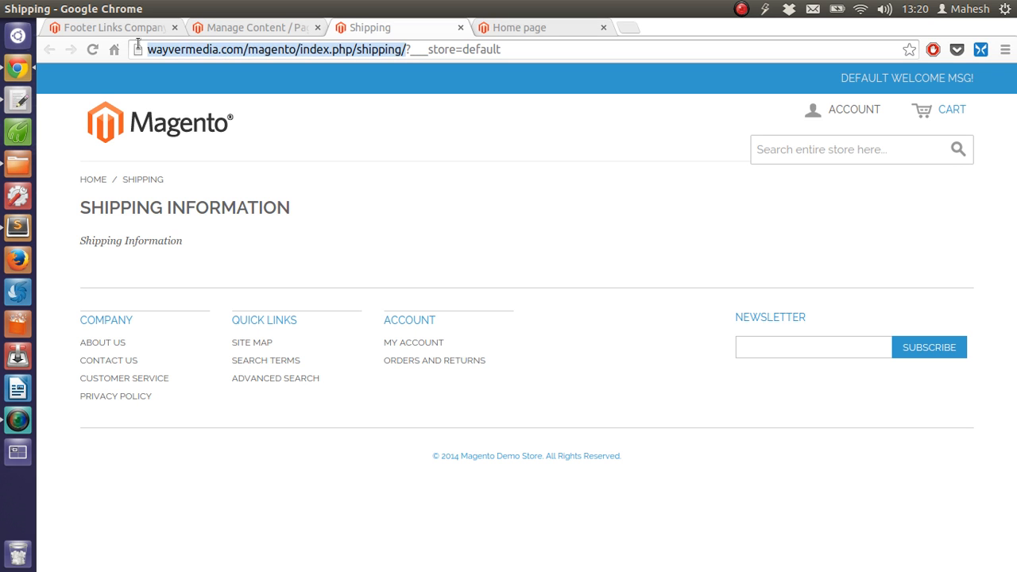
left_click(255, 27)
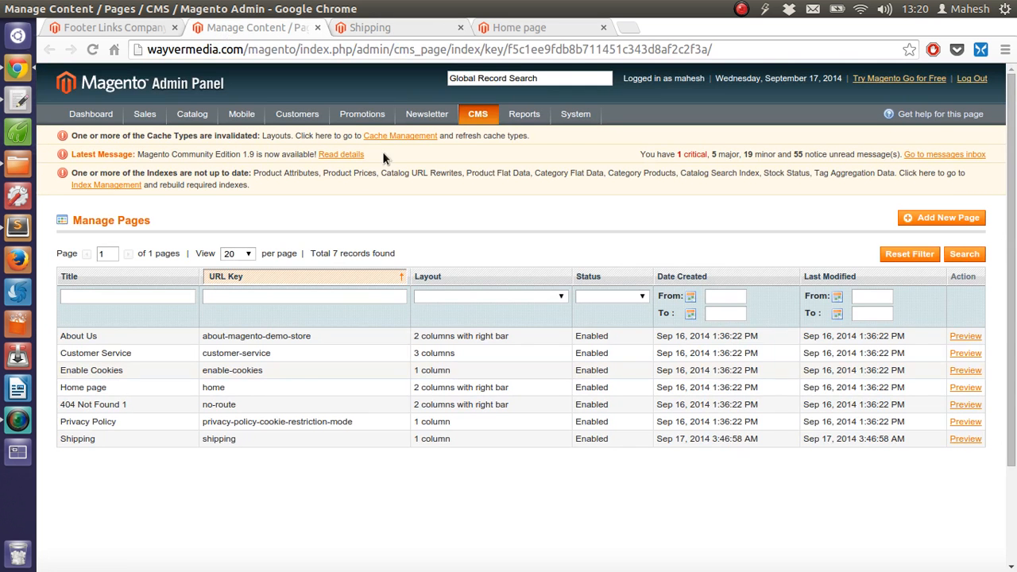
left_click(111, 27)
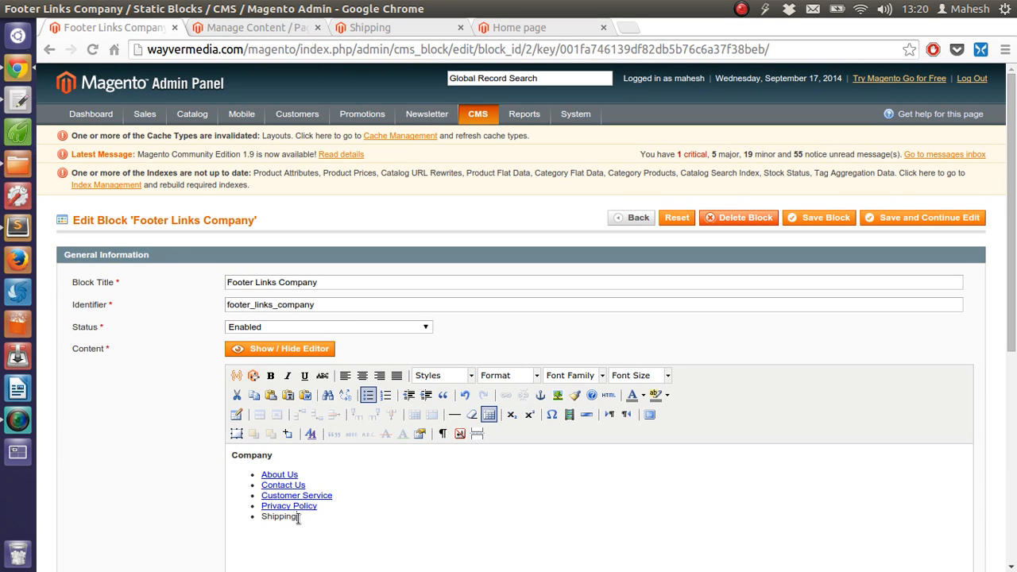
double_click(276, 516)
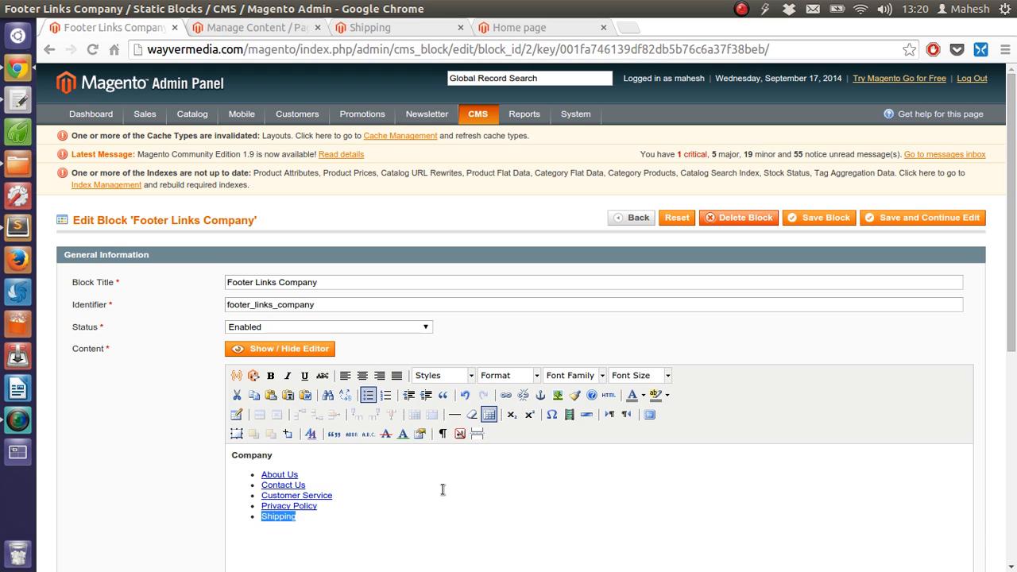
mouse_move(551, 435)
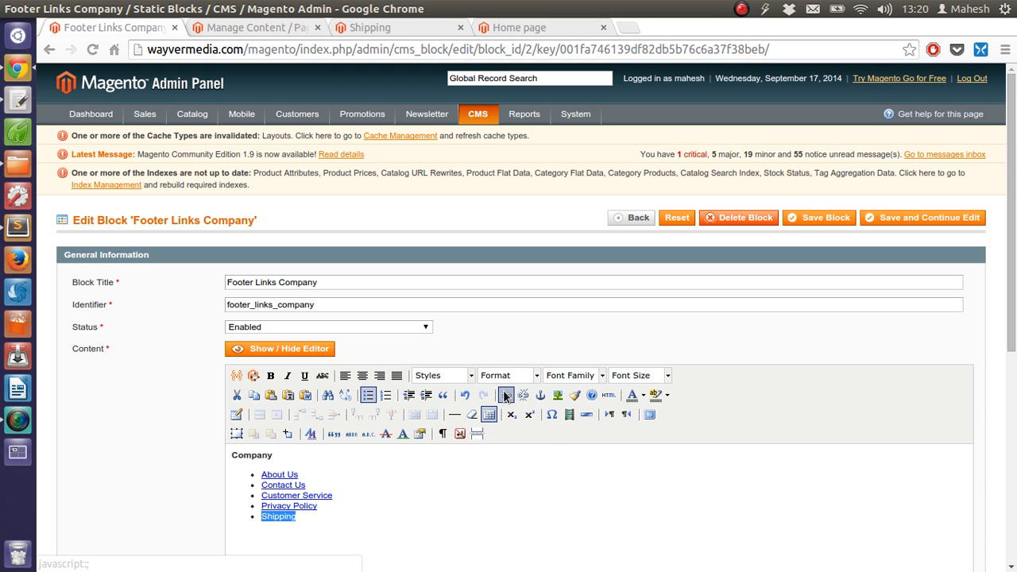
left_click(505, 394)
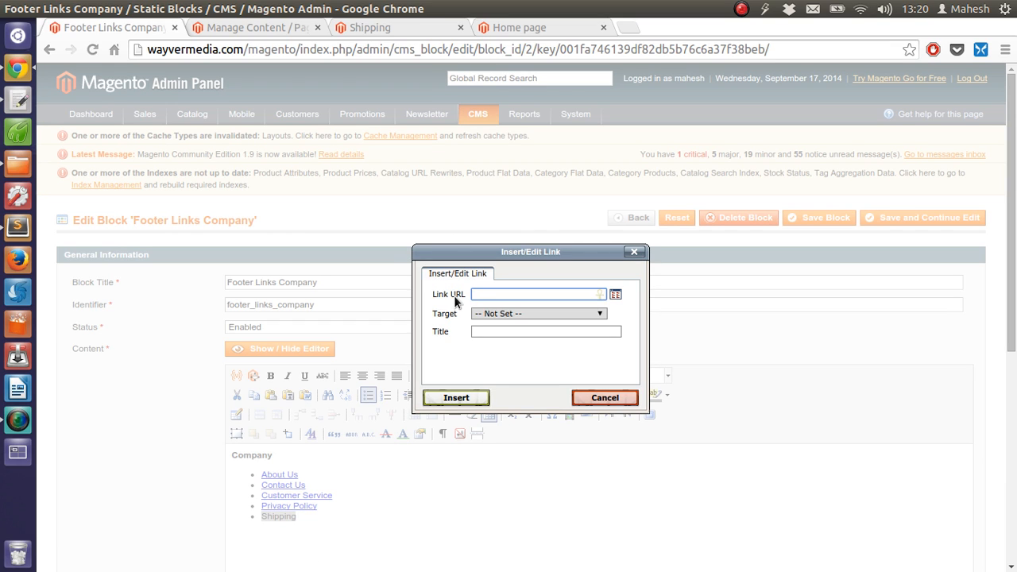
type("http://wayvermedia.com/magento/")
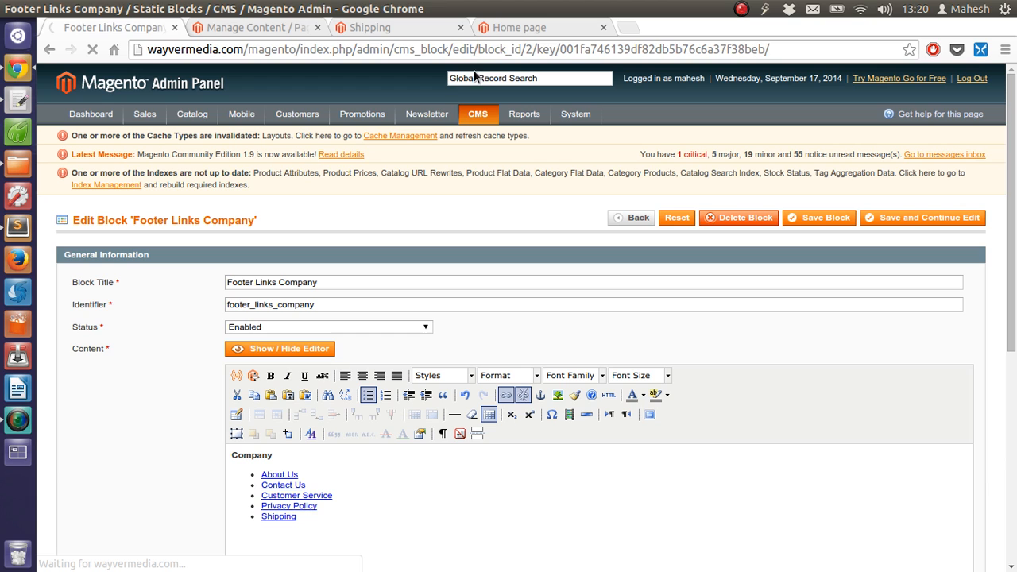
left_click(518, 27)
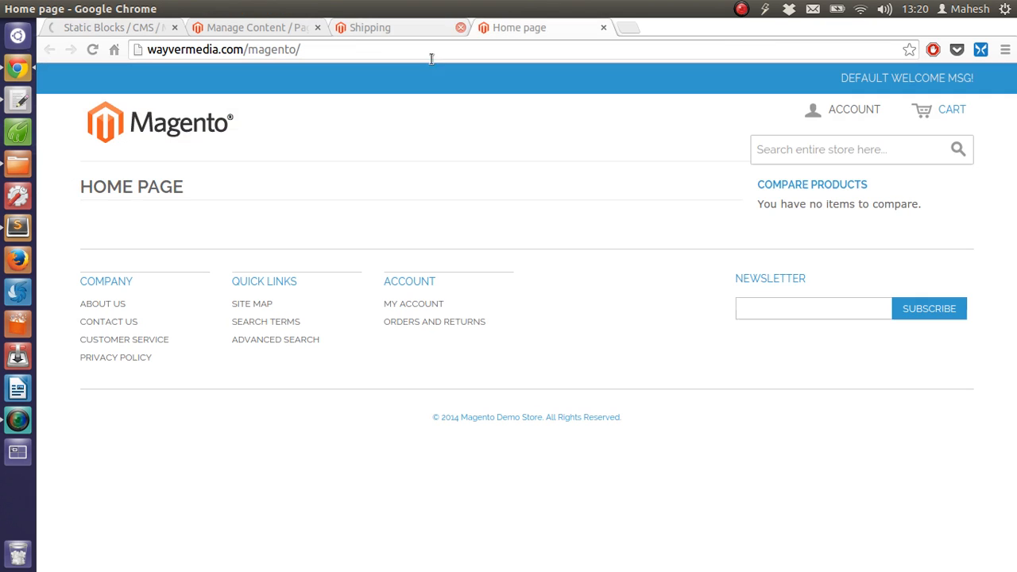
- Reload the storefront, follow the new Shipping footer link to the Shipping Information page
left_click(461, 27)
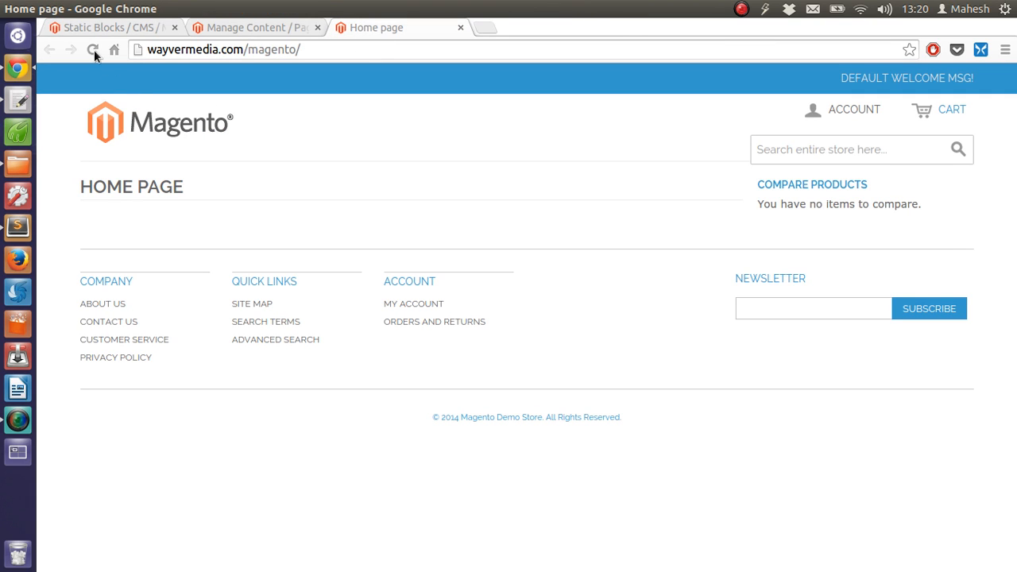
left_click(92, 50)
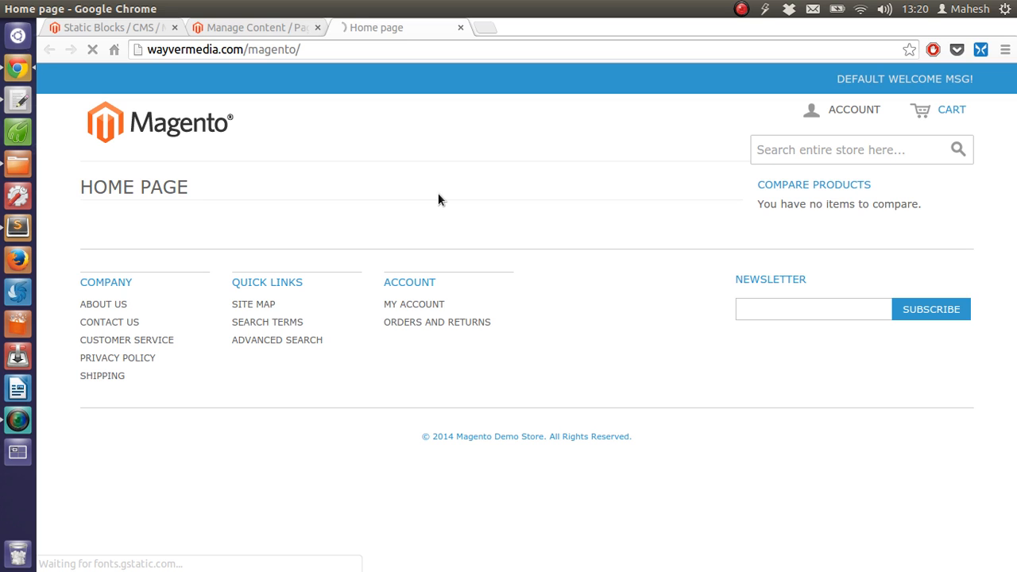
left_click(101, 375)
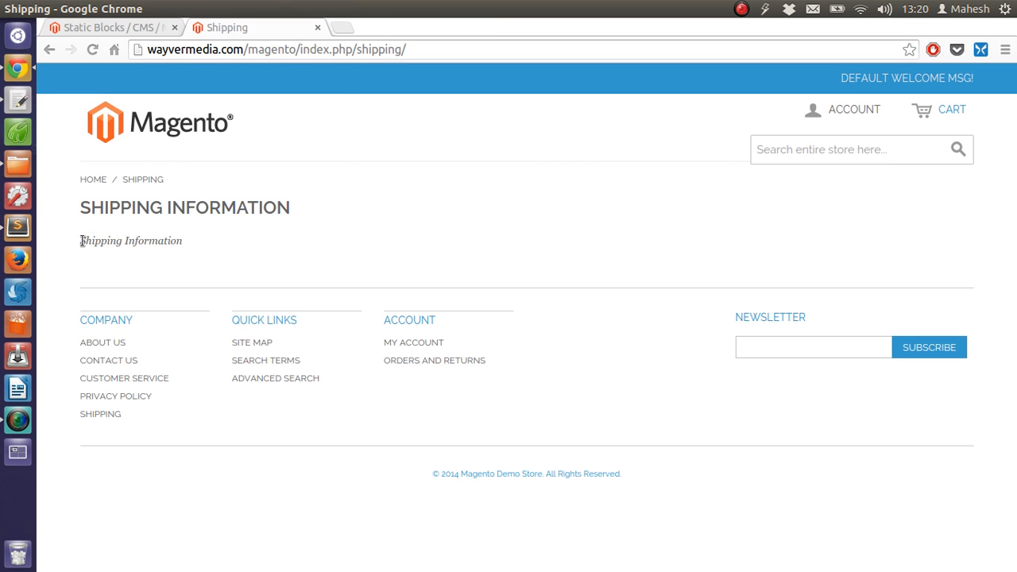
double_click(130, 242)
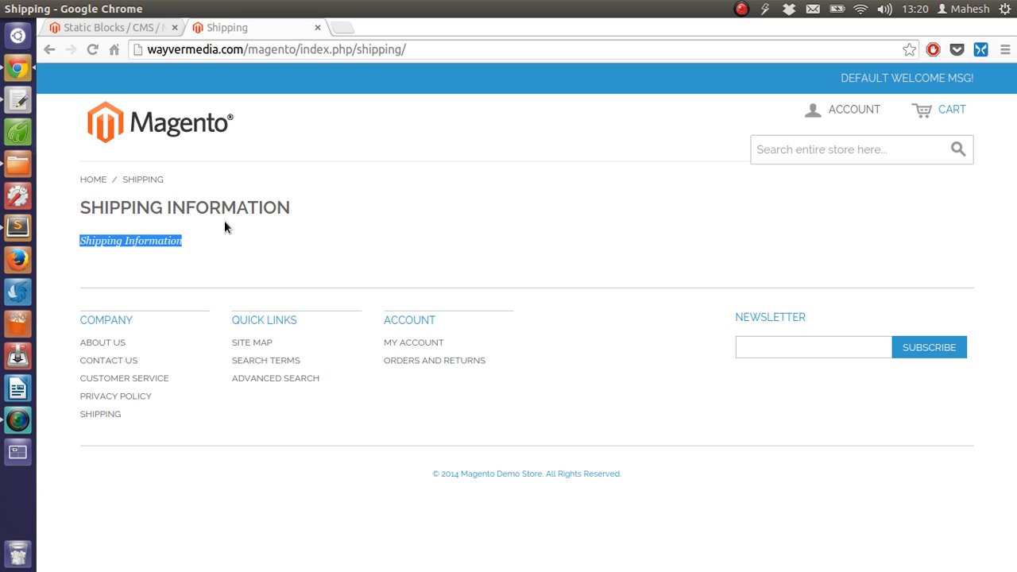
left_click(111, 27)
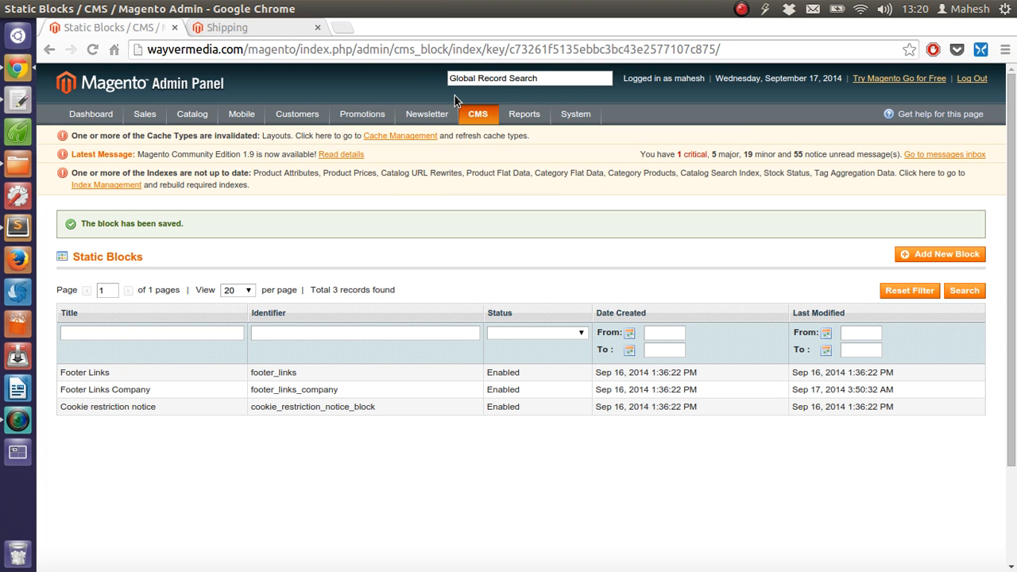